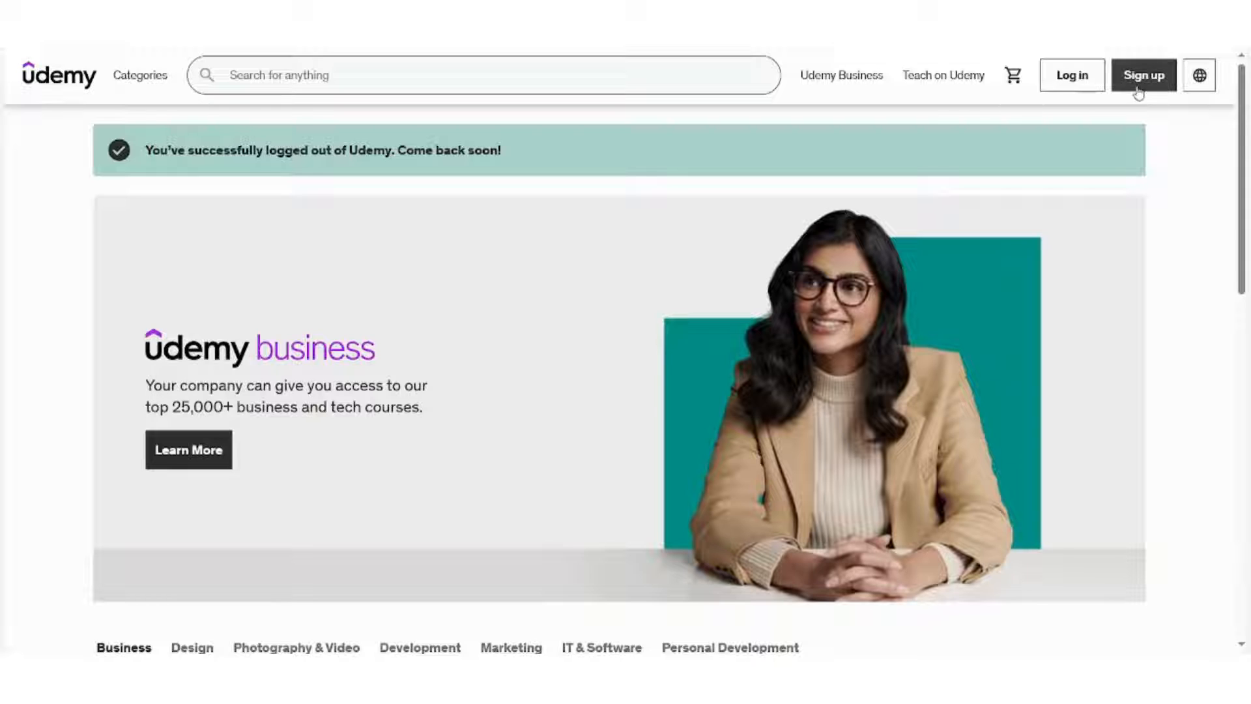
# Step: Sign back in to Udemy through Continue with Facebook
pyautogui.click(1071, 74)
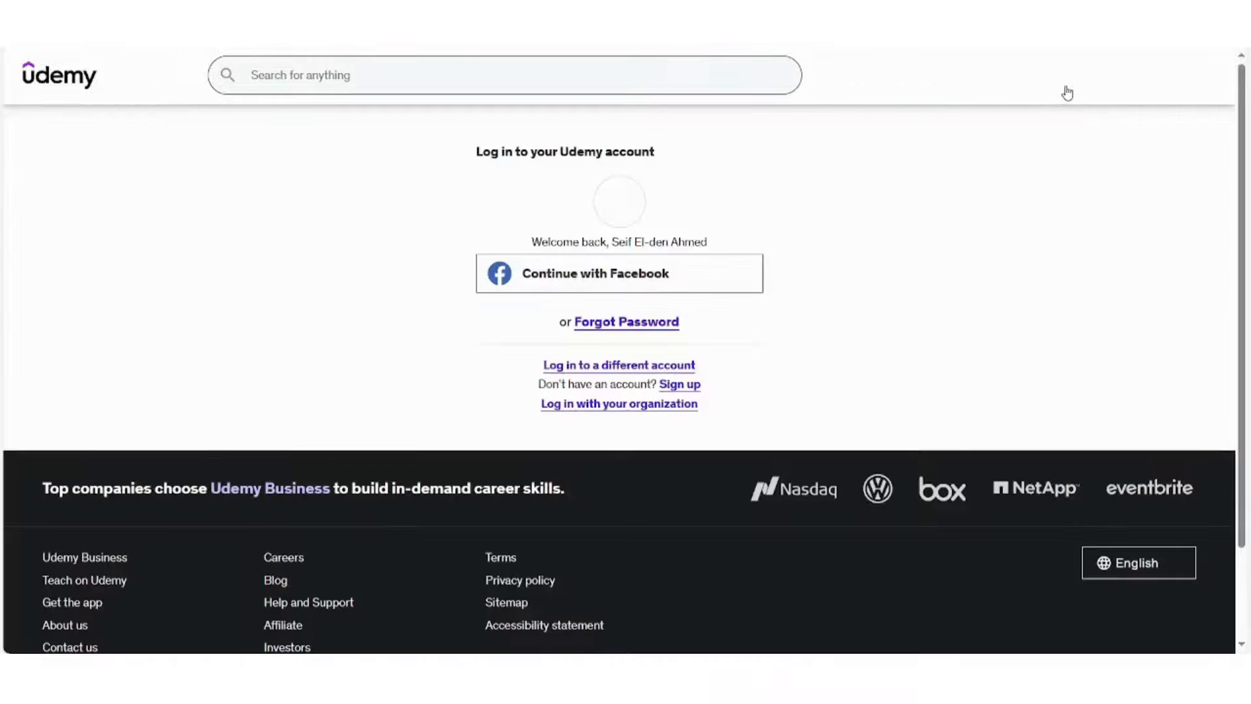
pyautogui.click(619, 273)
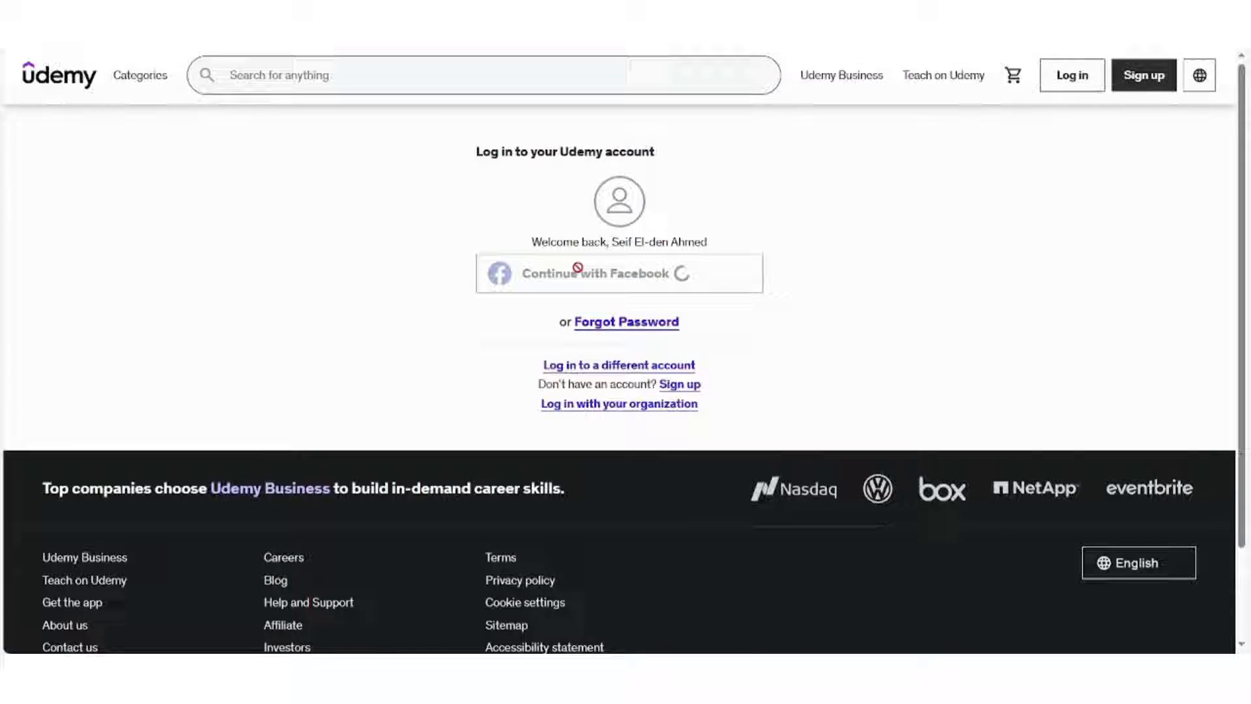
pyautogui.click(619, 272)
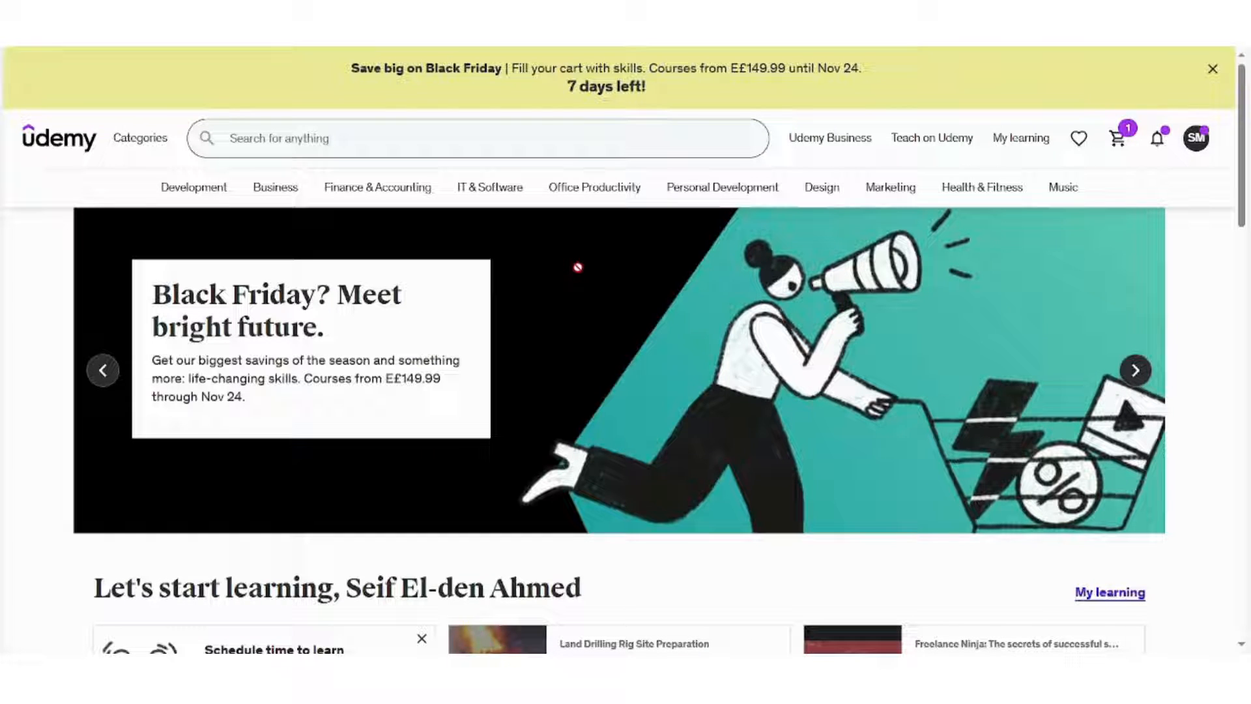
pyautogui.click(1135, 370)
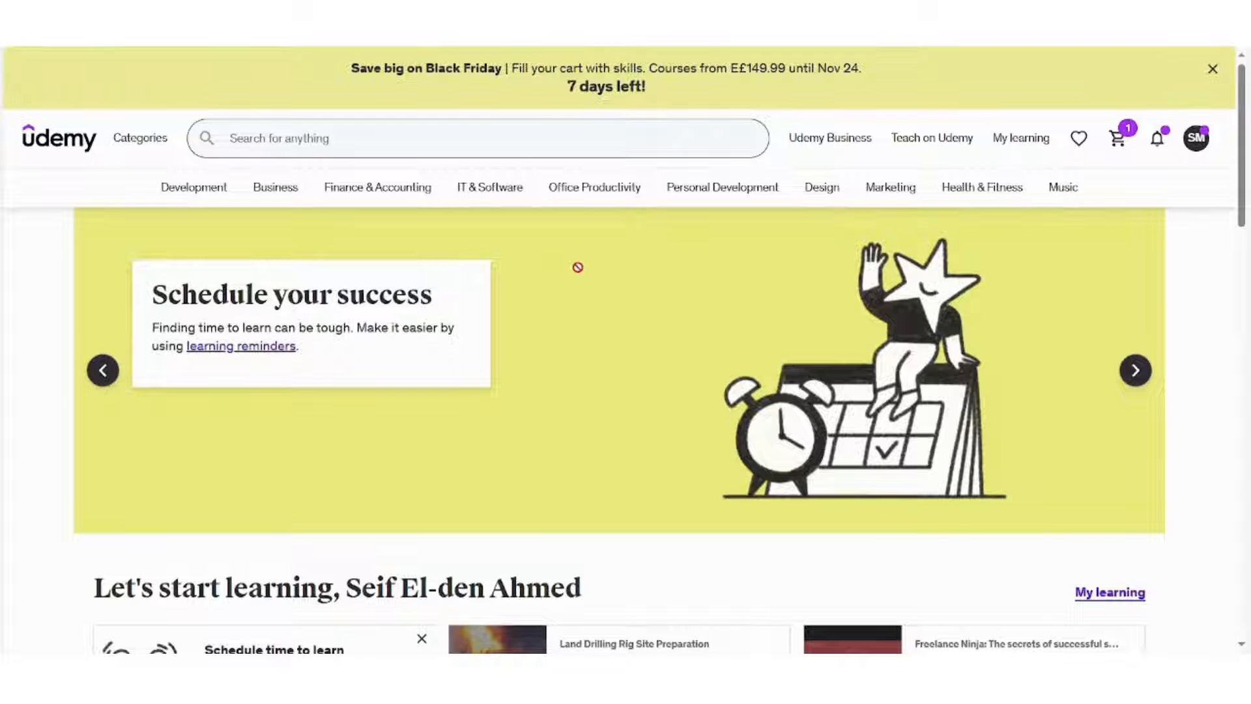
pyautogui.click(1135, 370)
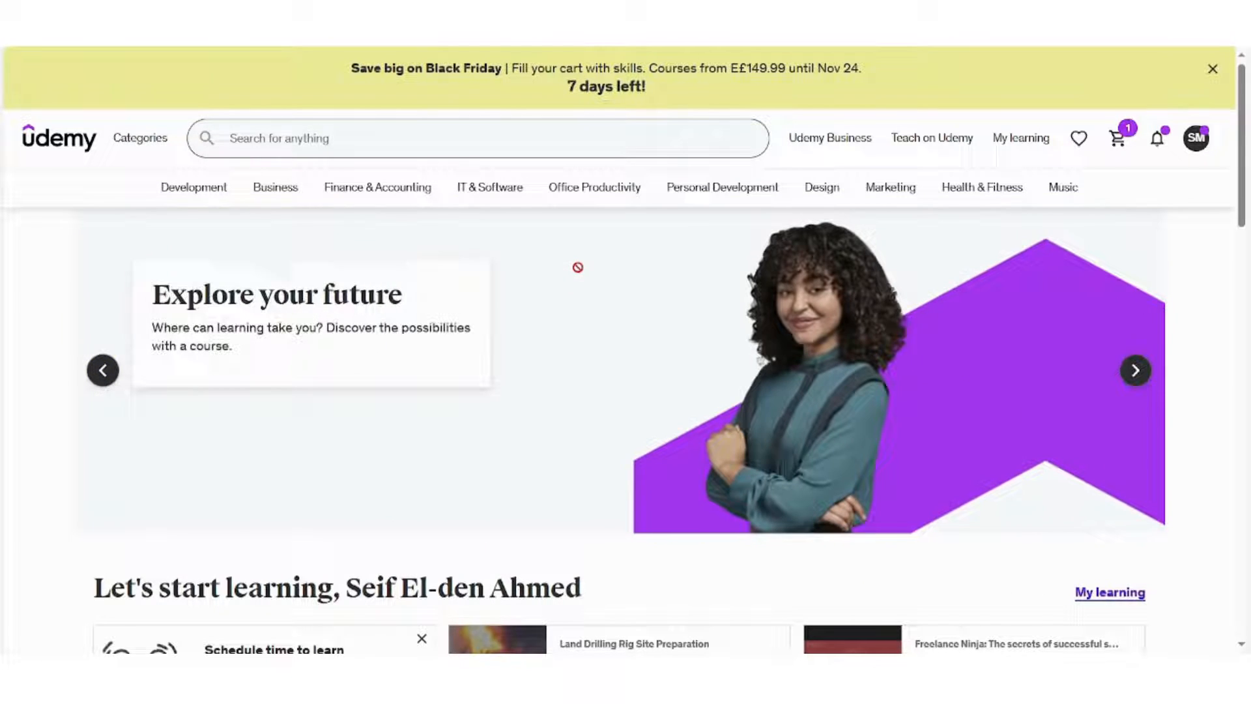
pyautogui.click(140, 138)
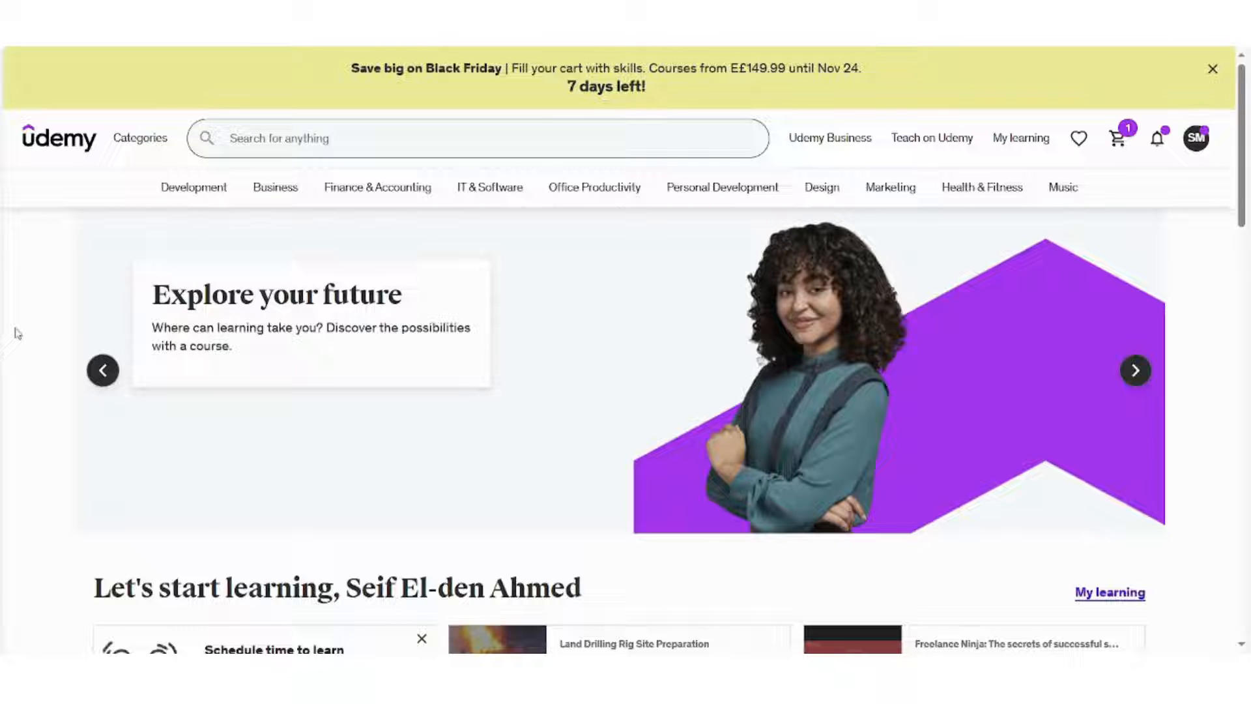
pyautogui.moveTo(54, 235)
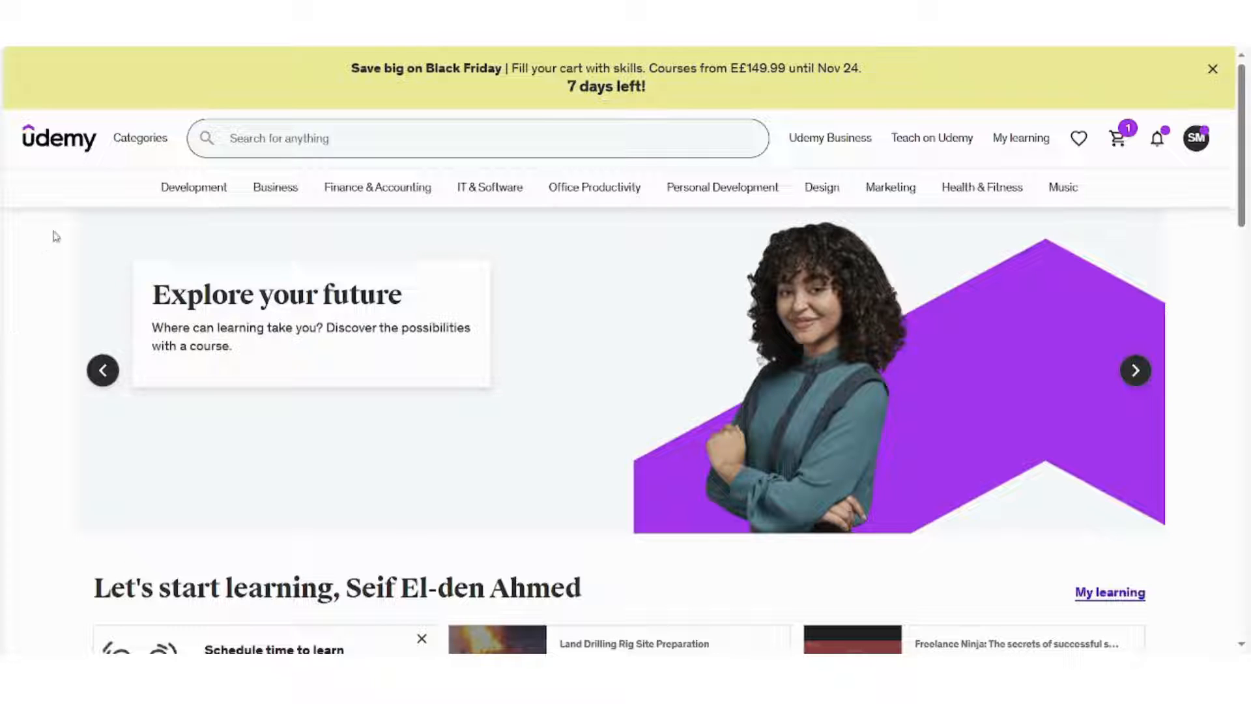
pyautogui.click(140, 138)
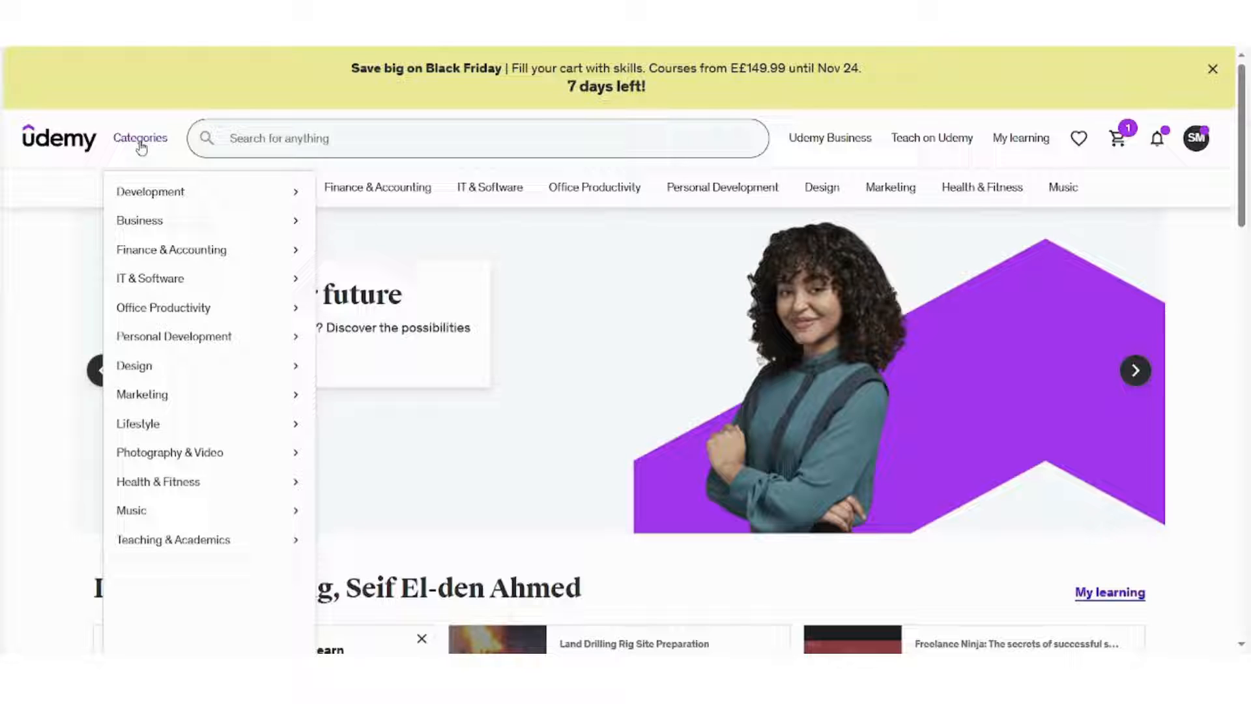
pyautogui.moveTo(153, 166)
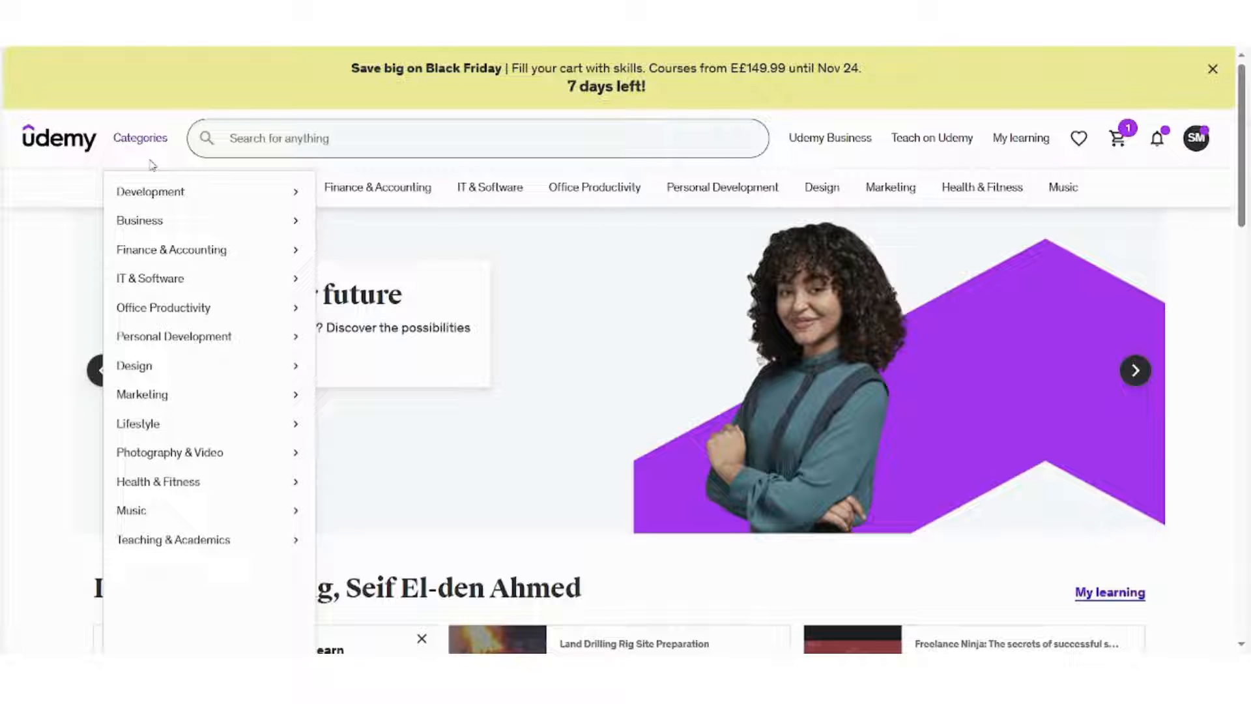
pyautogui.moveTo(174, 337)
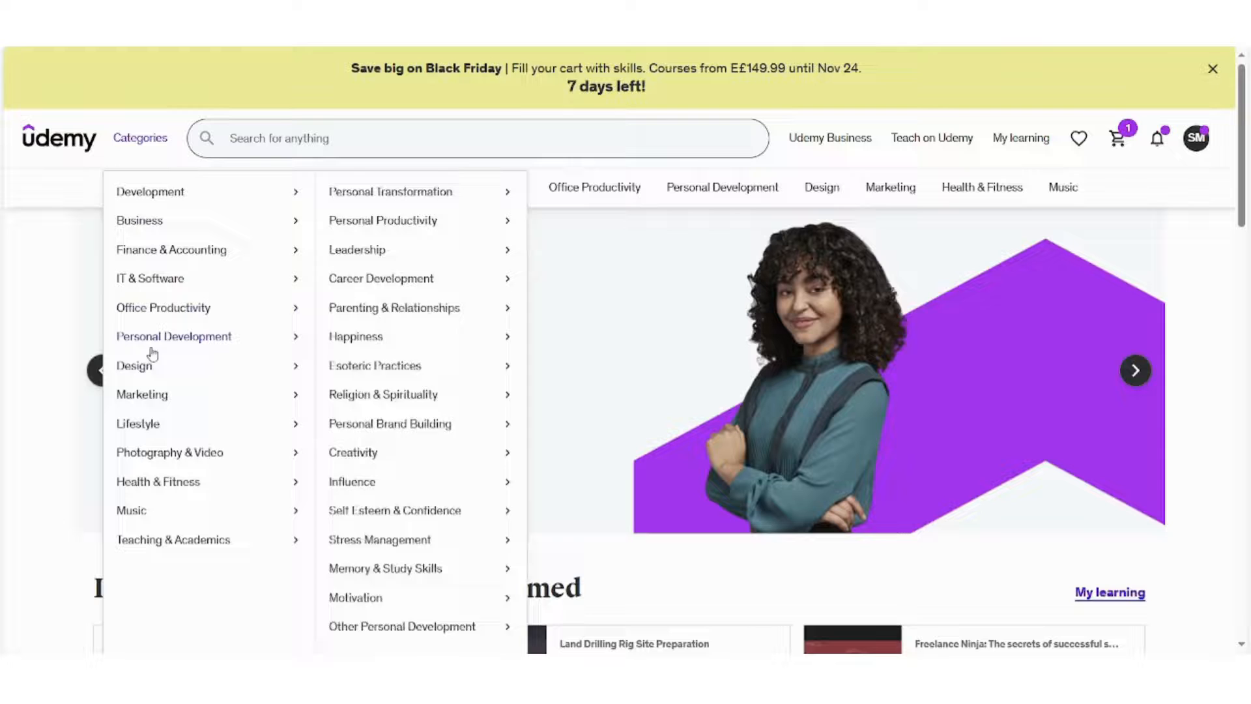
pyautogui.moveTo(157, 481)
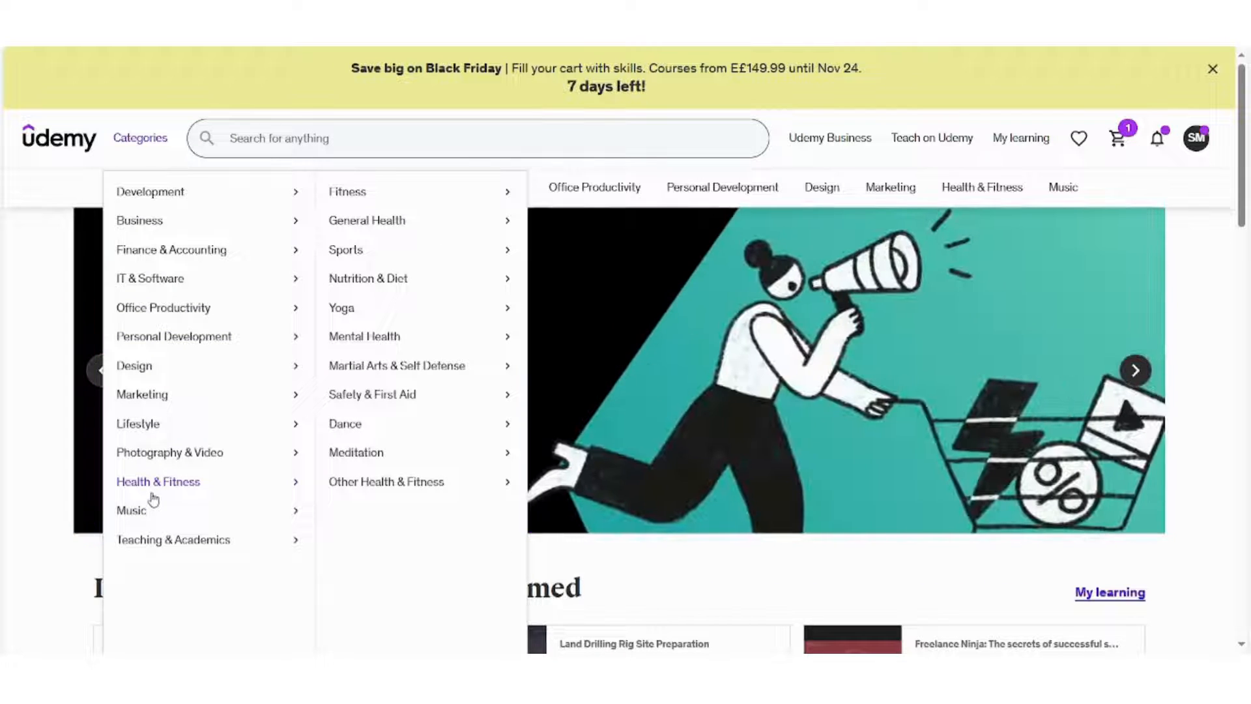
pyautogui.moveTo(150, 279)
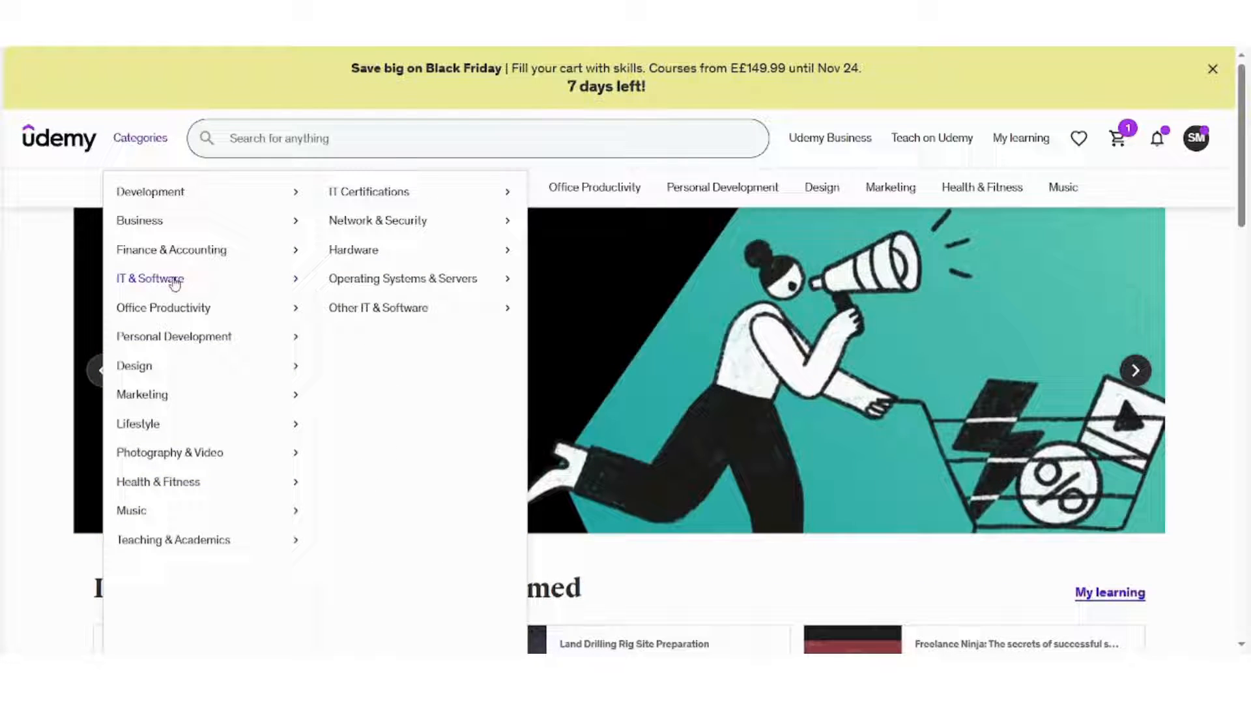
pyautogui.moveTo(402, 278)
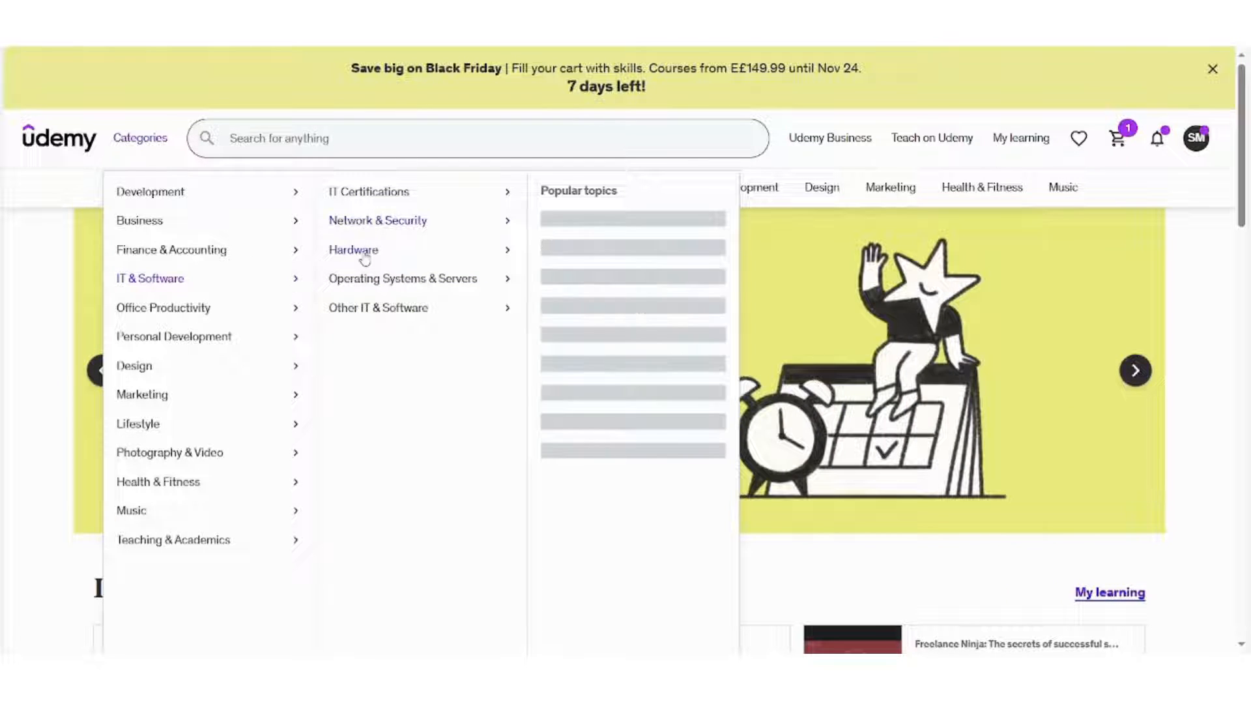
pyautogui.moveTo(353, 250)
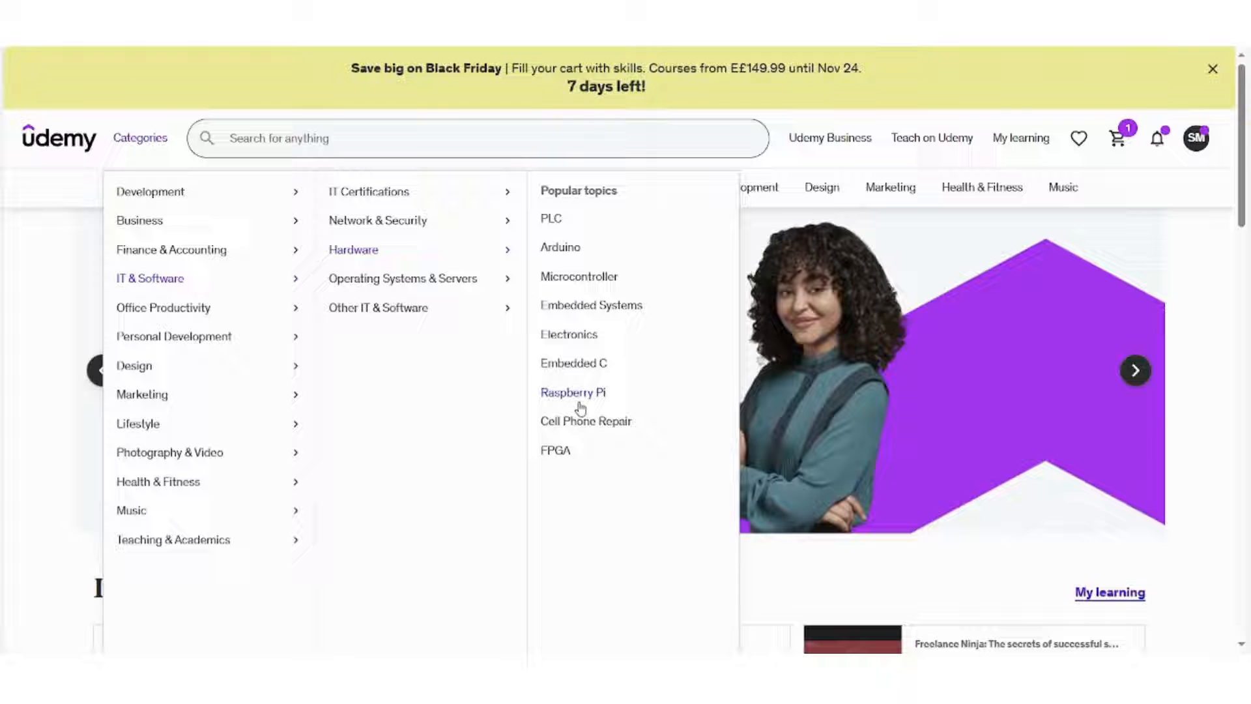
pyautogui.moveTo(150, 192)
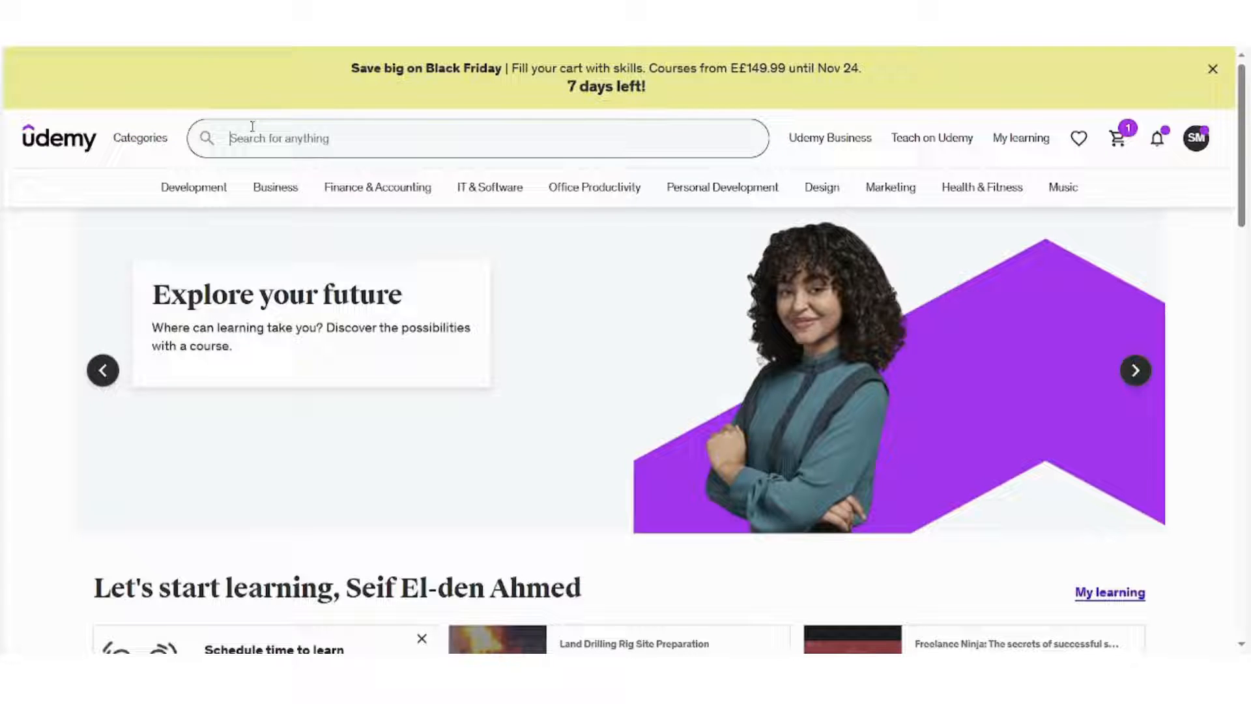
# Step: Search Udemy for 'photoshop' courses, returning 5,886 results
pyautogui.write('photoshop')
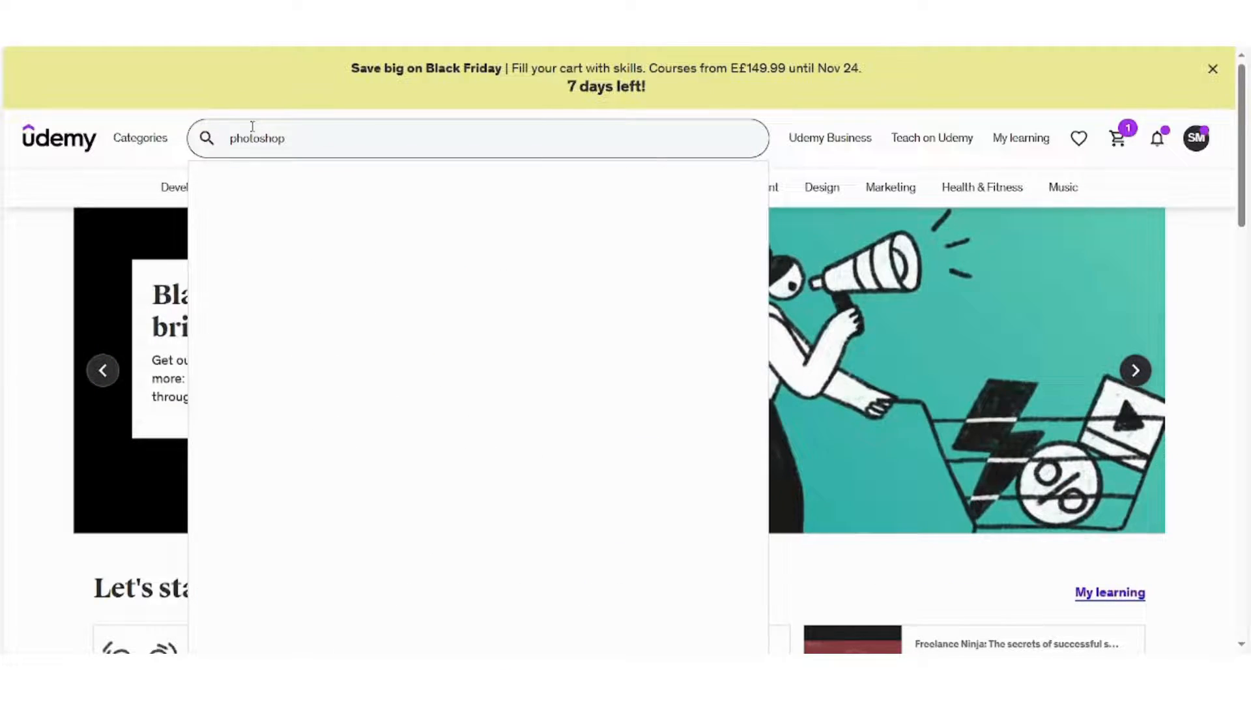
pyautogui.press('Enter')
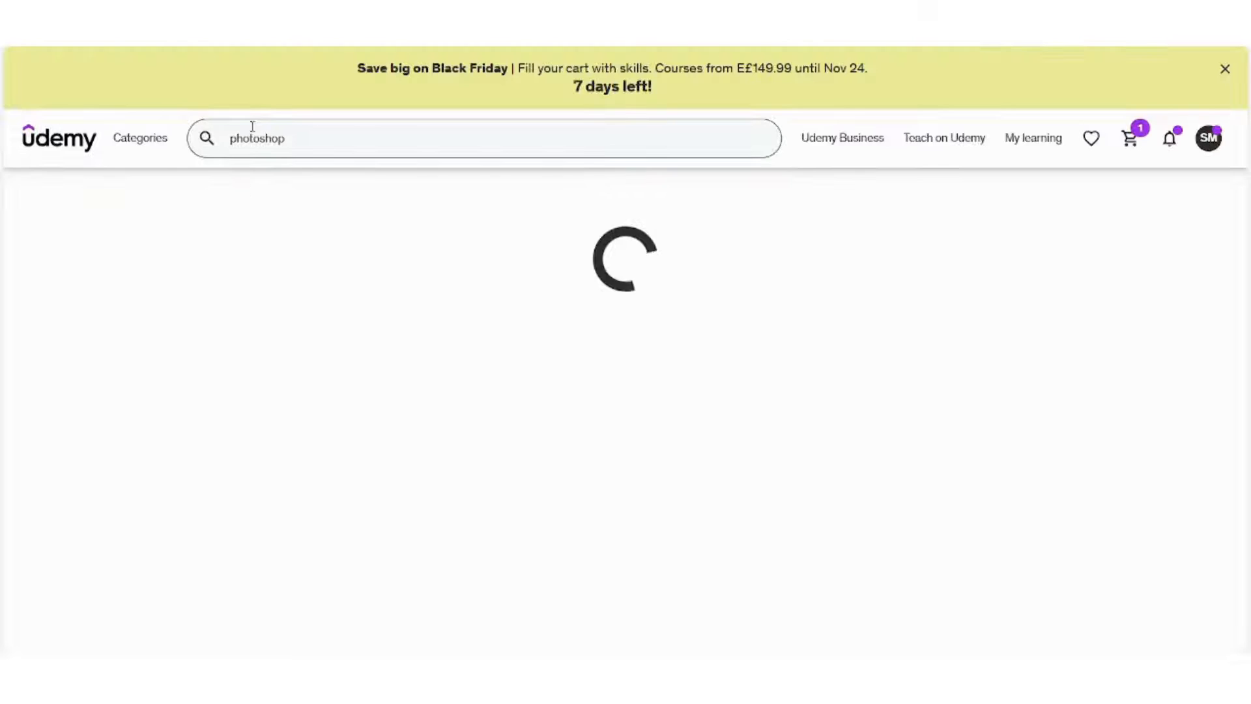
pyautogui.press('Enter')
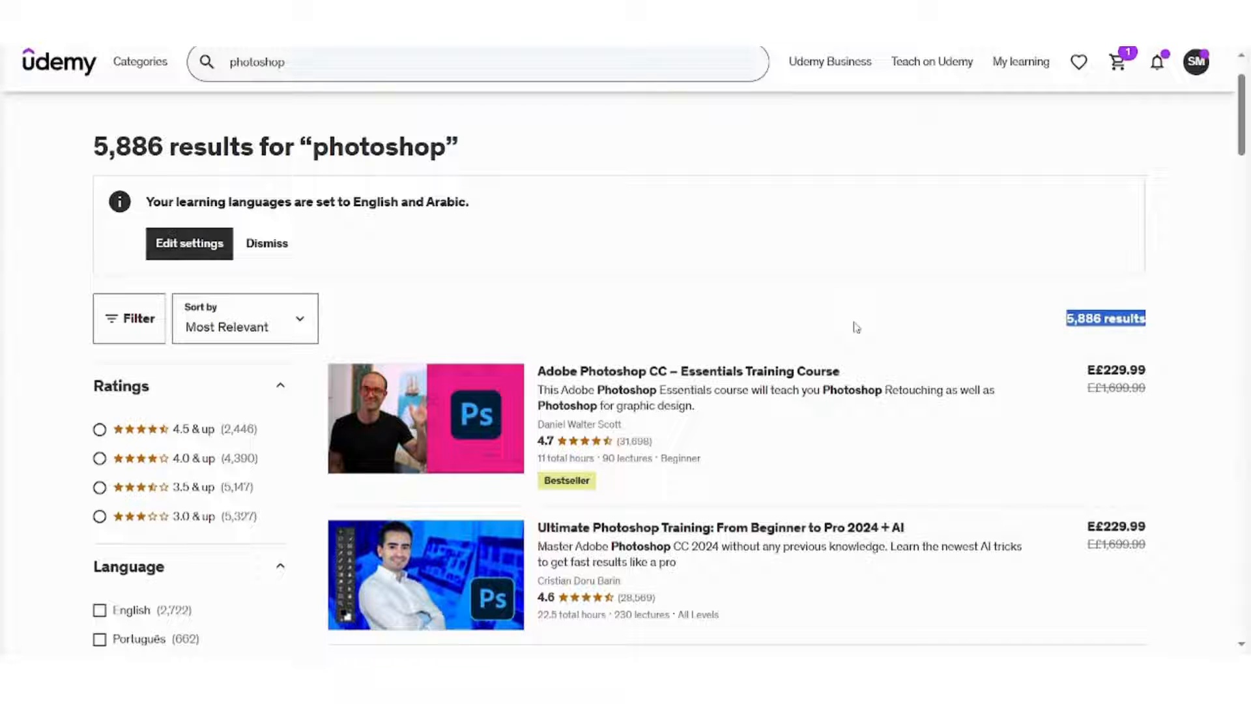
pyautogui.moveTo(821, 309)
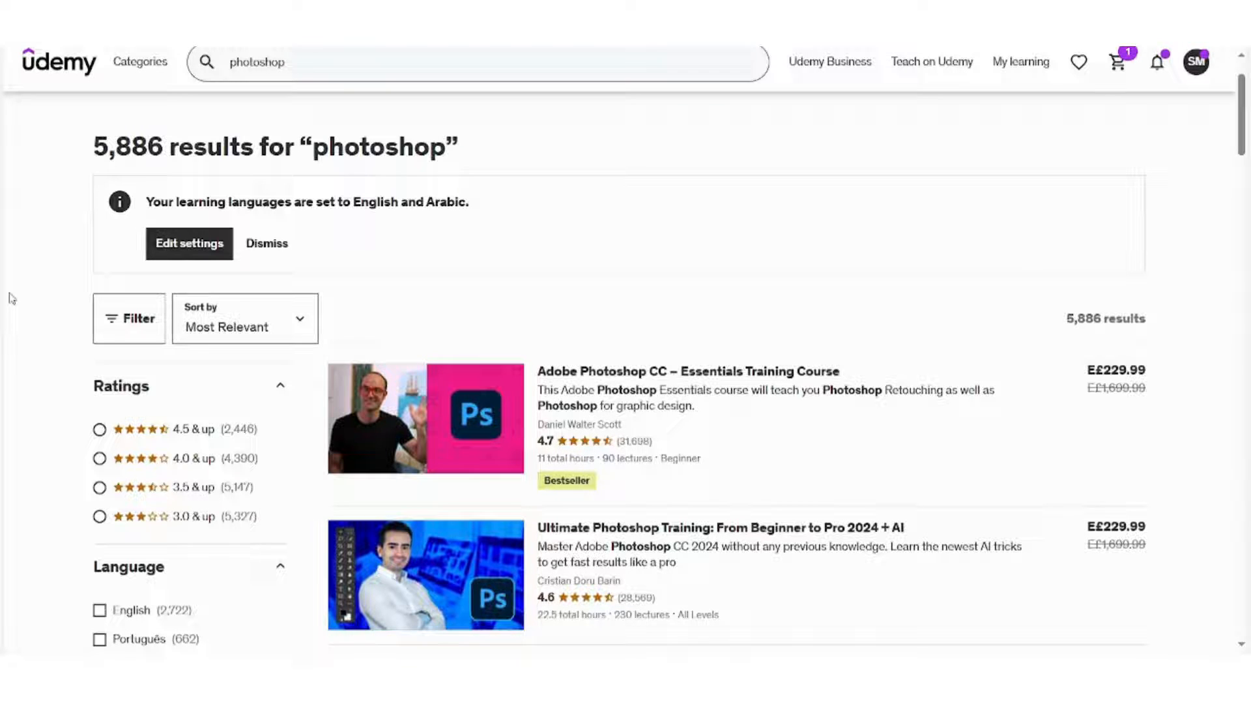
pyautogui.scroll(-3)
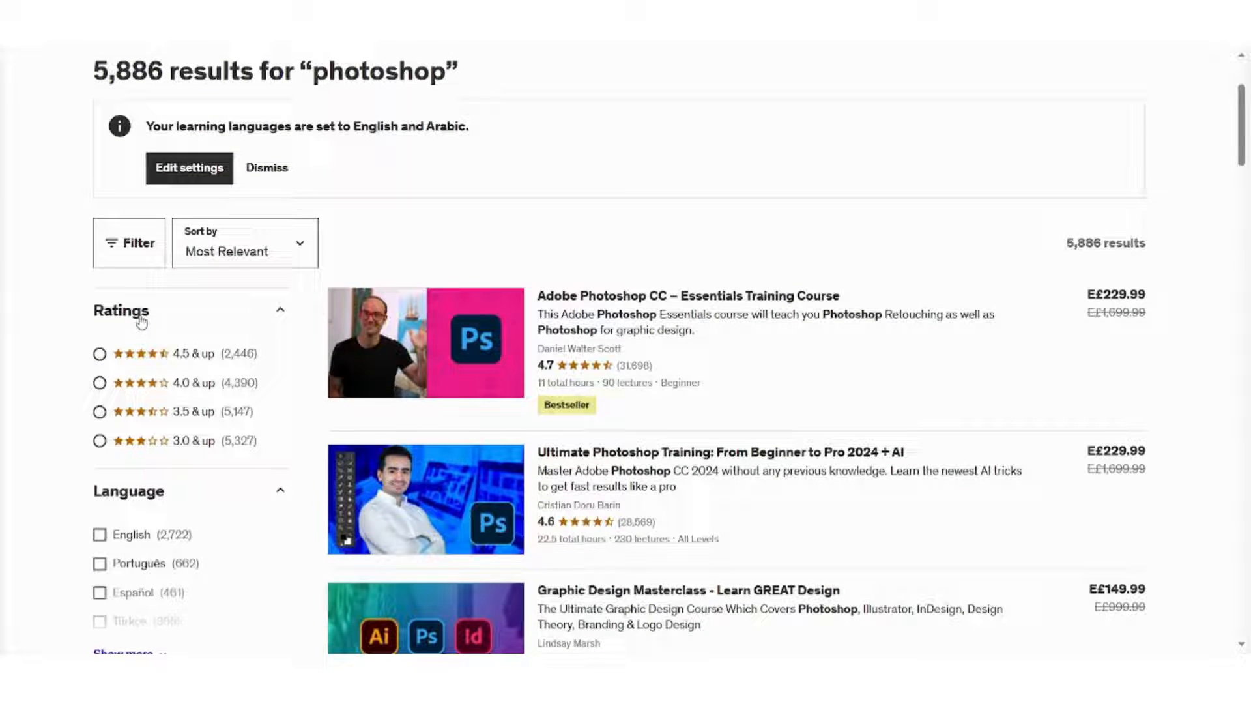
pyautogui.moveTo(25, 325)
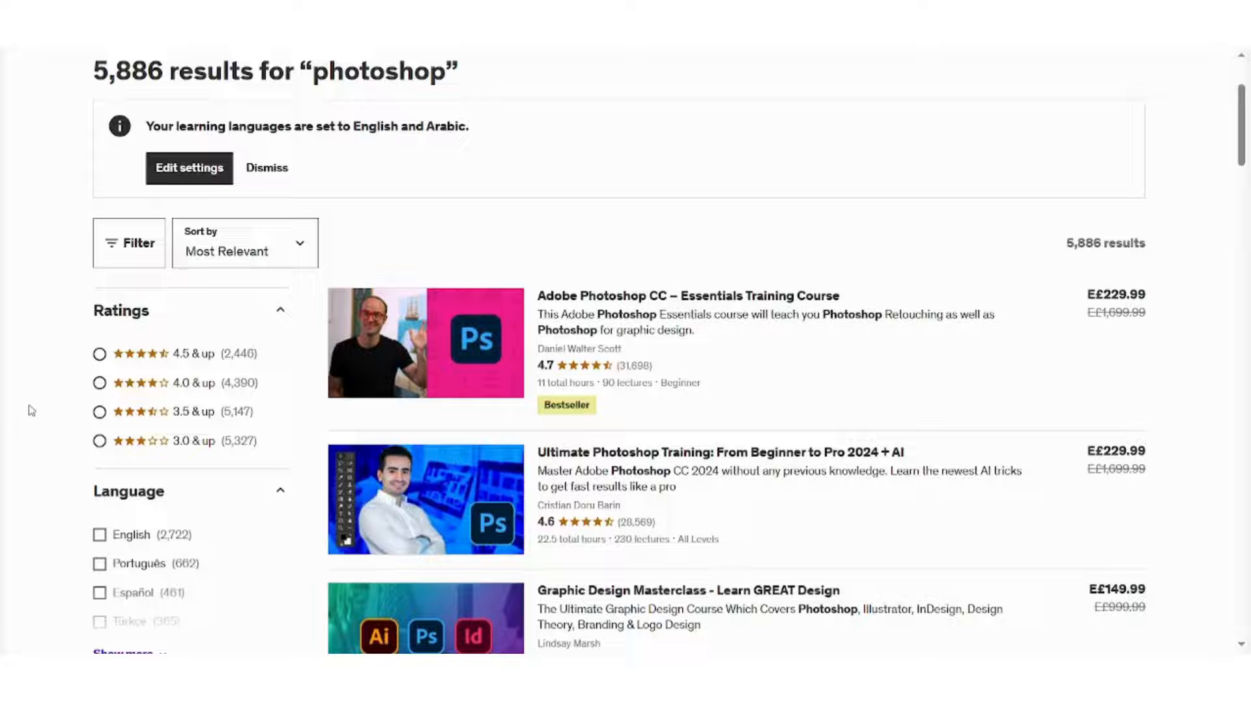
pyautogui.scroll(-3)
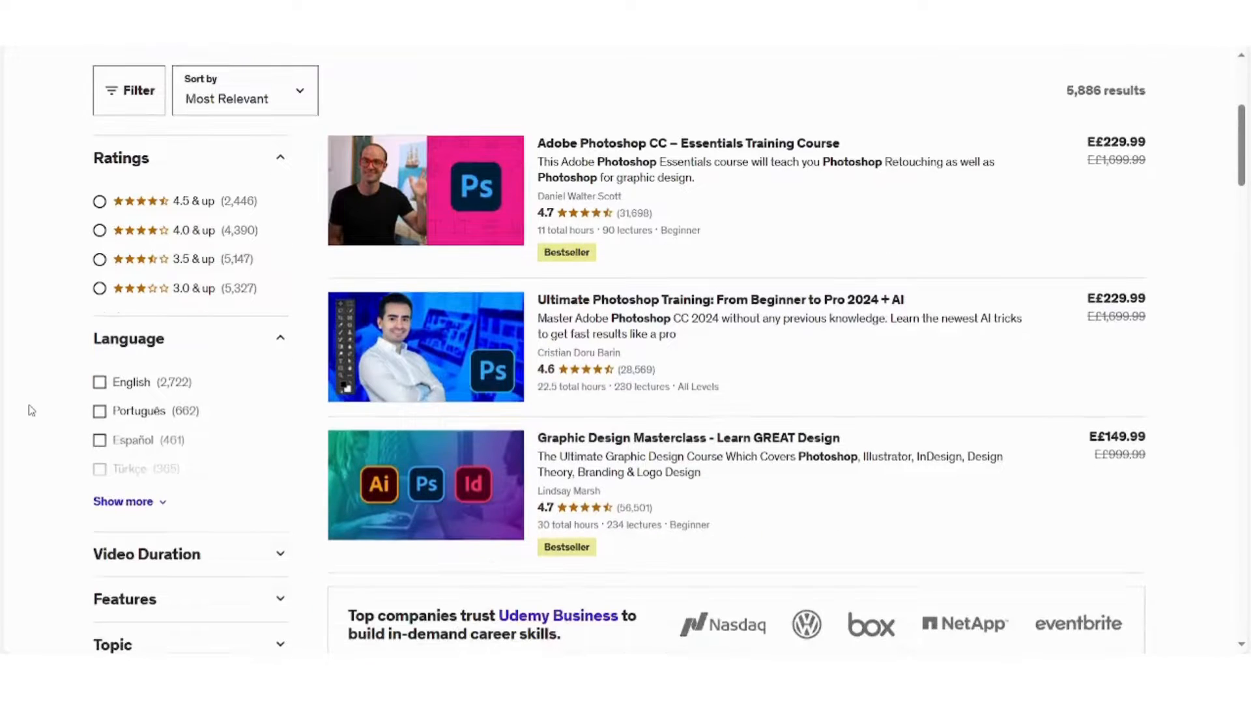
pyautogui.scroll(-3)
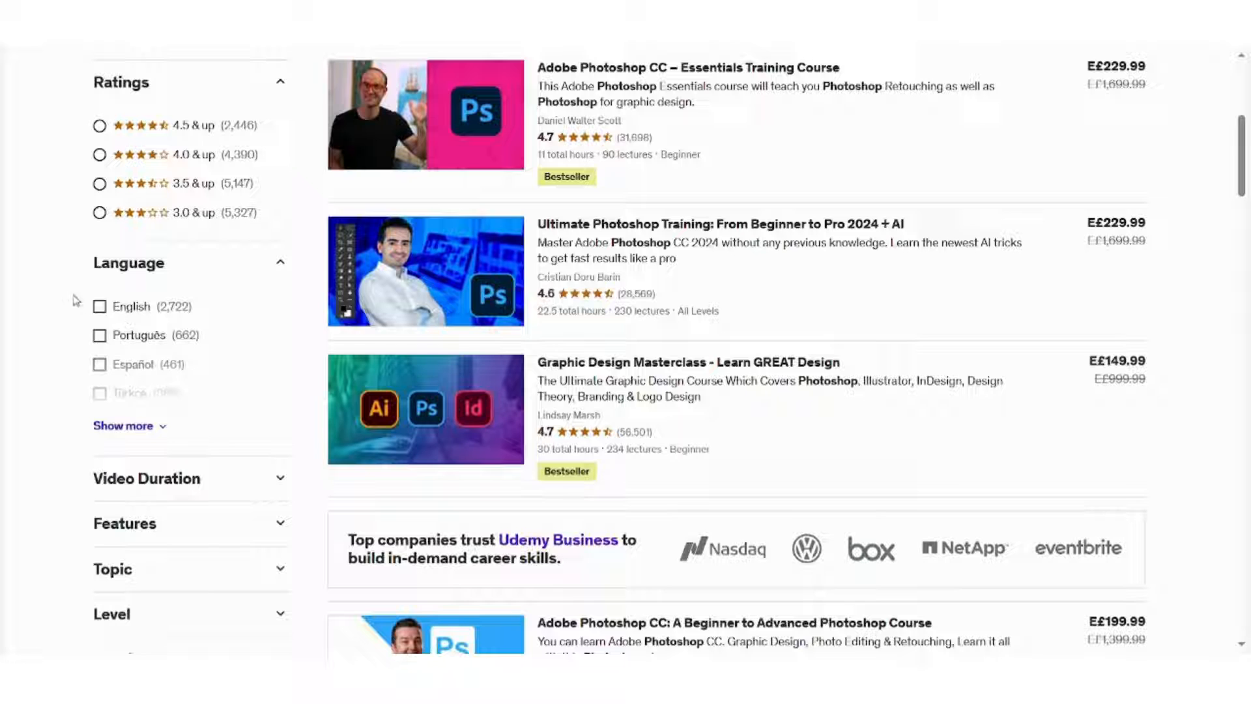
pyautogui.moveTo(45, 285)
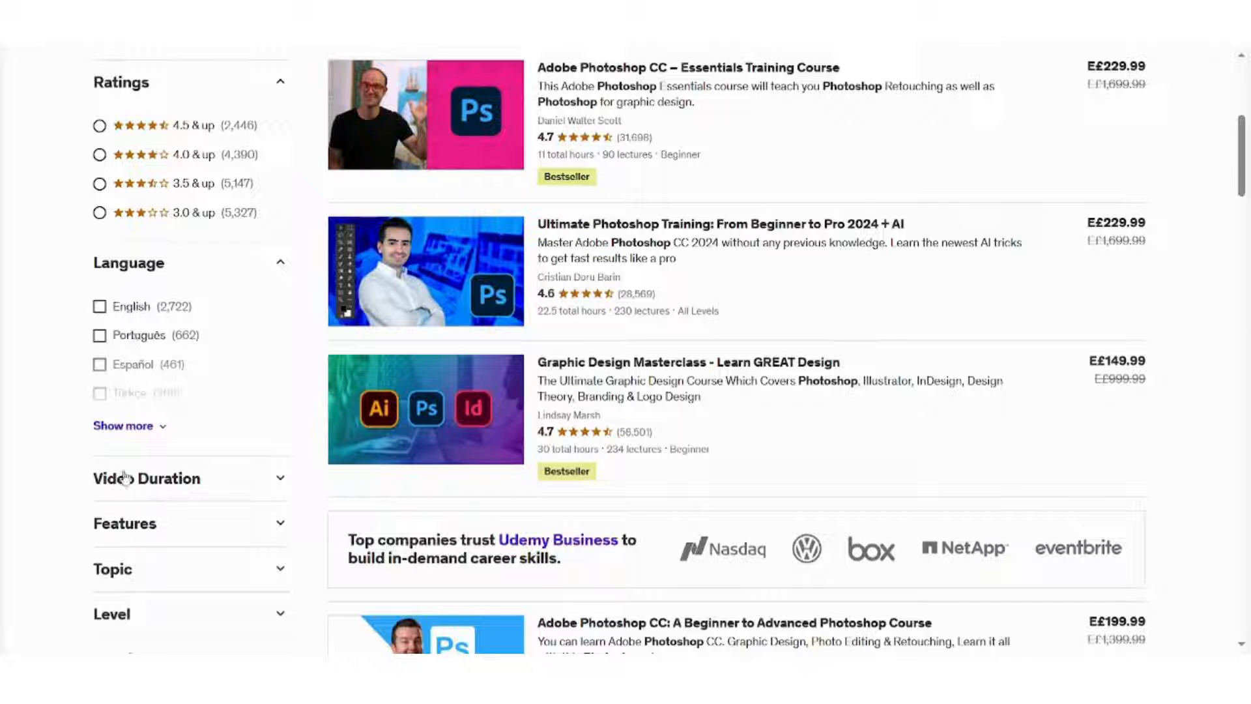
# Step: Expand the Video Duration and Features filter groups while scrolling the sidebar
pyautogui.click(146, 478)
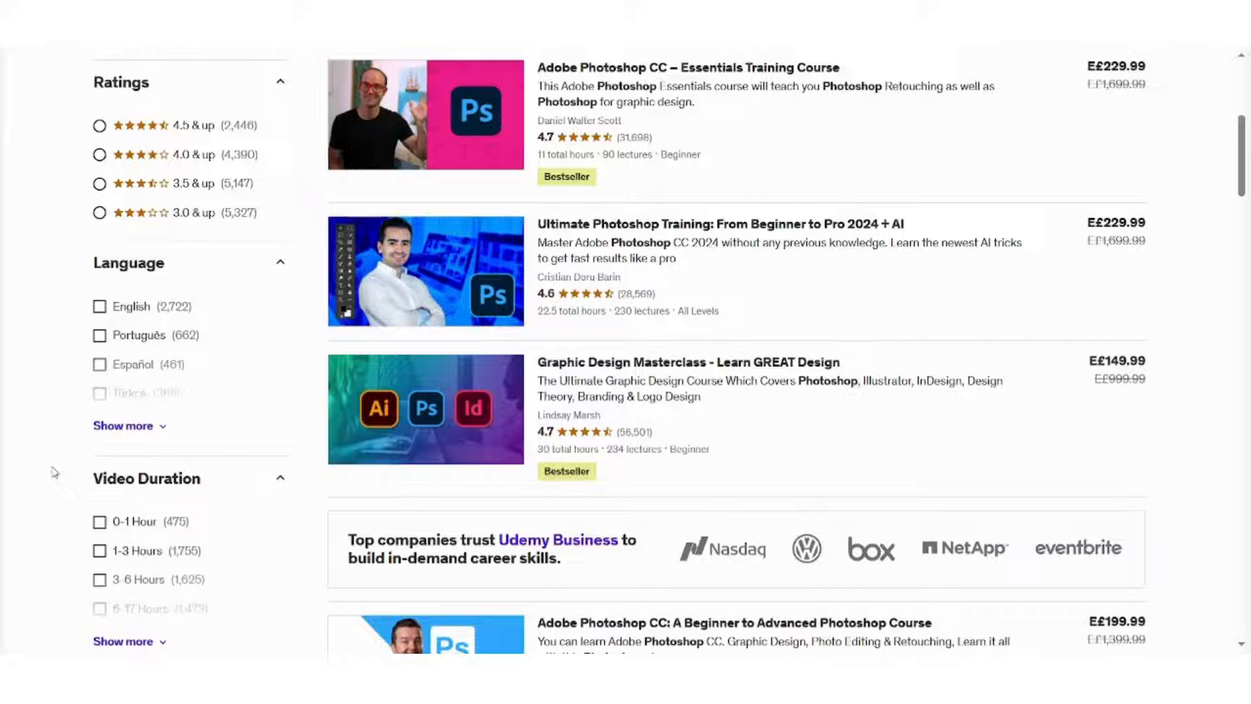
pyautogui.scroll(-3)
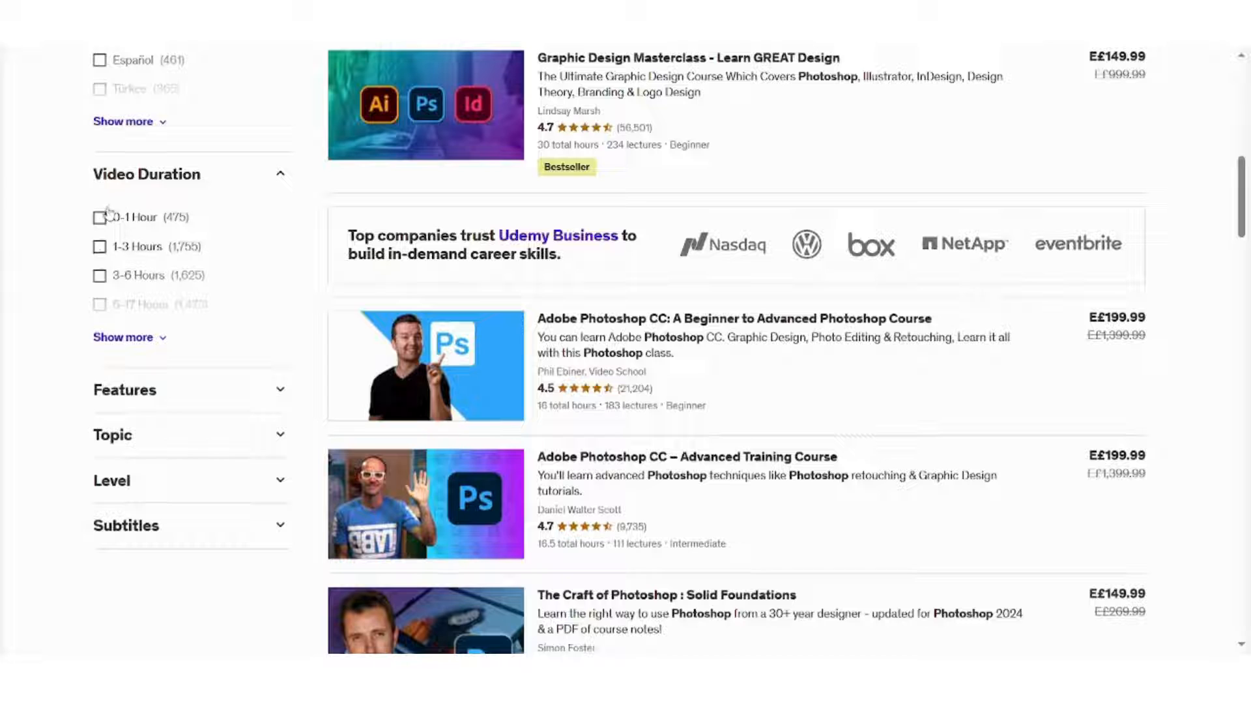
pyautogui.moveTo(109, 238)
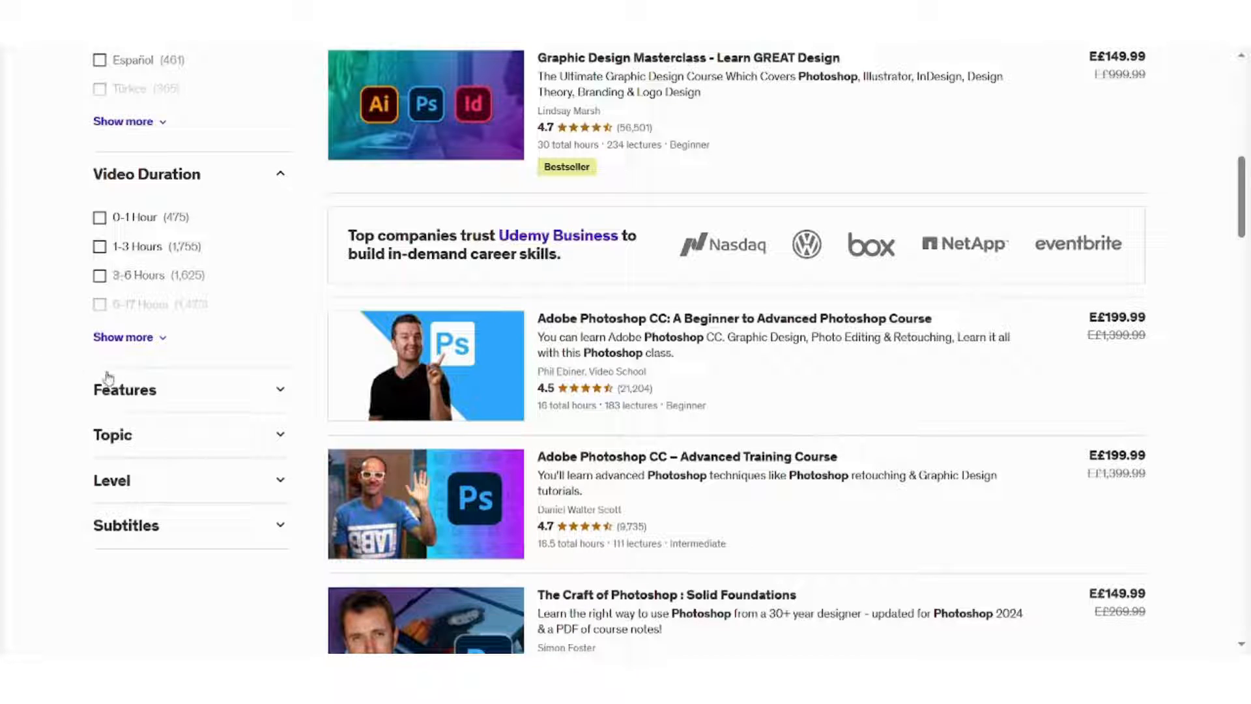
pyautogui.click(124, 389)
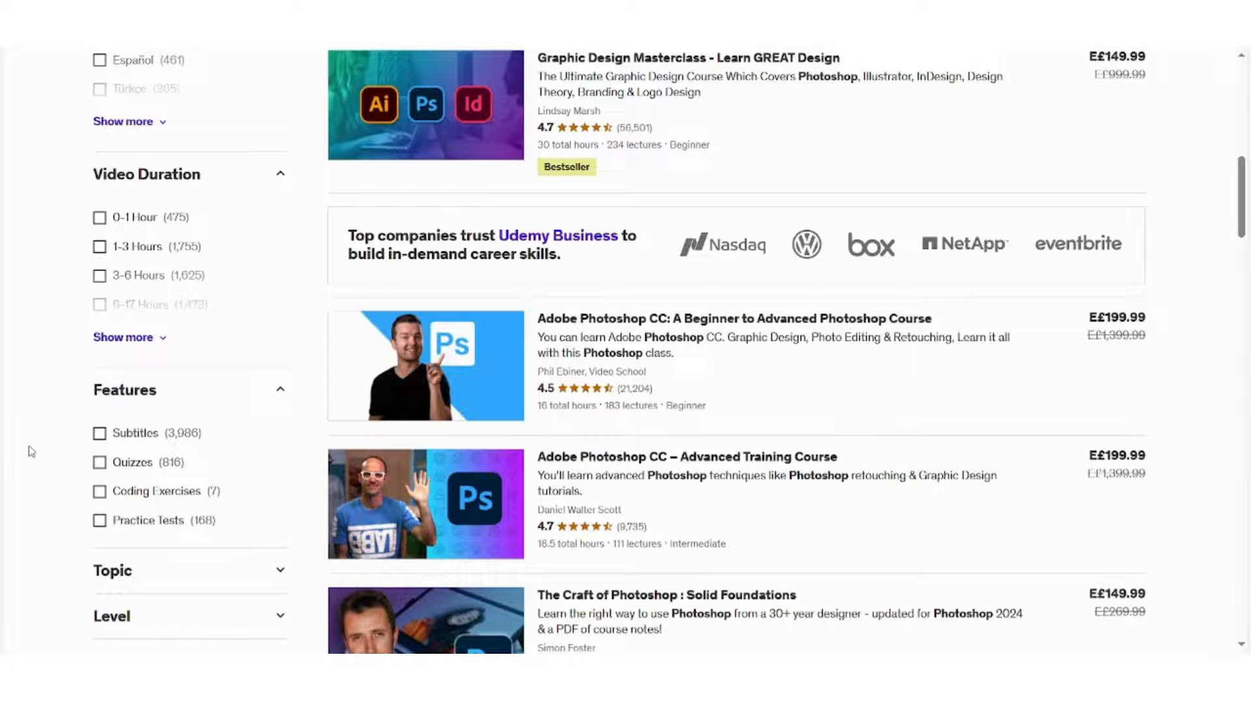
pyautogui.scroll(-3)
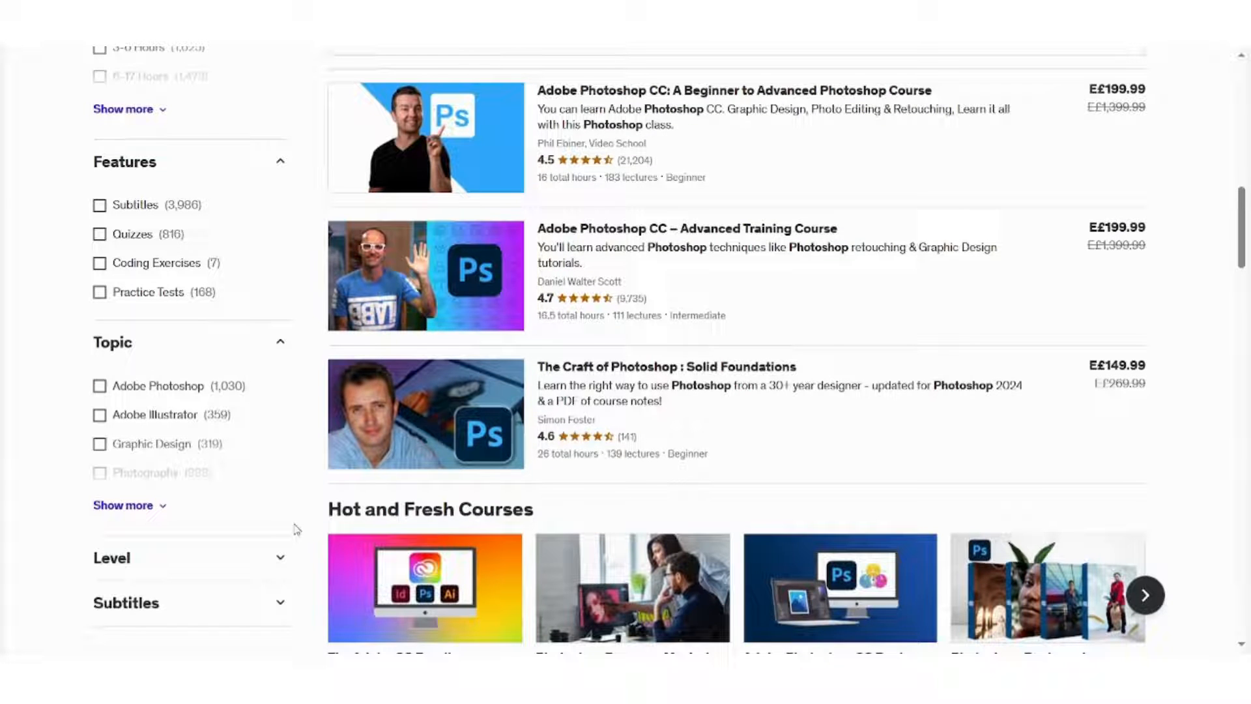
pyautogui.moveTo(221, 406)
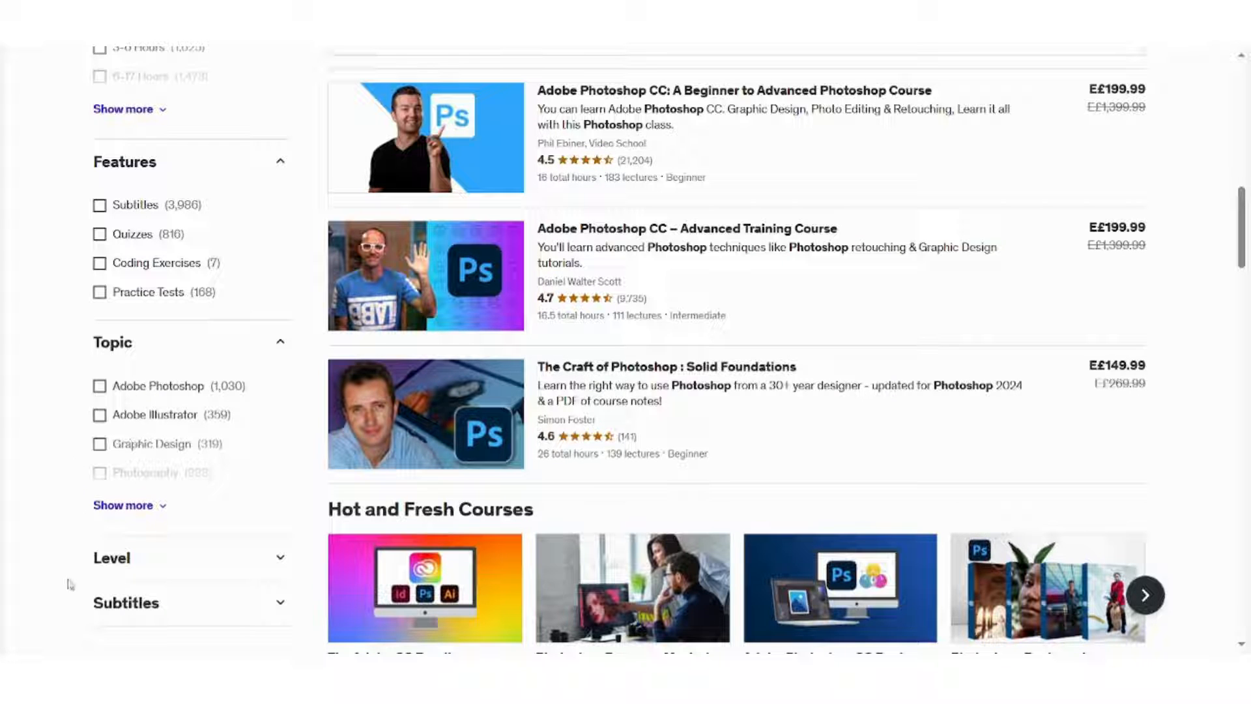
pyautogui.scroll(-3)
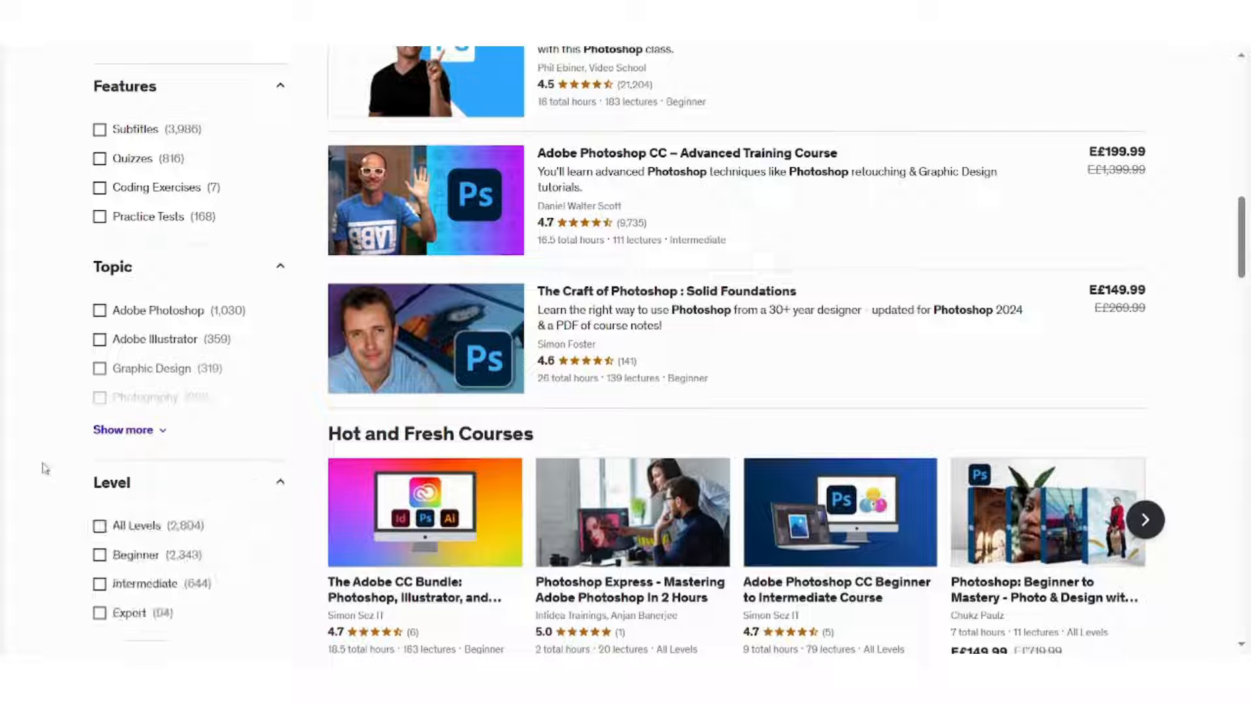
pyautogui.scroll(-3)
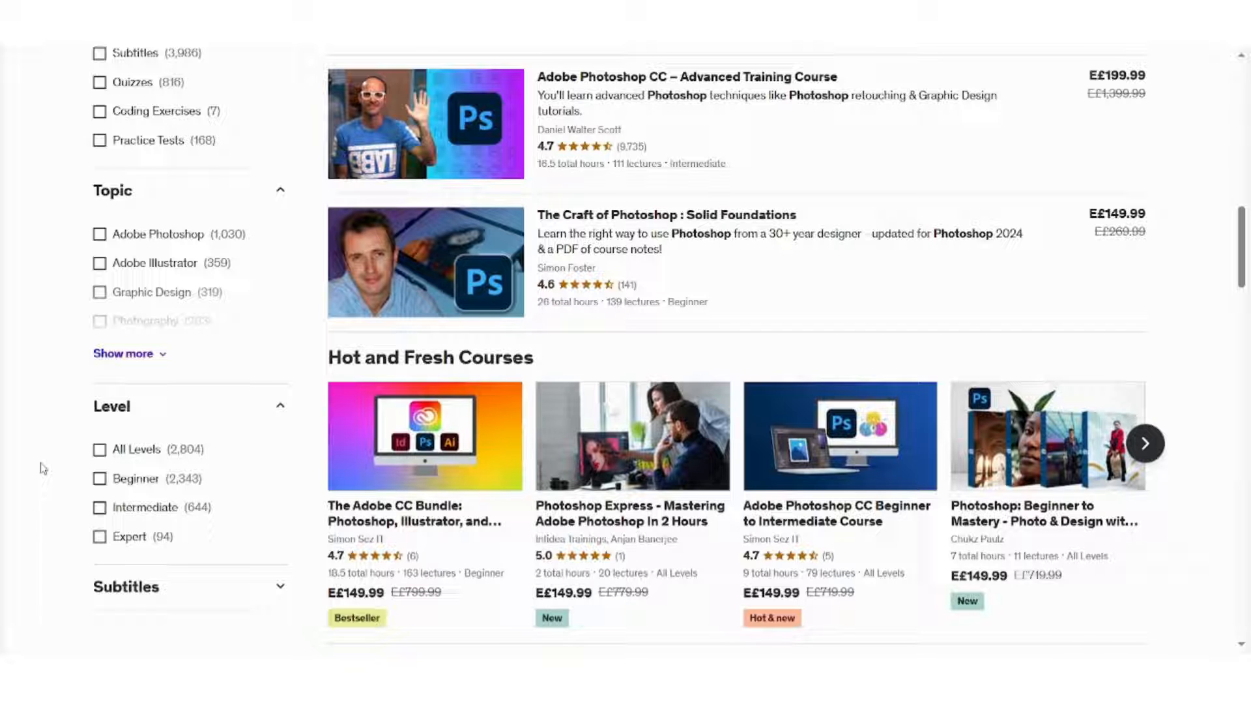
pyautogui.moveTo(65, 539)
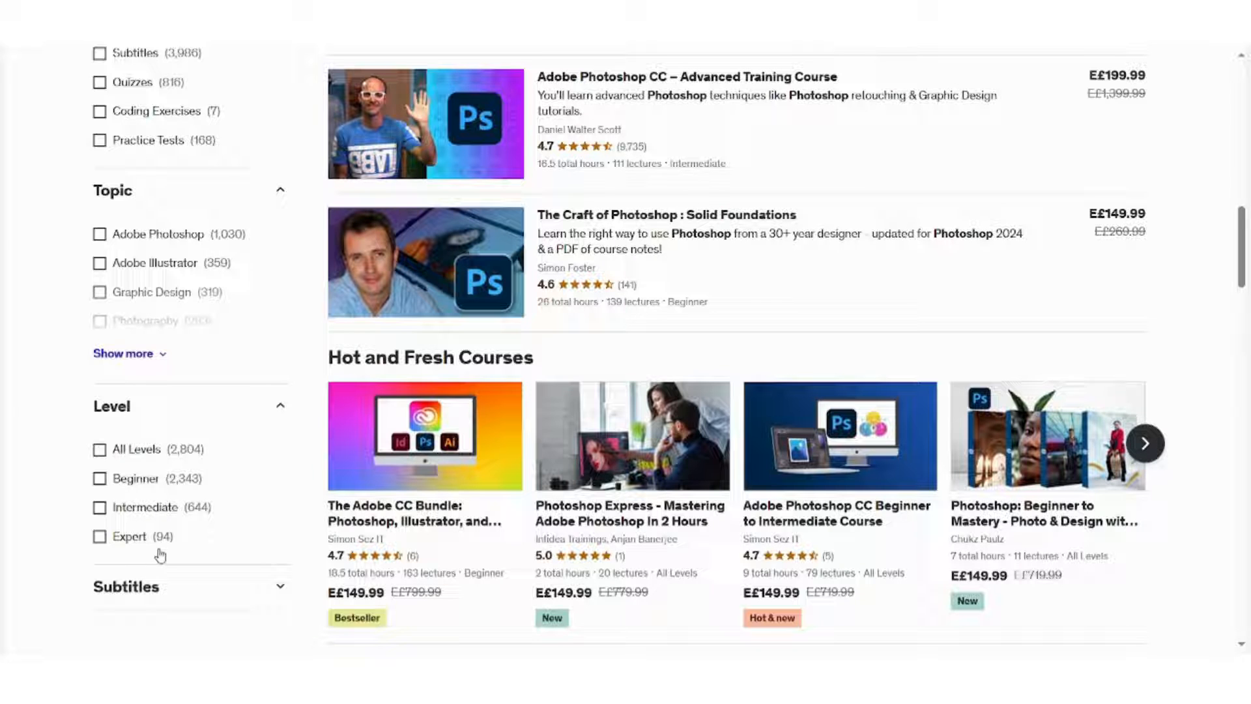
pyautogui.moveTo(28, 463)
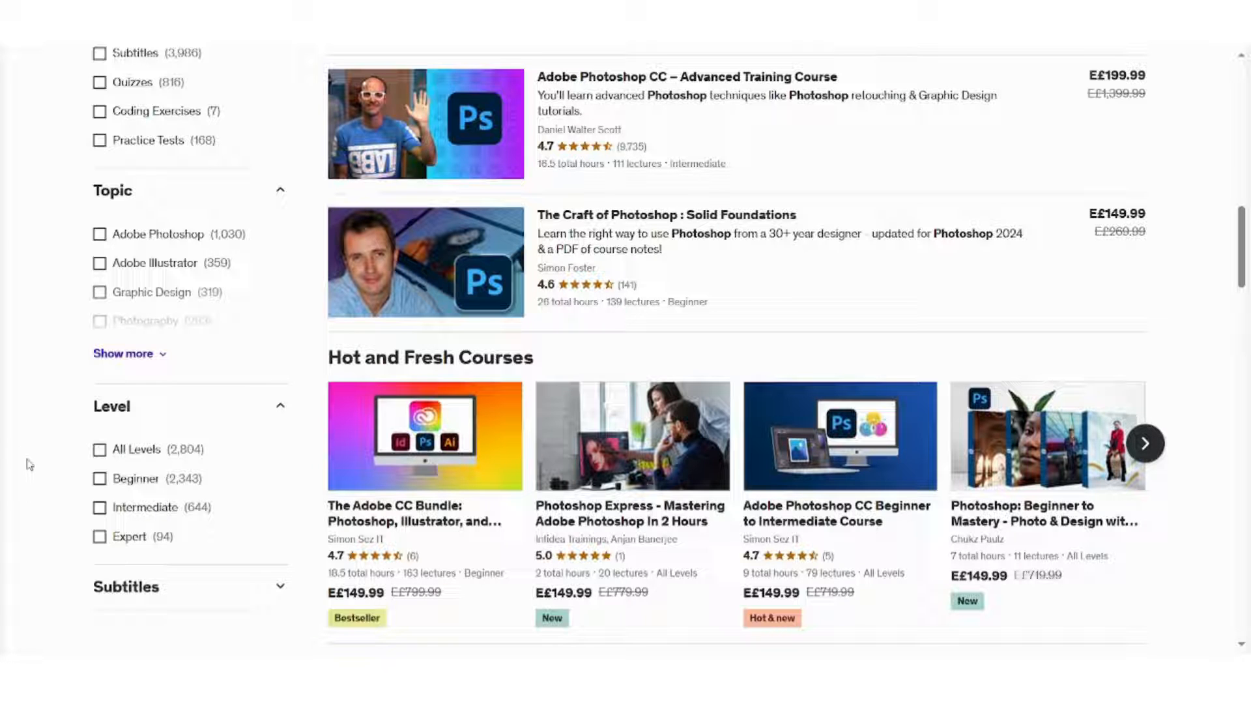
pyautogui.scroll(-3)
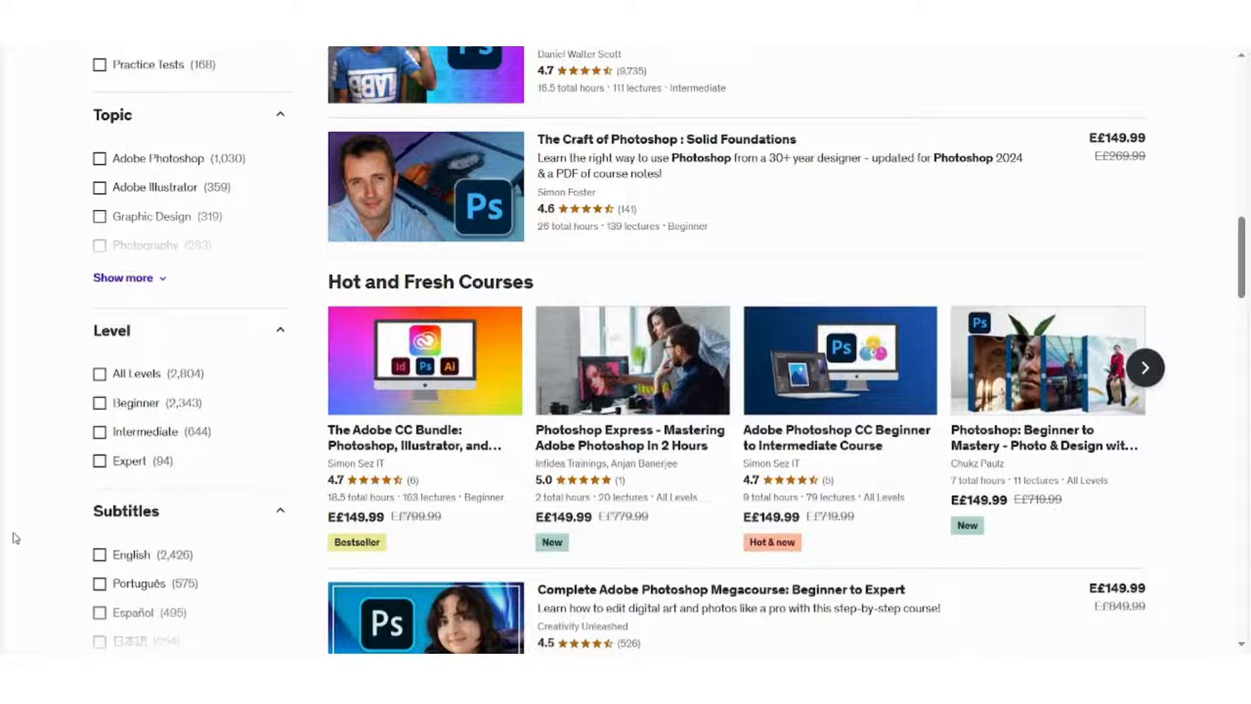
pyautogui.scroll(-3)
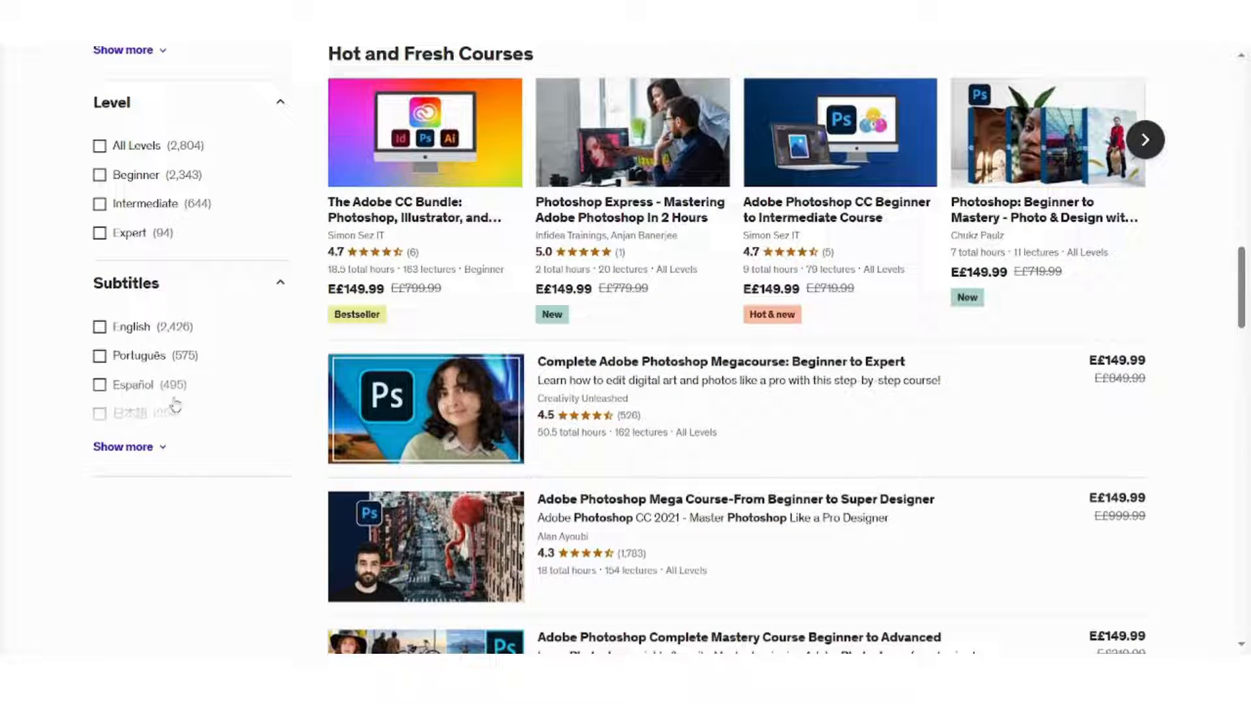
pyautogui.scroll(-3)
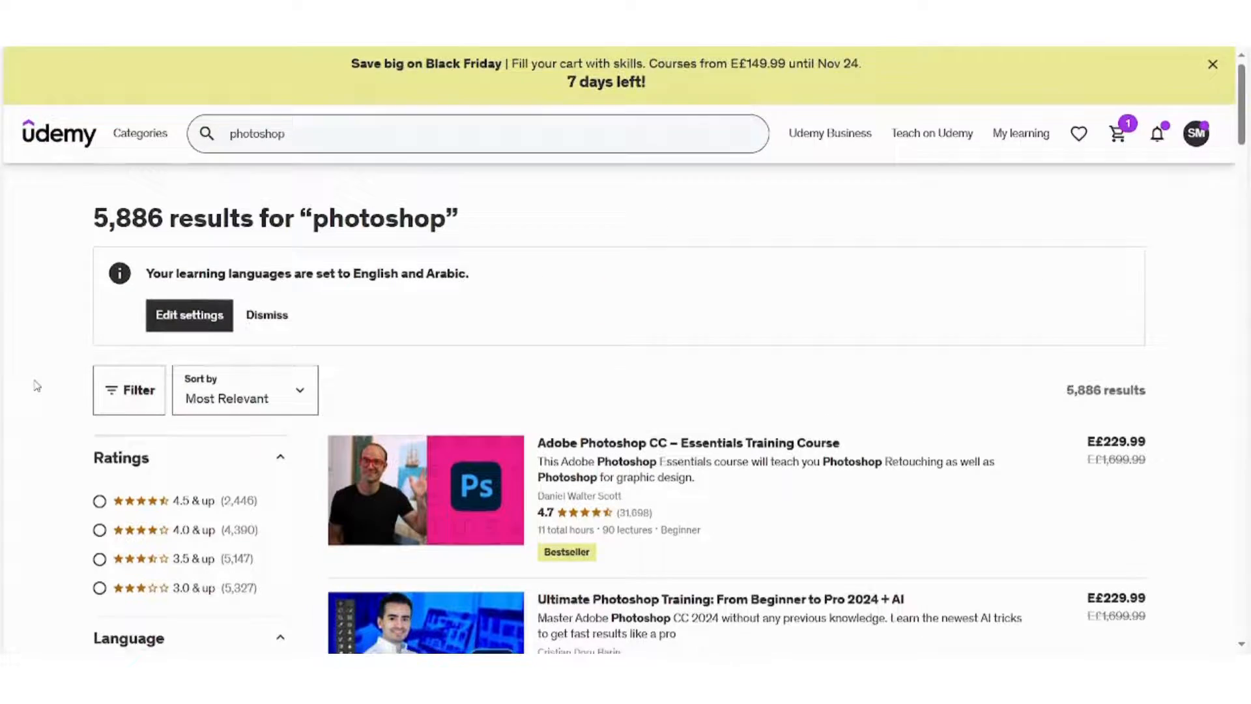
# Step: Filter photoshop results to '4.5 & up' ratings and English, leaving 1,051 courses
pyautogui.scroll(-3)
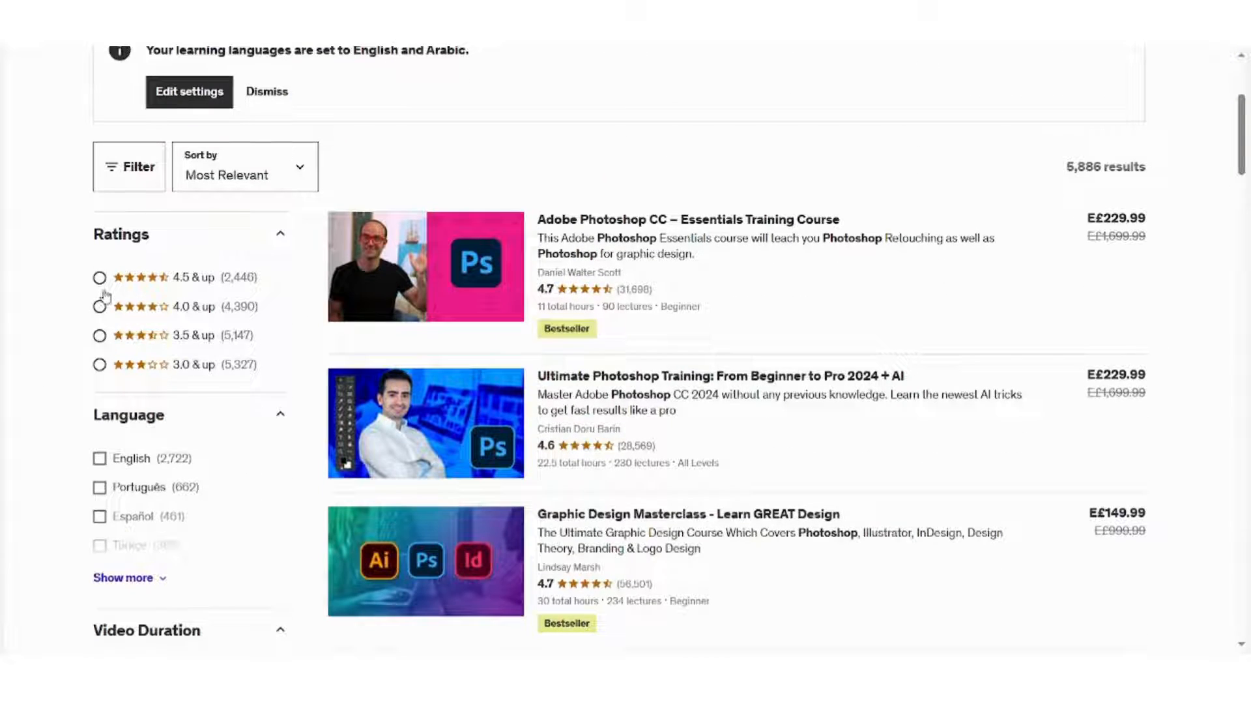
pyautogui.click(99, 278)
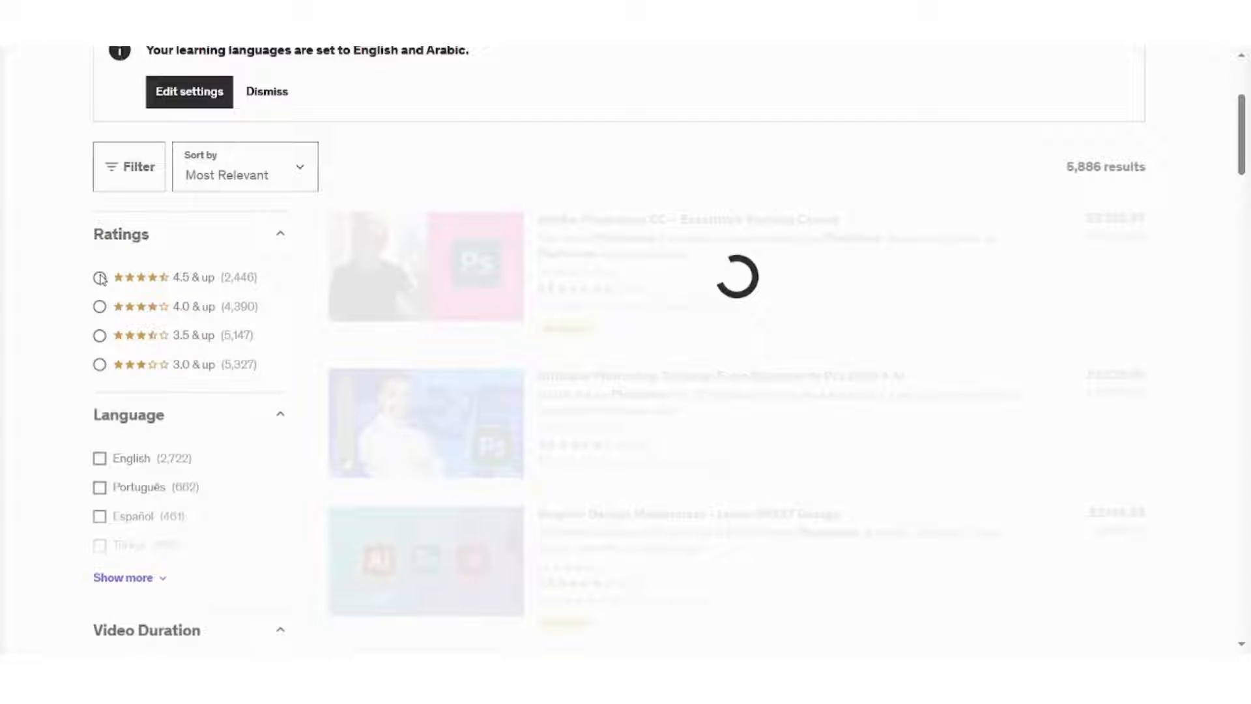
pyautogui.click(99, 277)
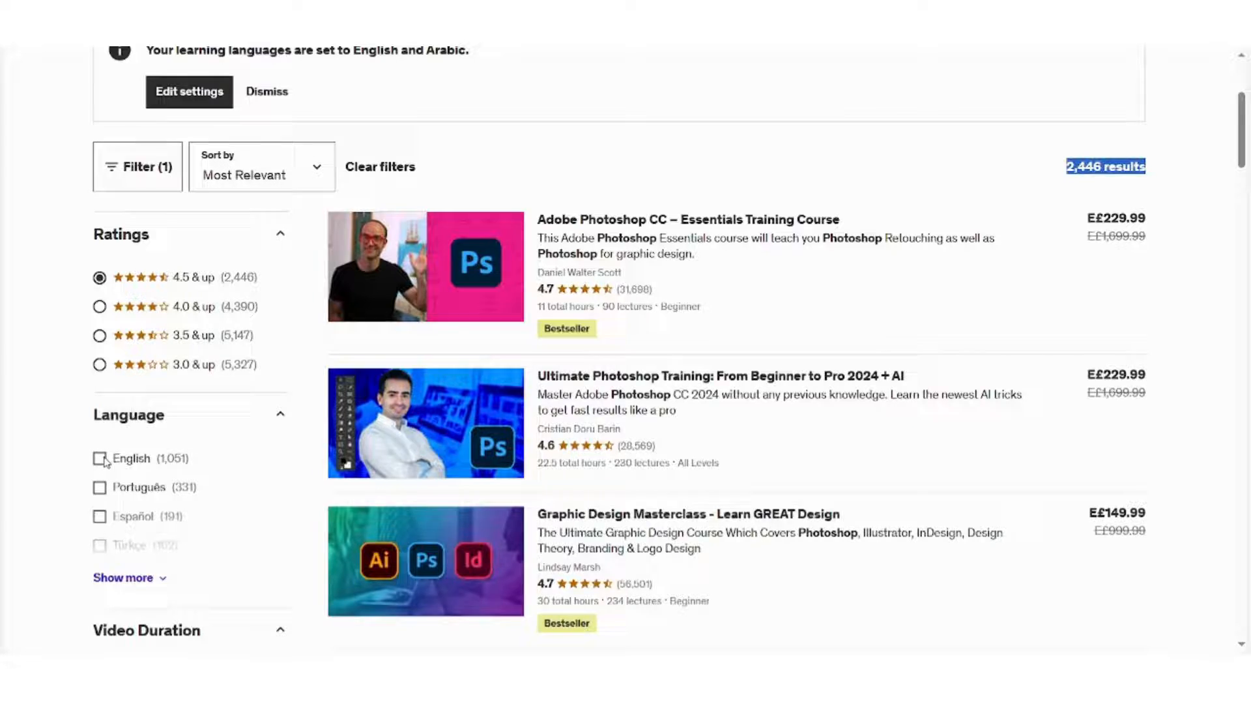
pyautogui.click(99, 458)
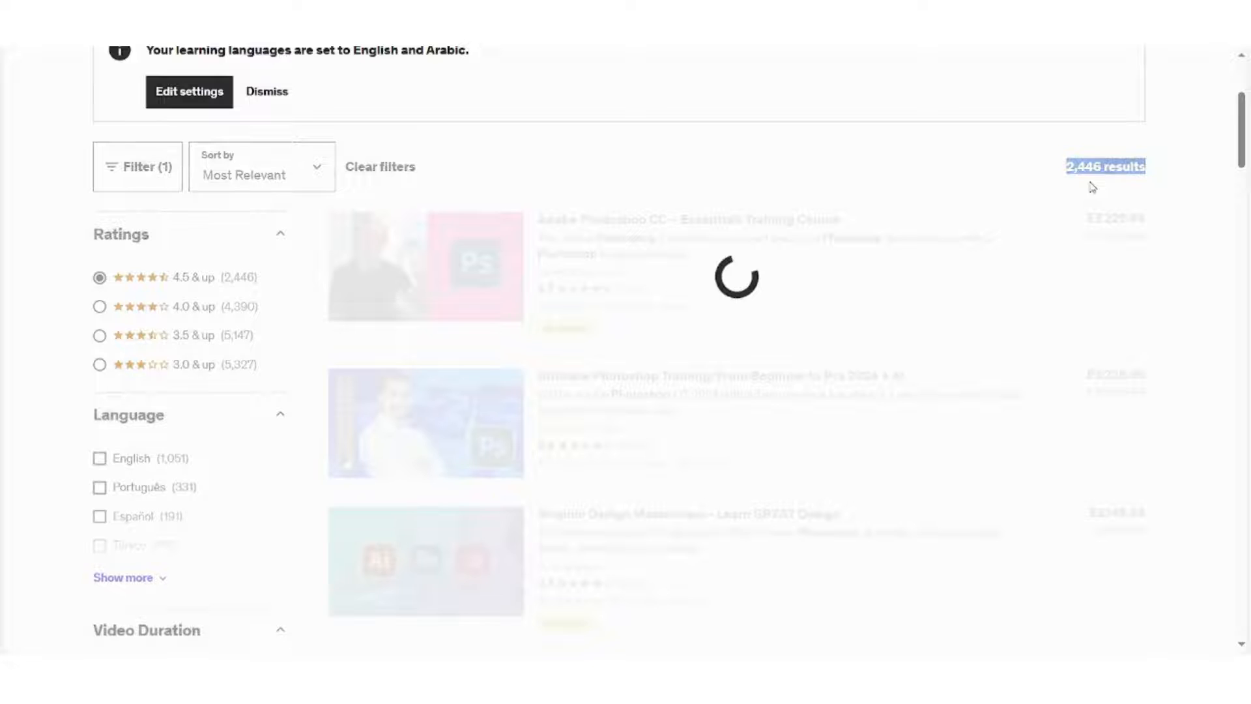
pyautogui.click(99, 458)
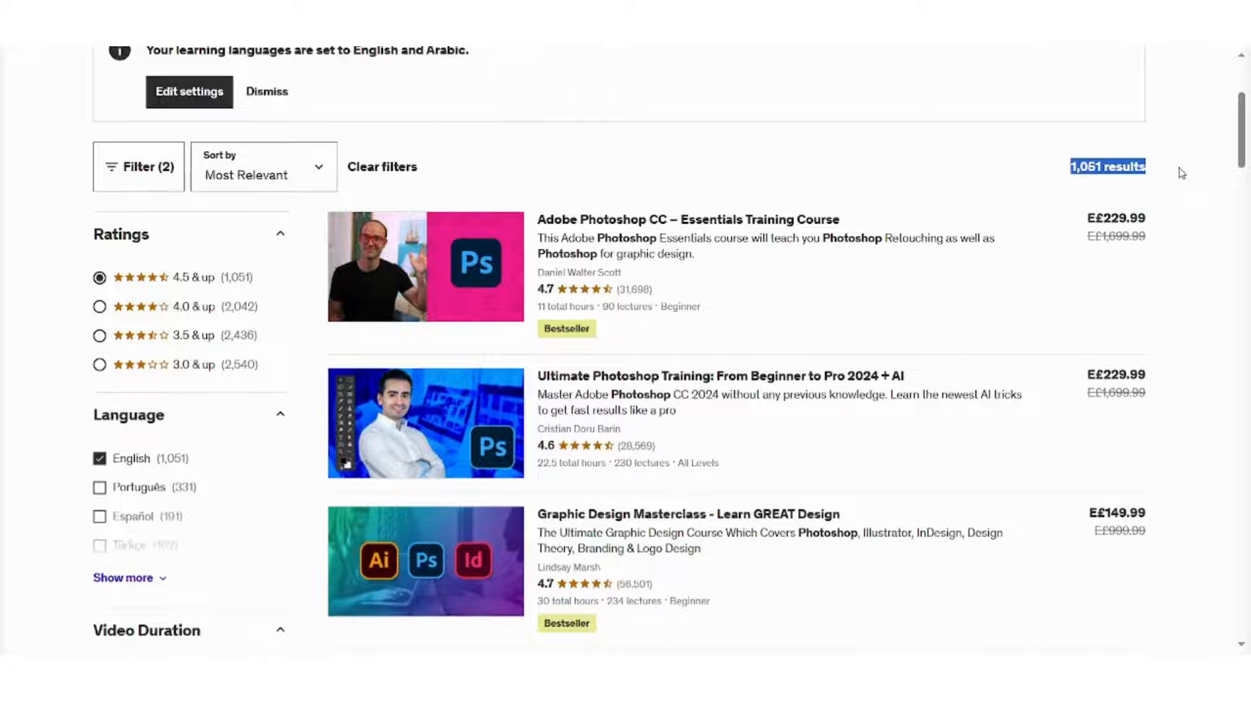
pyautogui.scroll(3)
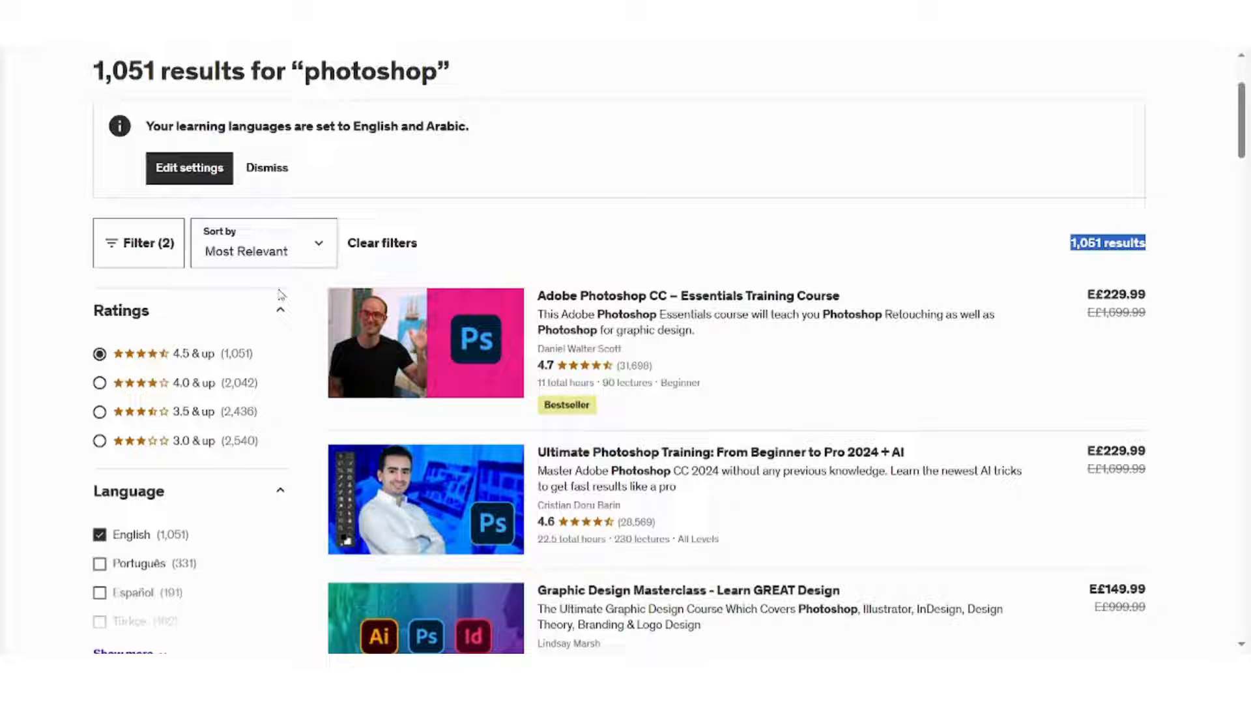
pyautogui.moveTo(4, 305)
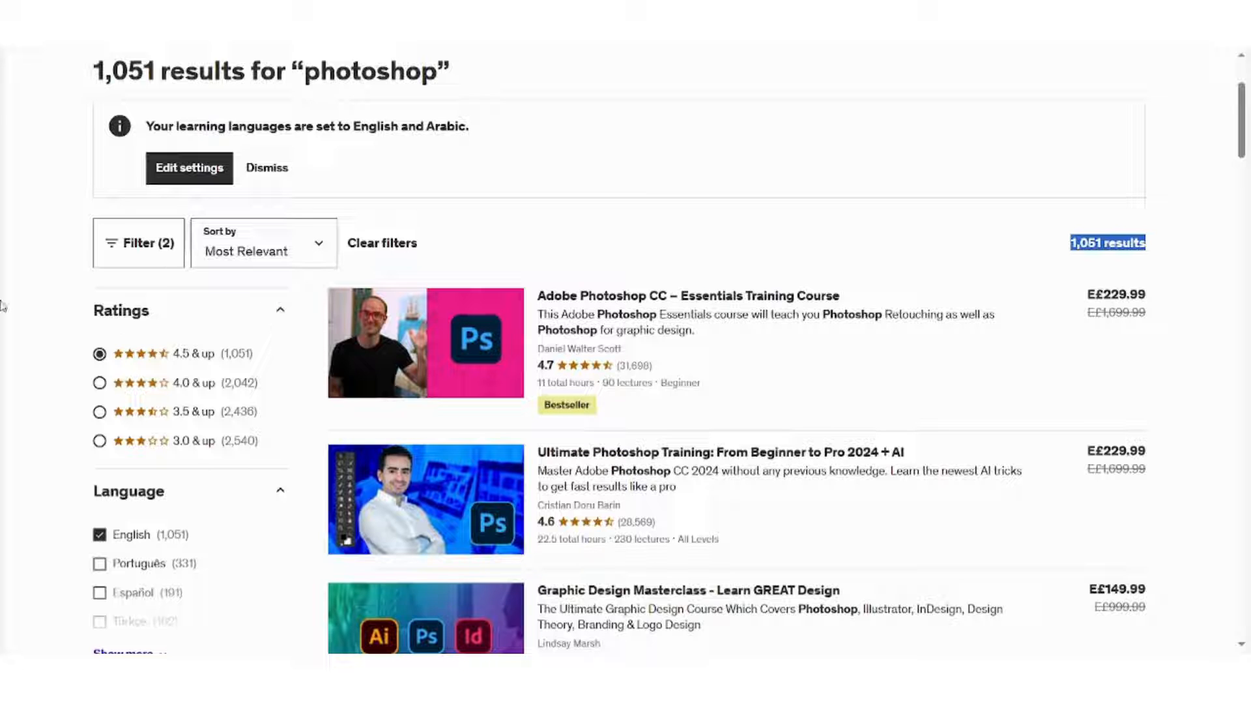
pyautogui.moveTo(614, 296)
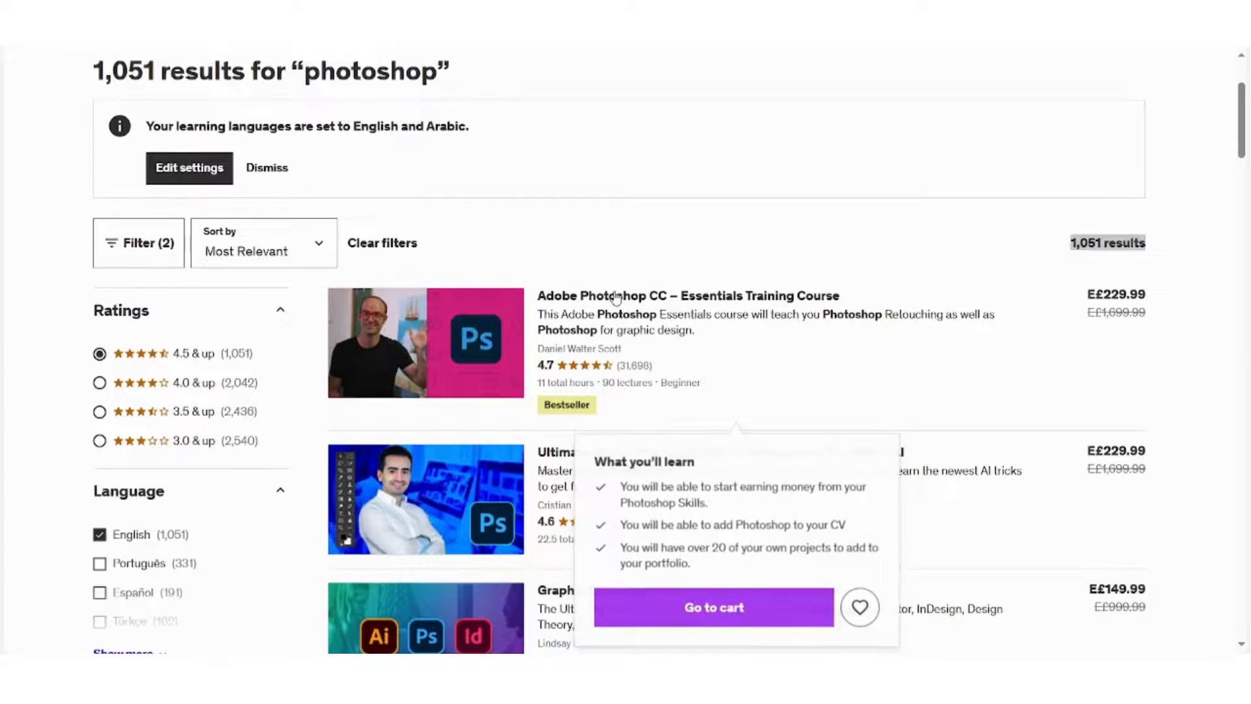
# Step: Browse the Adobe Photoshop CC – Essentials Training Course page and choose Buy now
pyautogui.click(687, 296)
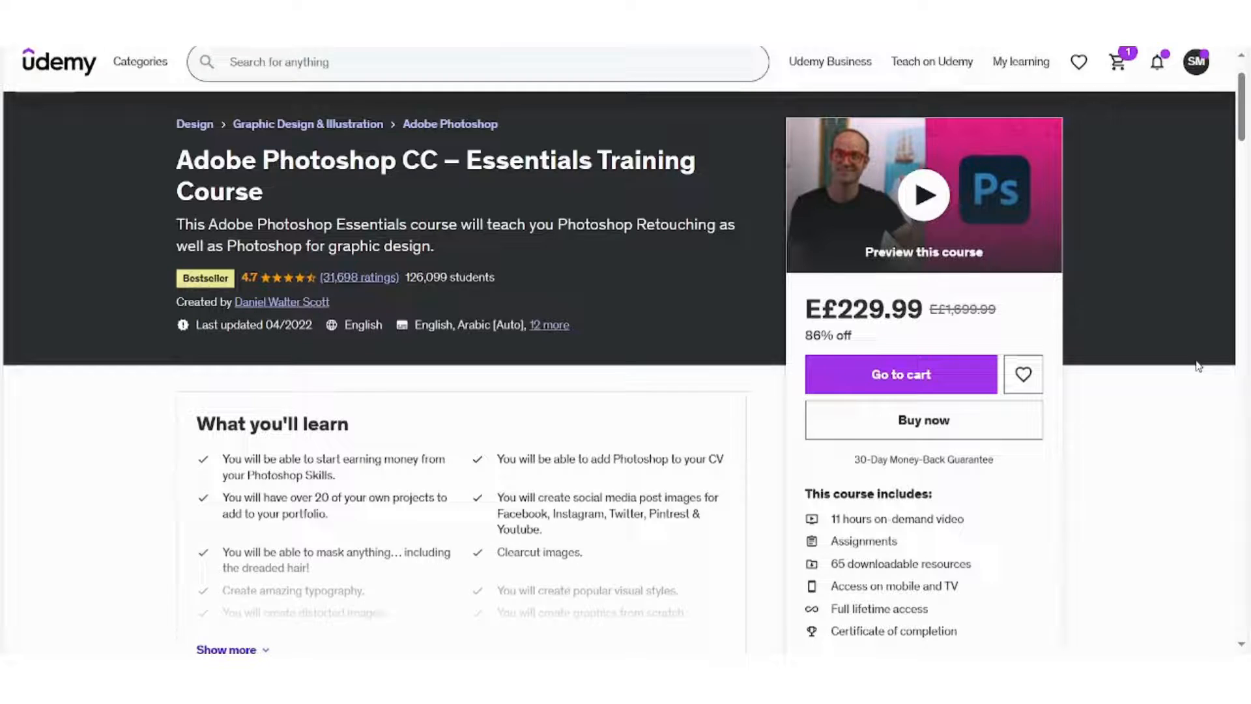
pyautogui.scroll(-3)
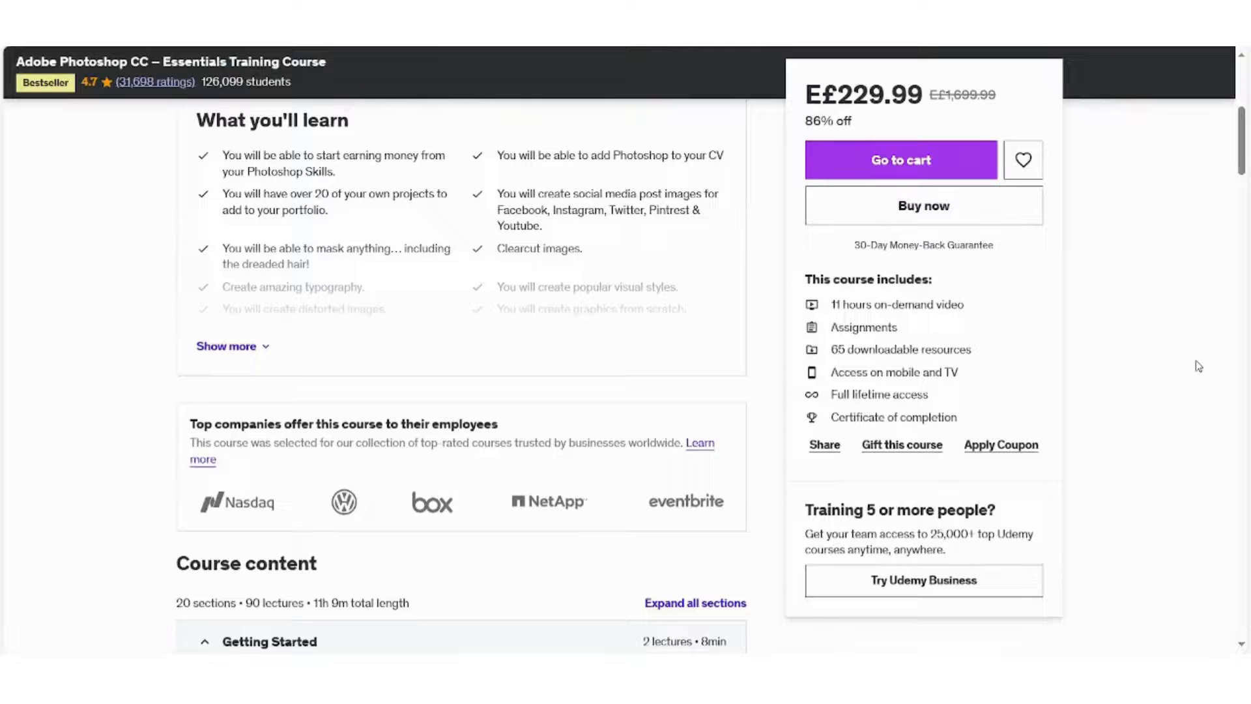
pyautogui.scroll(-3)
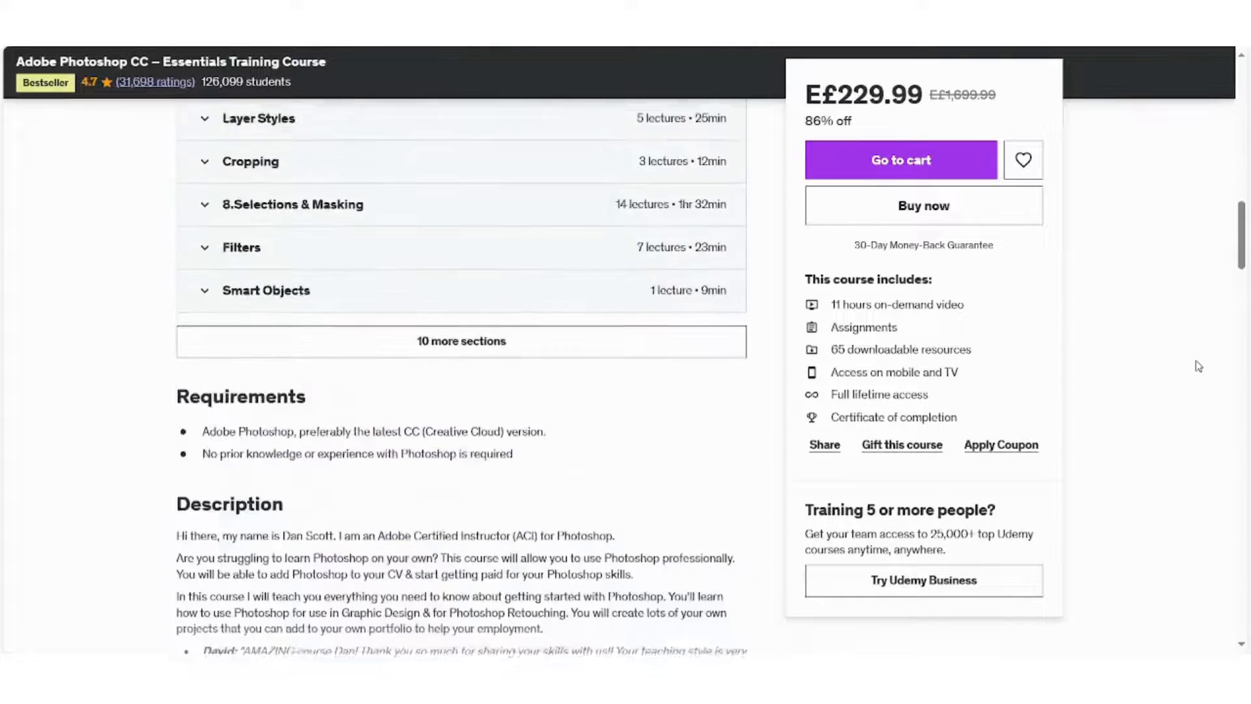
pyautogui.scroll(-3)
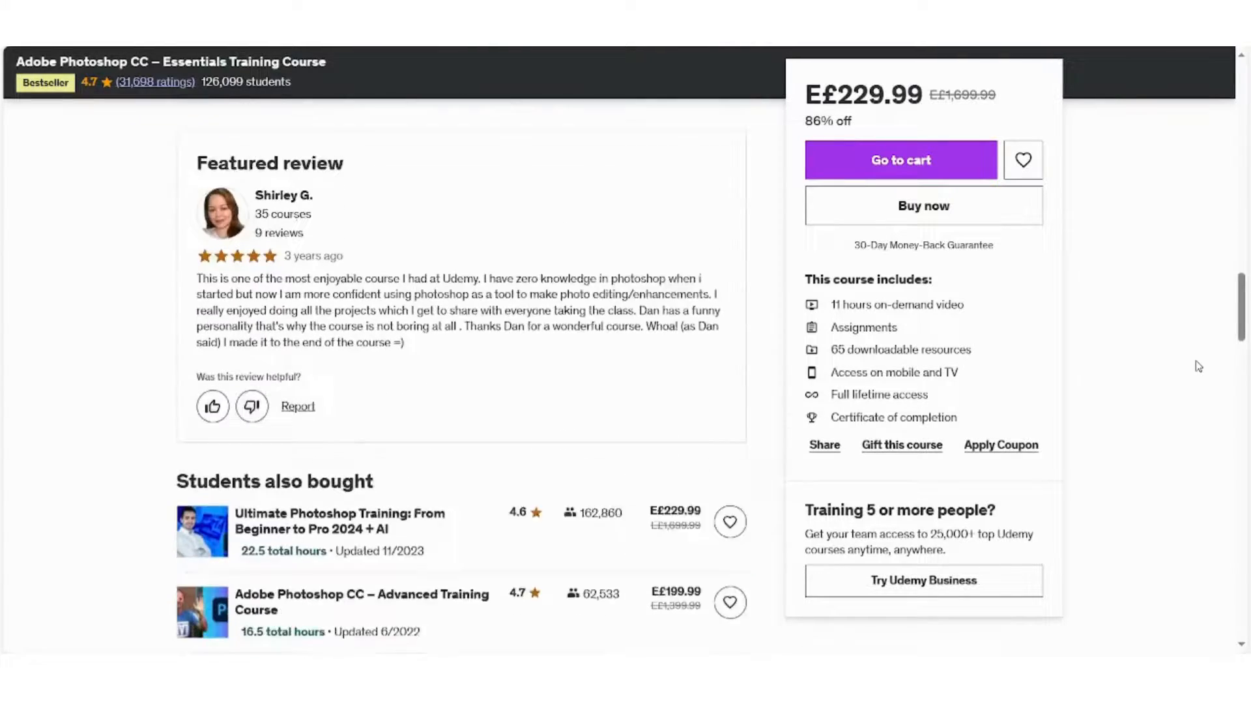
pyautogui.scroll(-3)
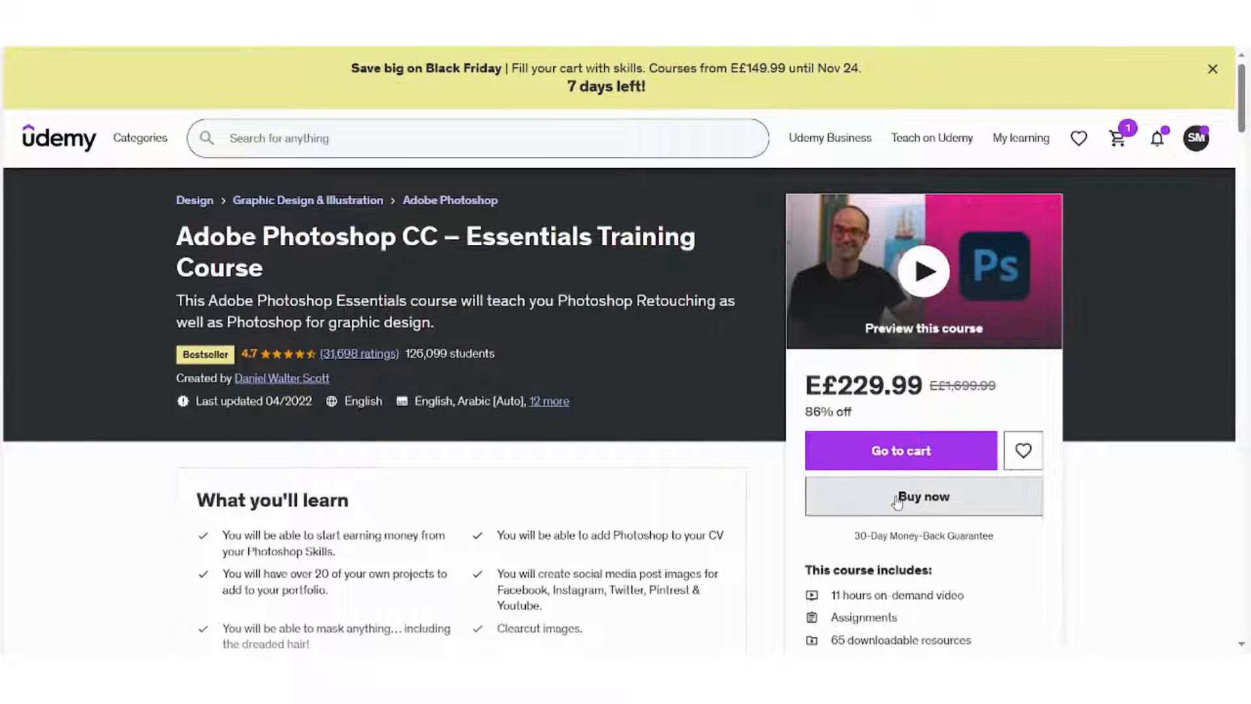
pyautogui.click(923, 497)
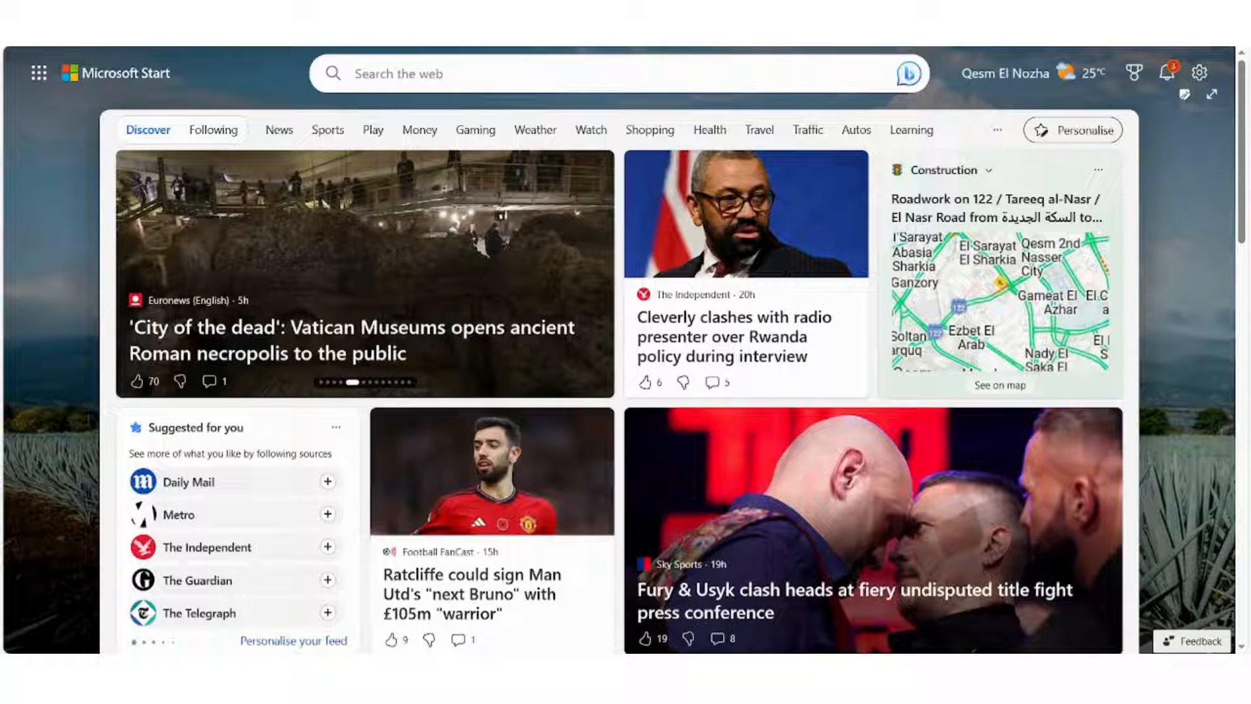
# Step: Search Bing for 'udemy downloader extension' and open its Edge Add-ons listing
pyautogui.write('udemy downloader extension')
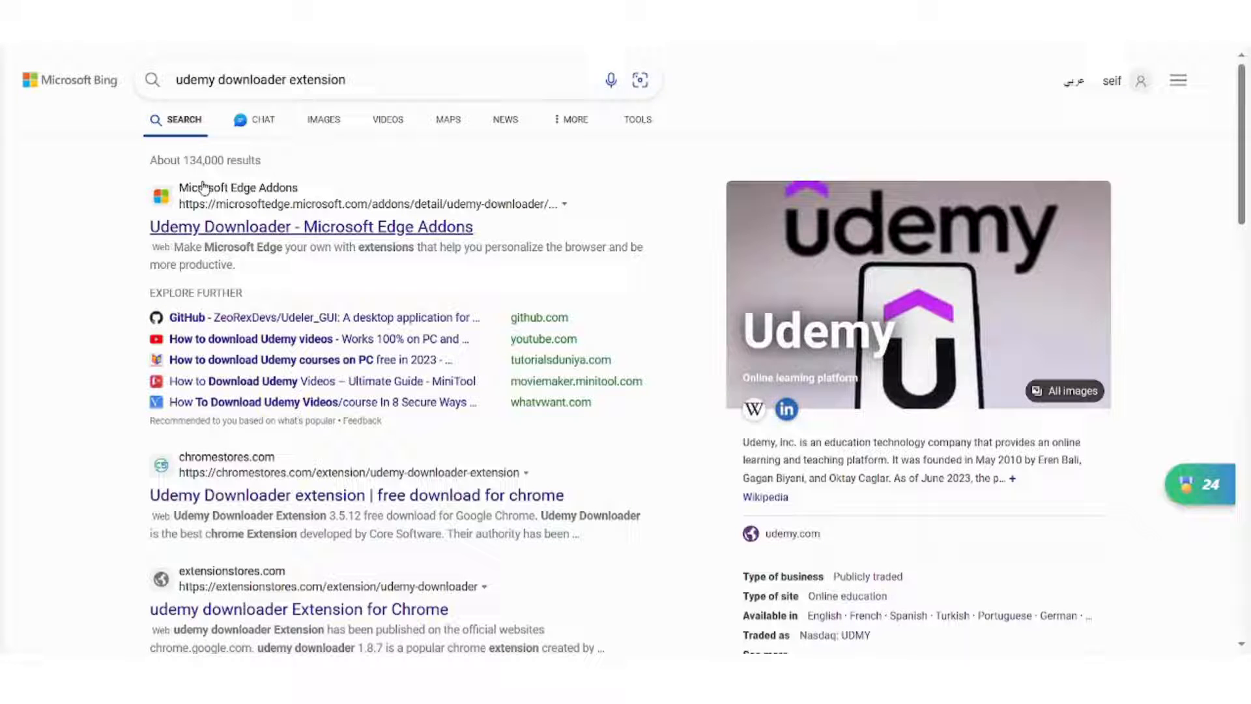
pyautogui.moveTo(266, 233)
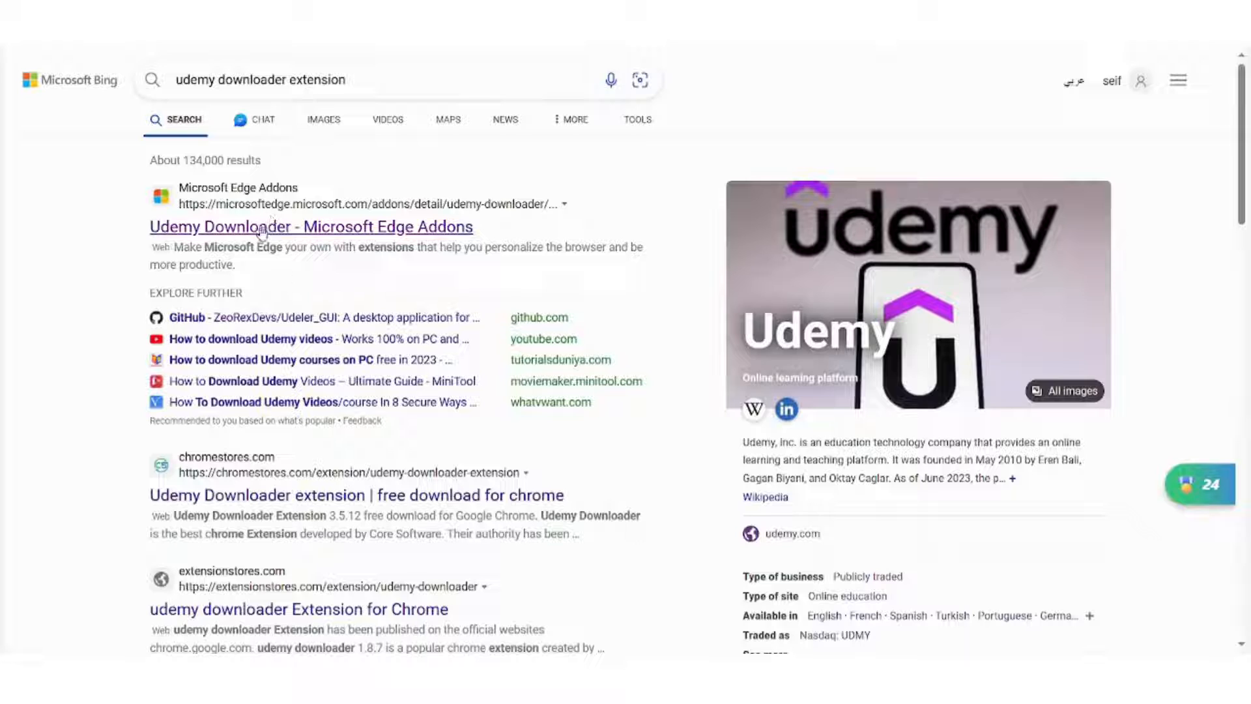
pyautogui.click(309, 226)
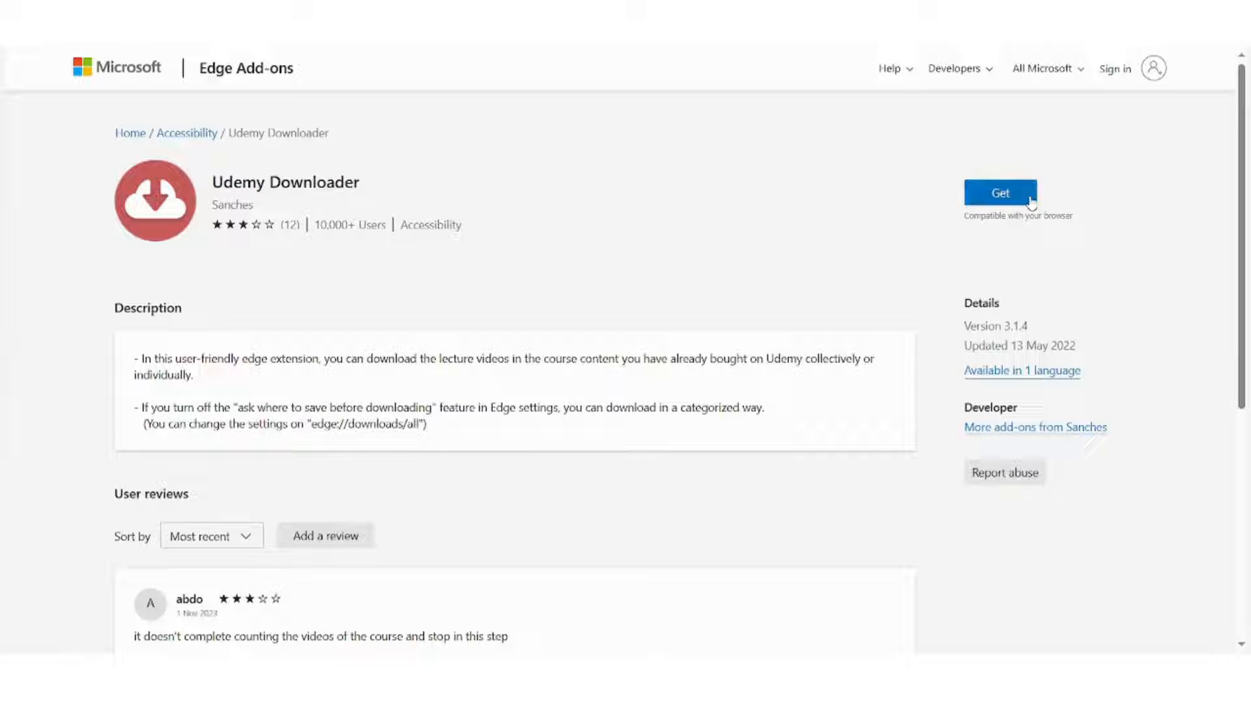
# Step: Start installing the Udemy Downloader extension from Edge Add-ons with Get
pyautogui.click(999, 192)
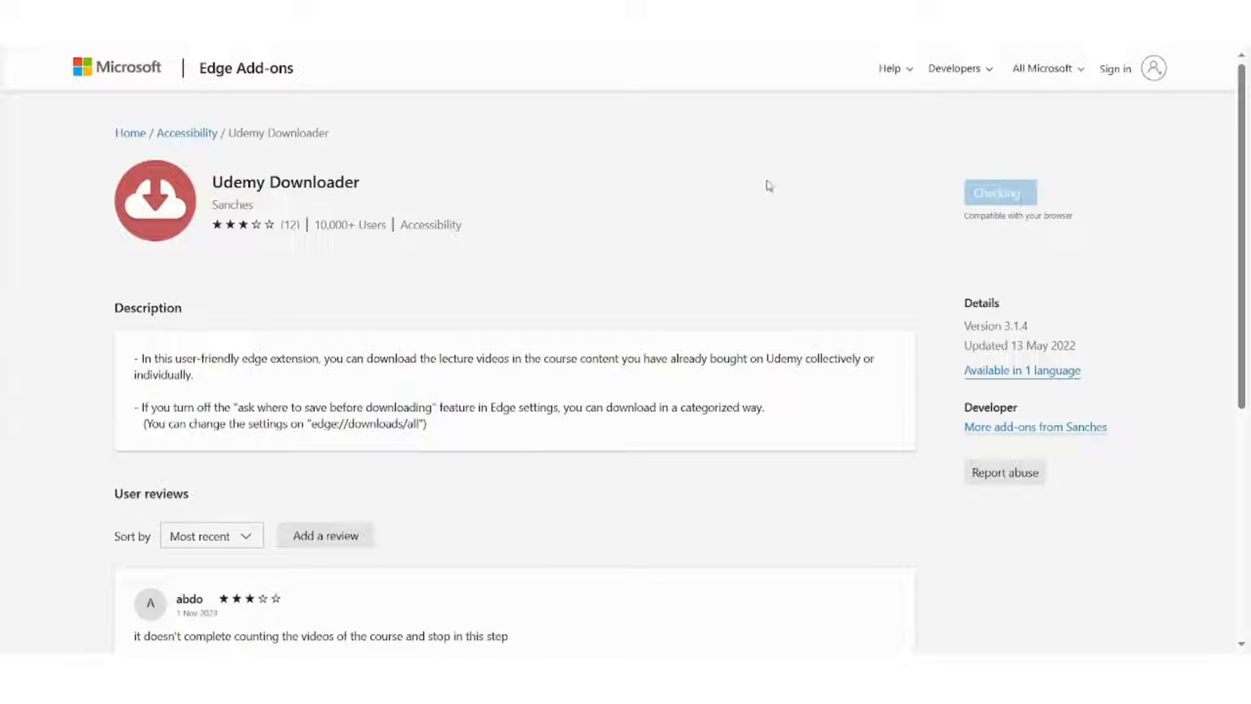
pyautogui.moveTo(630, 186)
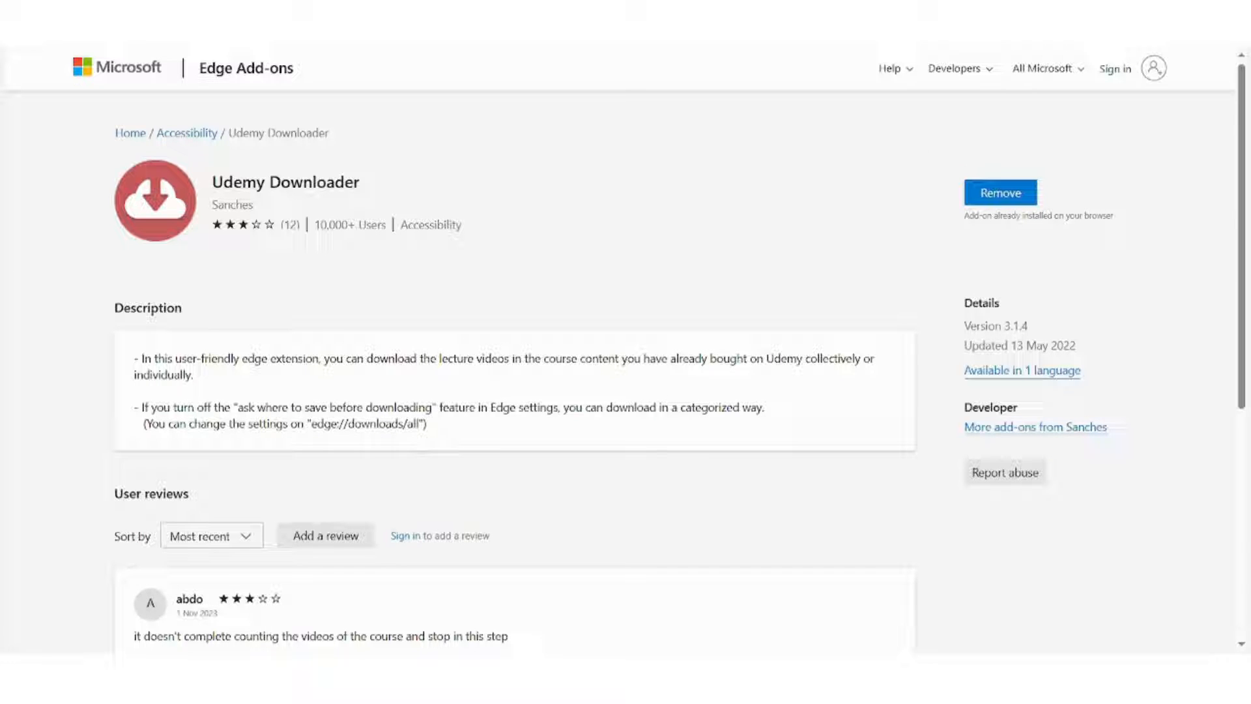
pyautogui.moveTo(988, 52)
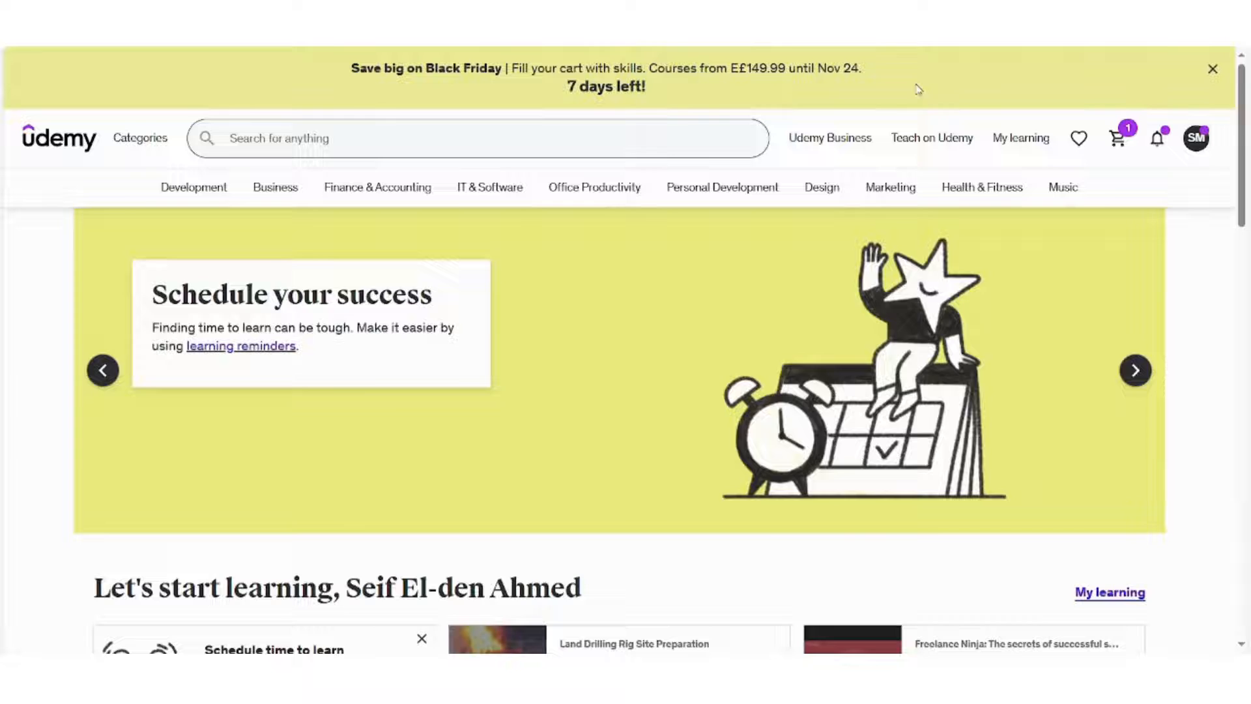
# Step: List owned courses in Udemy Downloader and get the How to Transcribe course's videos
pyautogui.click(1135, 370)
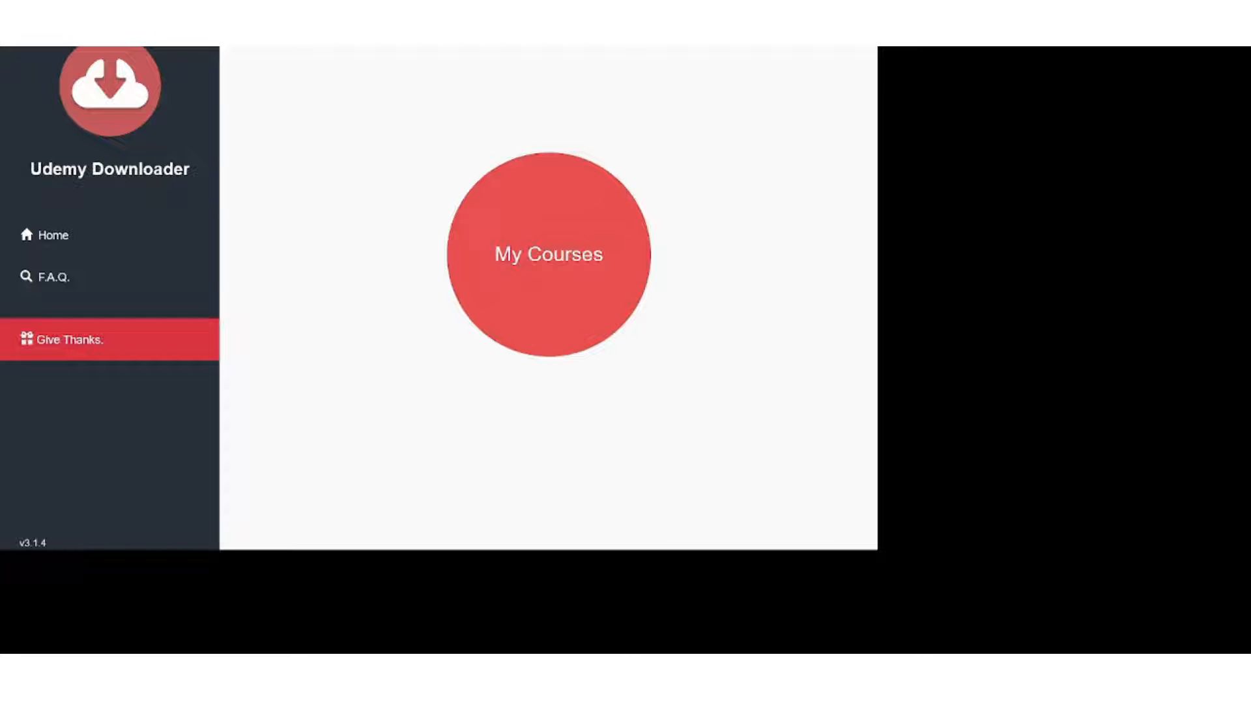
pyautogui.moveTo(243, 221)
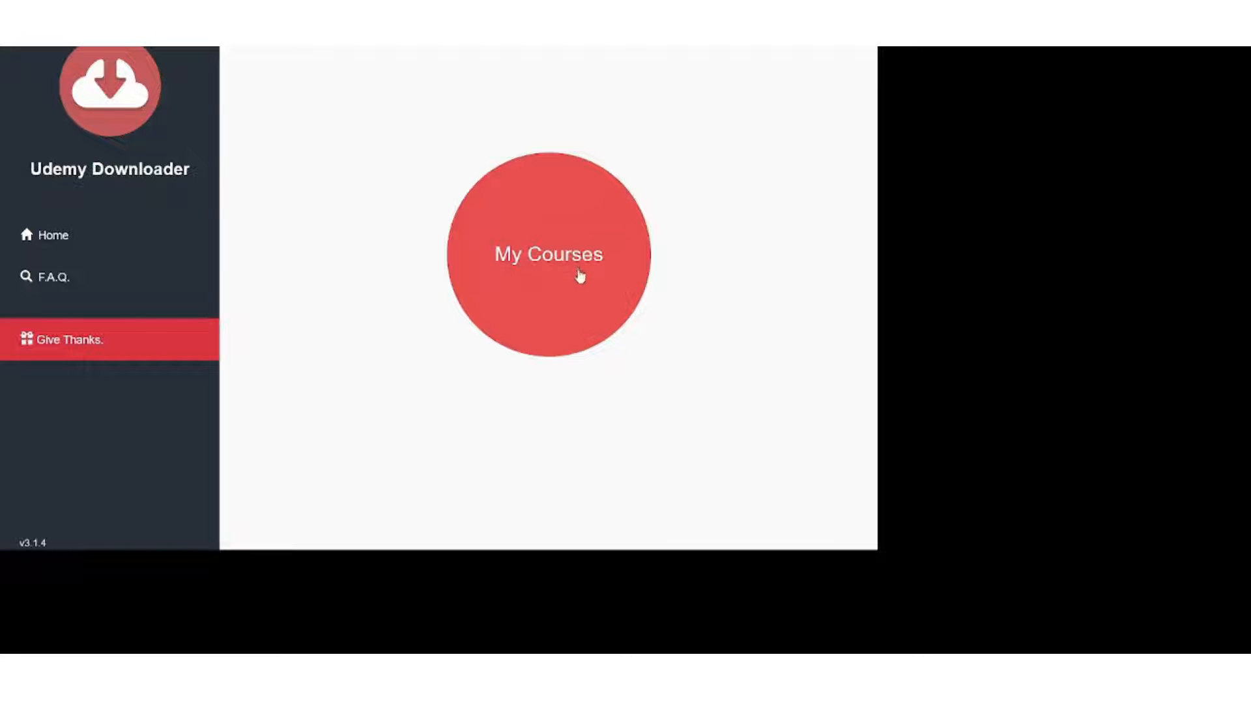
pyautogui.click(548, 253)
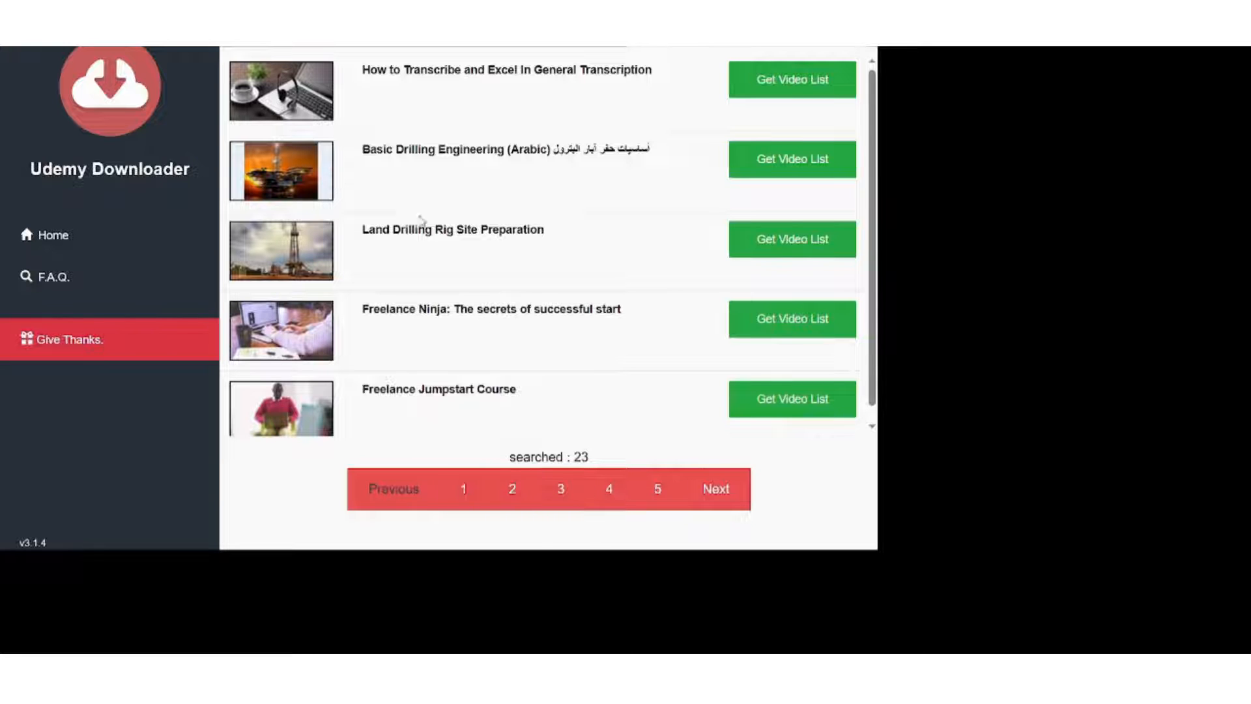
pyautogui.moveTo(360, 70); pyautogui.dragTo(488, 70)
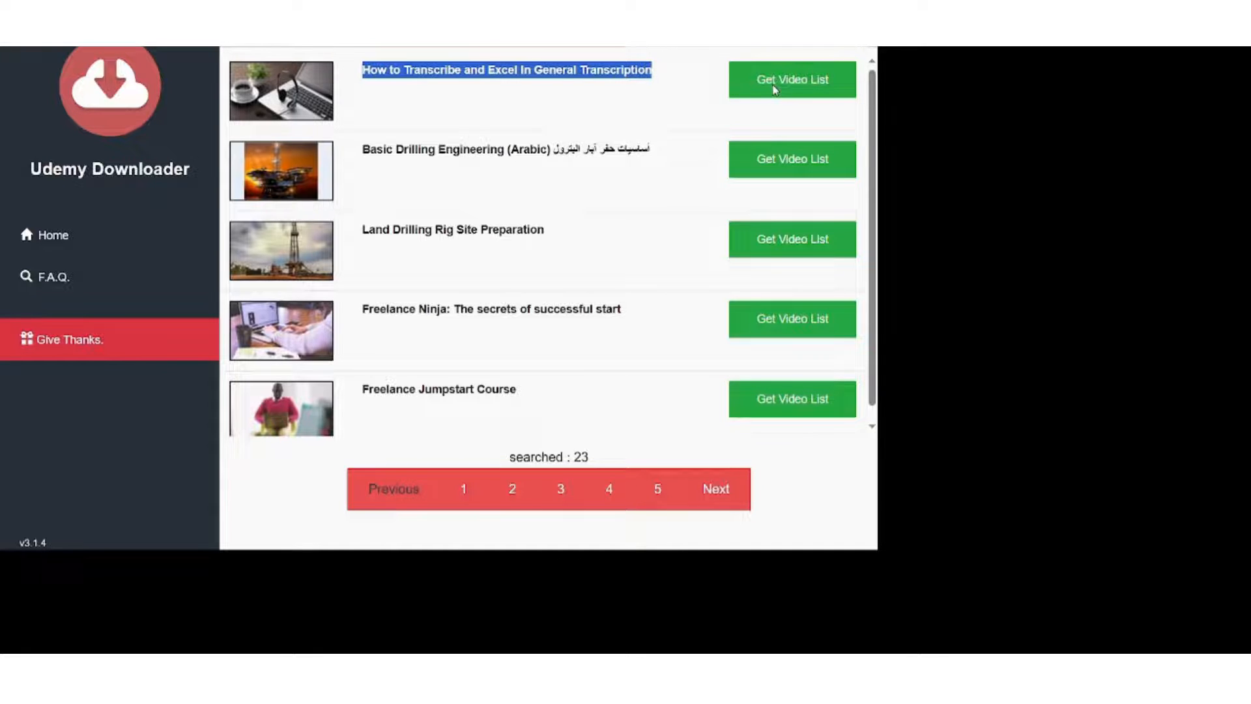
pyautogui.click(791, 79)
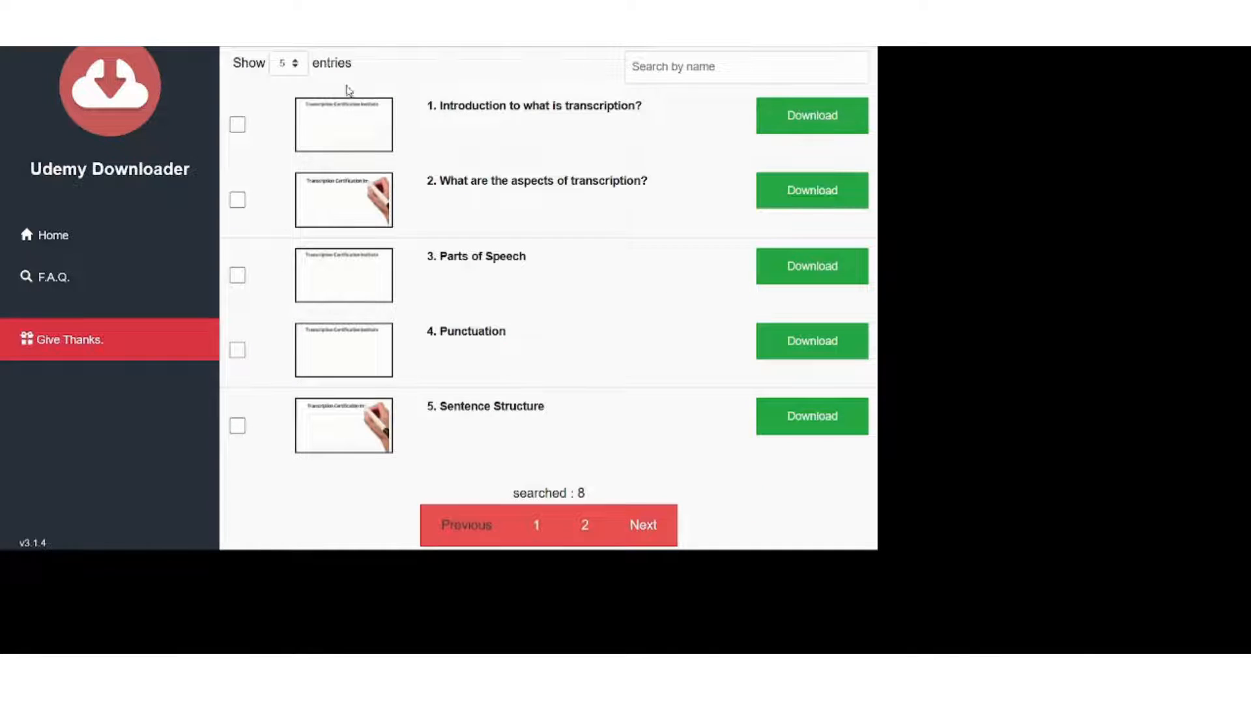
pyautogui.moveTo(313, 506)
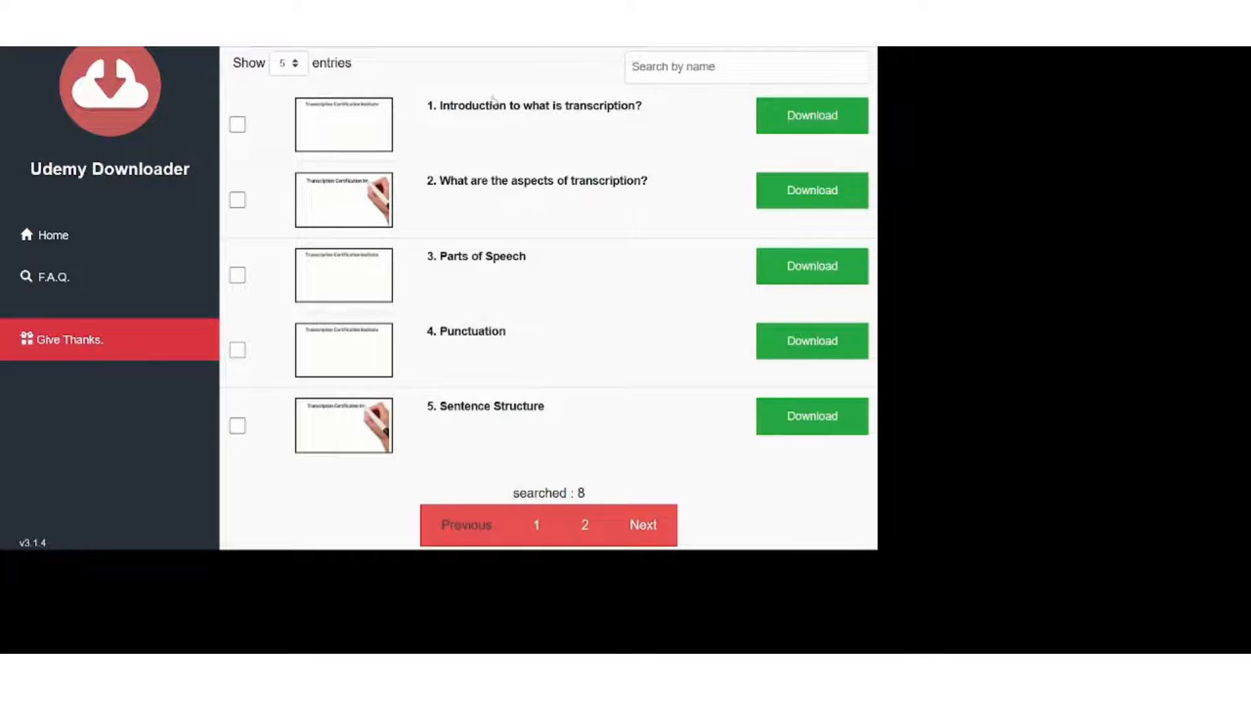
pyautogui.moveTo(520, 441)
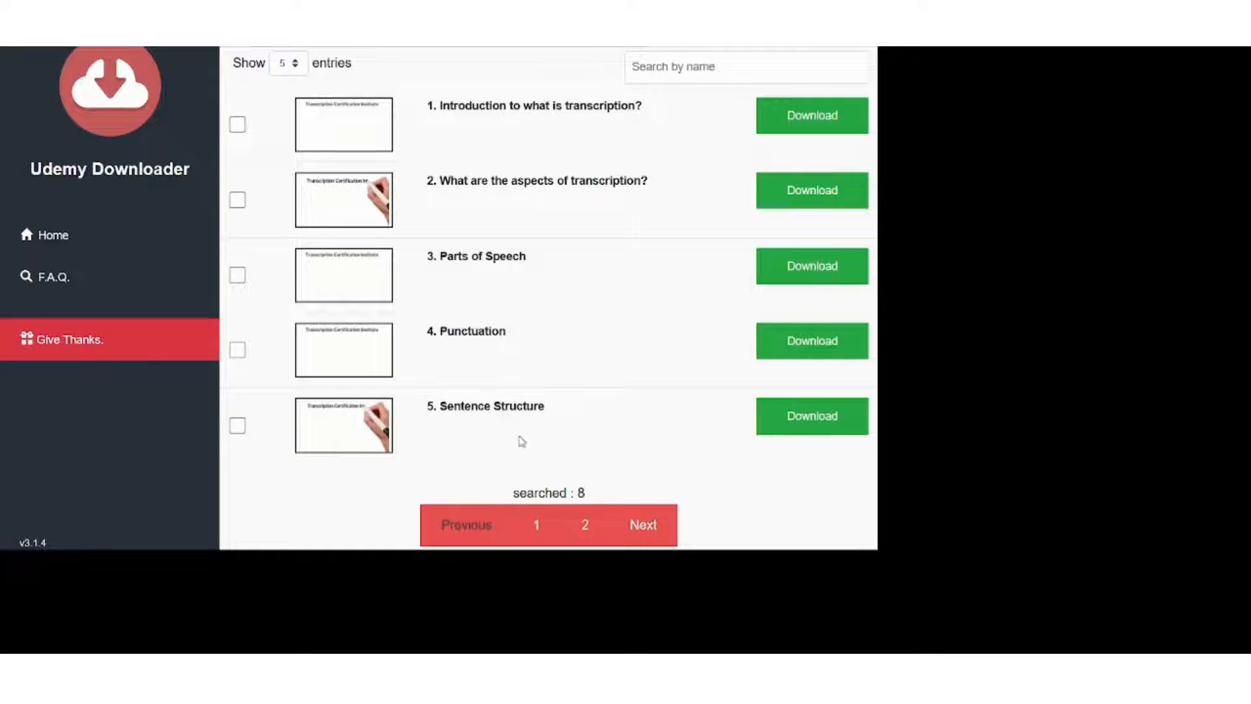
# Step: Browse the lecture pages and tick lecture 1, 'Introduction to what is transcription?'
pyautogui.click(584, 525)
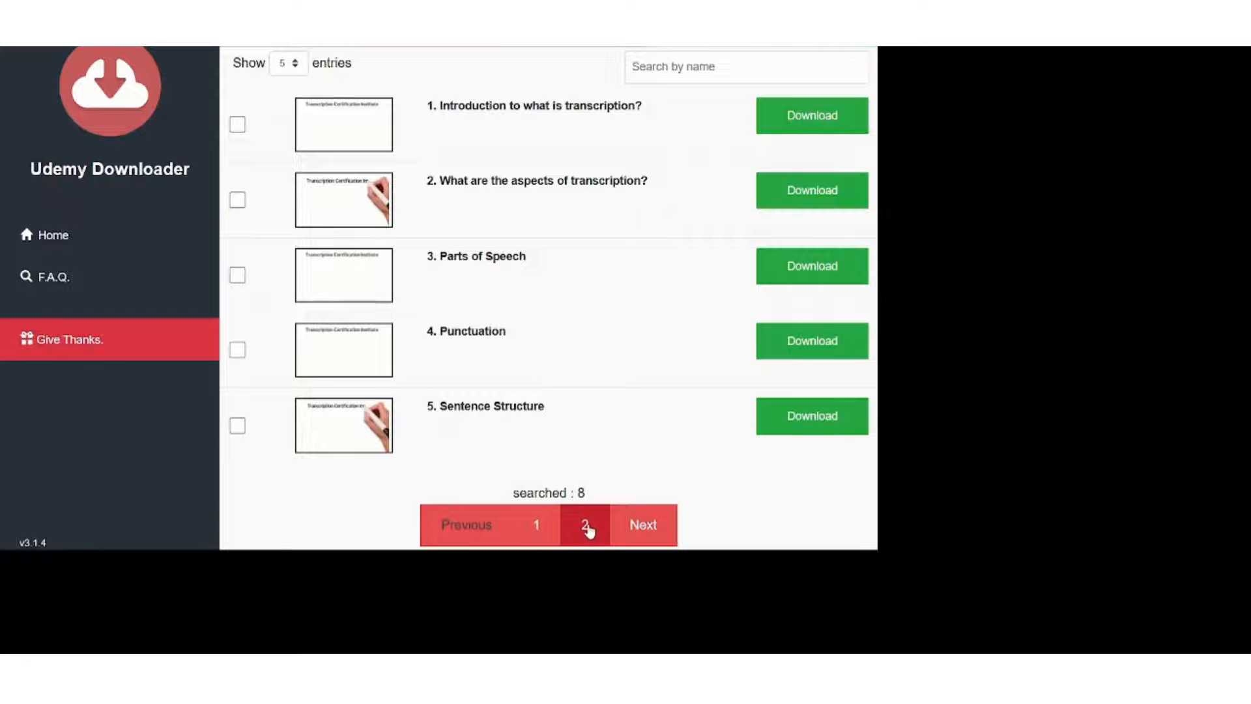
pyautogui.moveTo(409, 490)
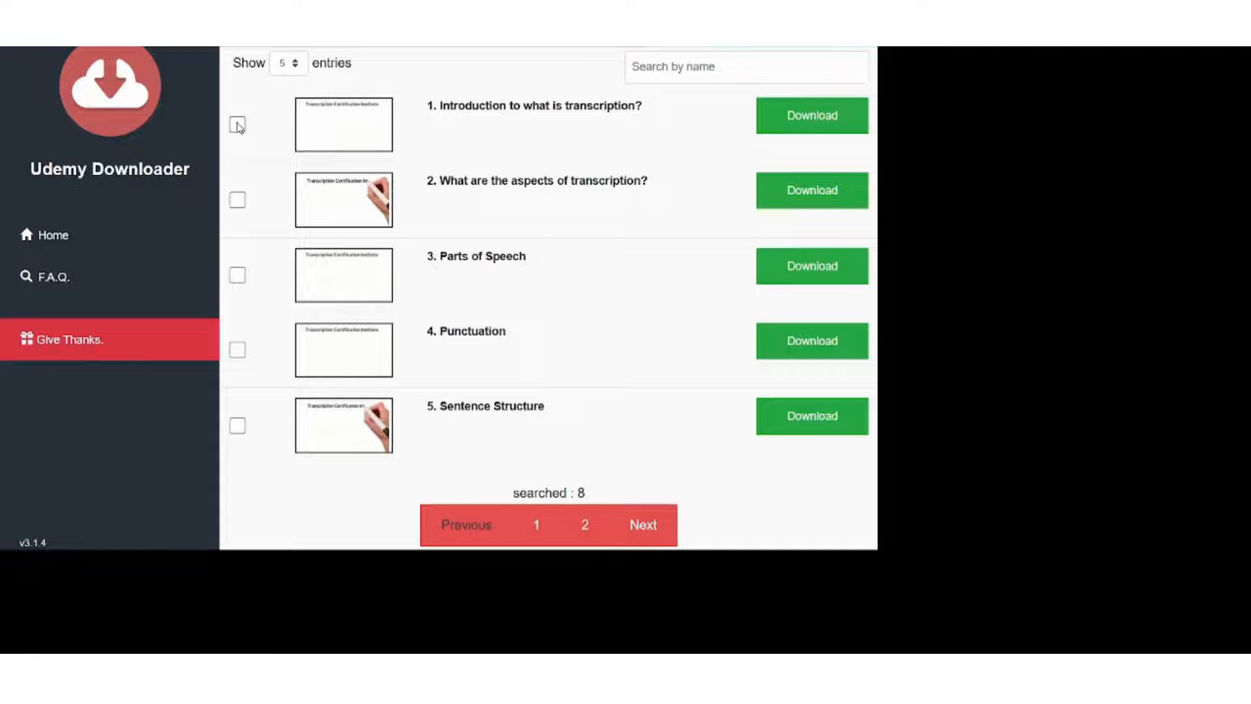
pyautogui.click(238, 199)
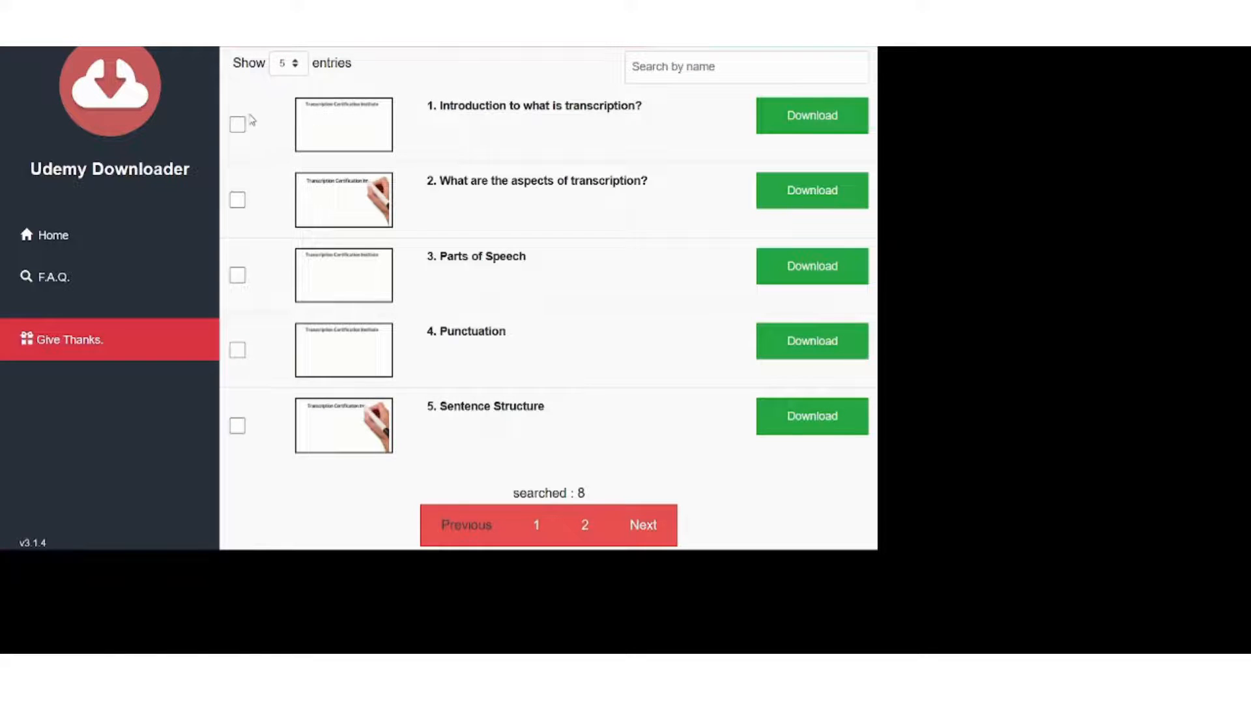
pyautogui.click(238, 124)
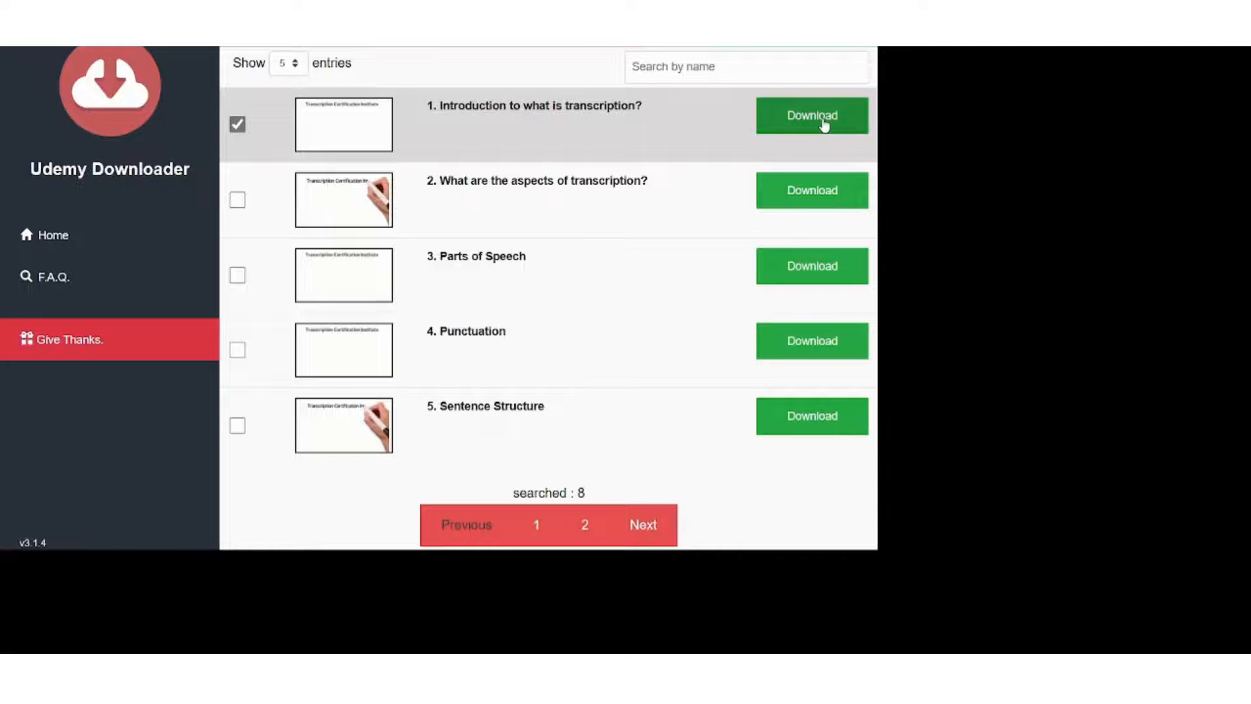
# Step: Download the 'Introduction to what is transcription?' lecture from its row
pyautogui.click(811, 116)
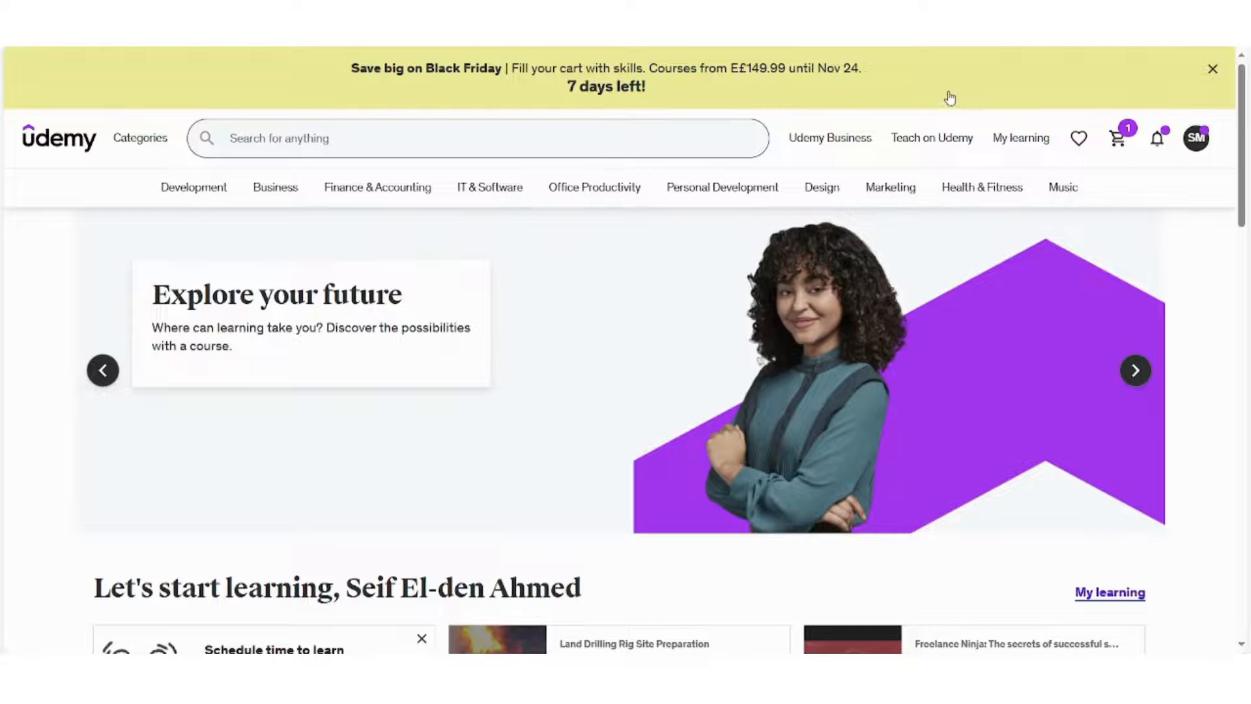
pyautogui.moveTo(945, 116)
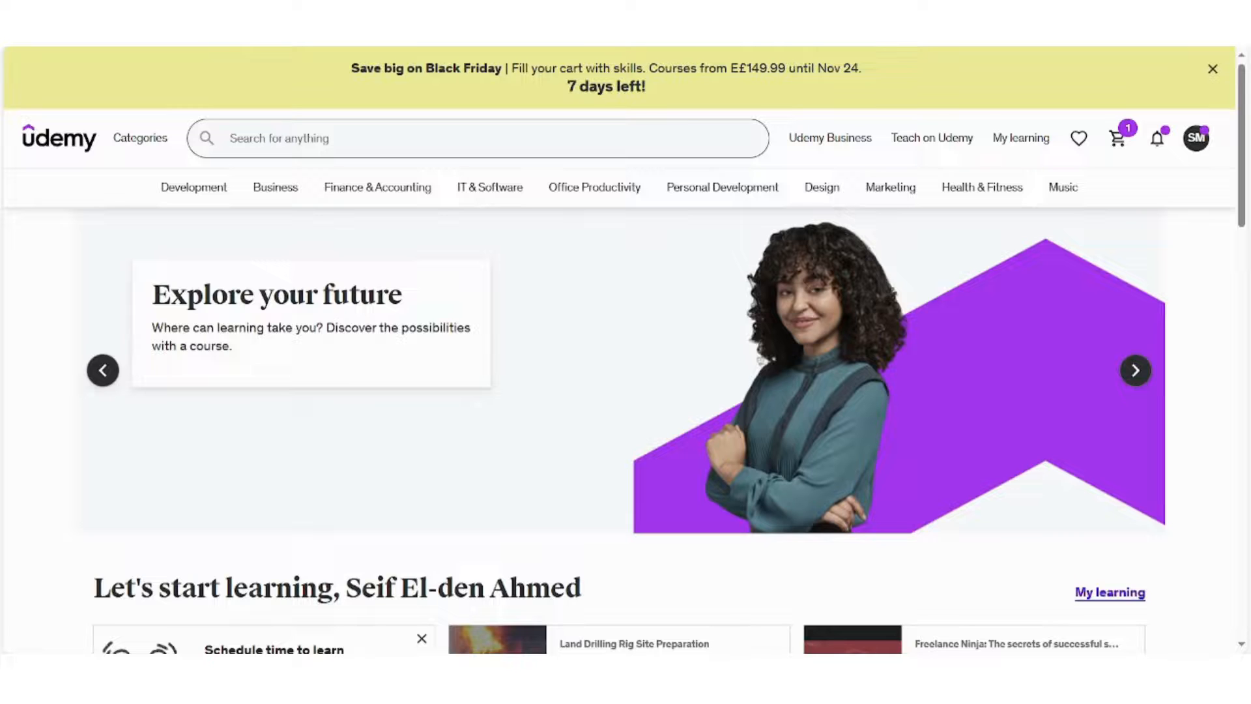
pyautogui.click(1137, 370)
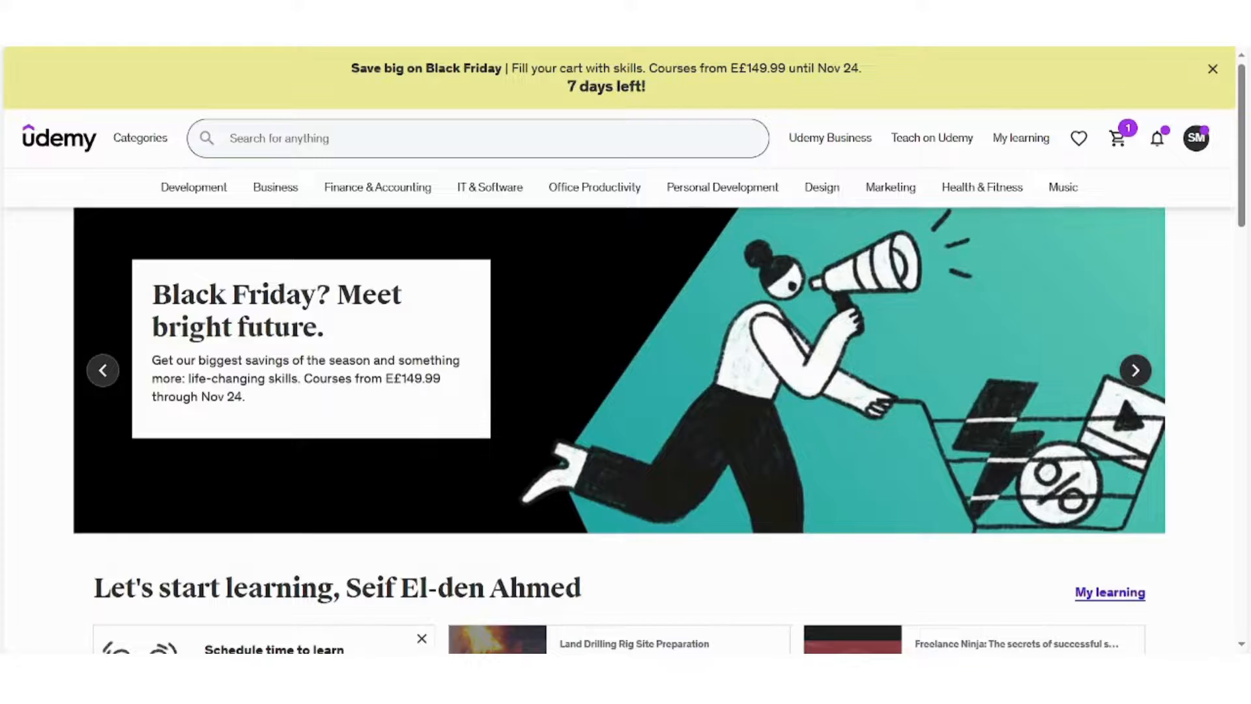
pyautogui.click(1136, 370)
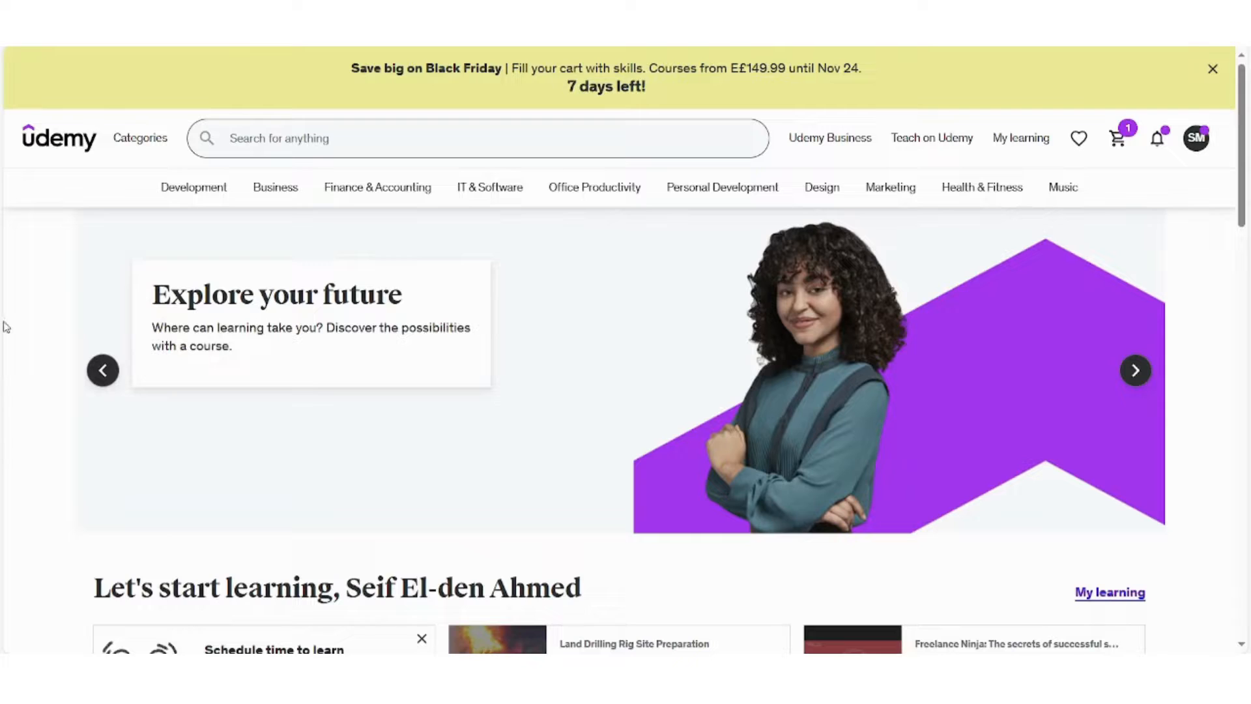
pyautogui.moveTo(22, 328)
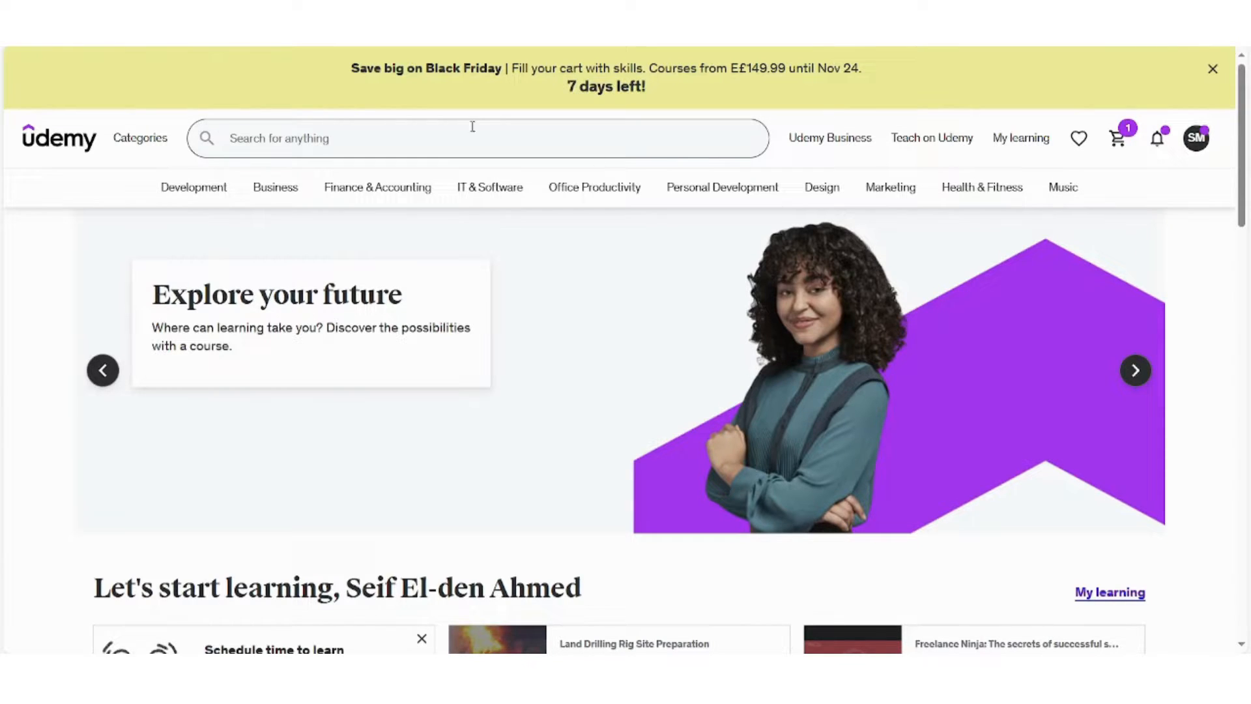
pyautogui.moveTo(269, 160)
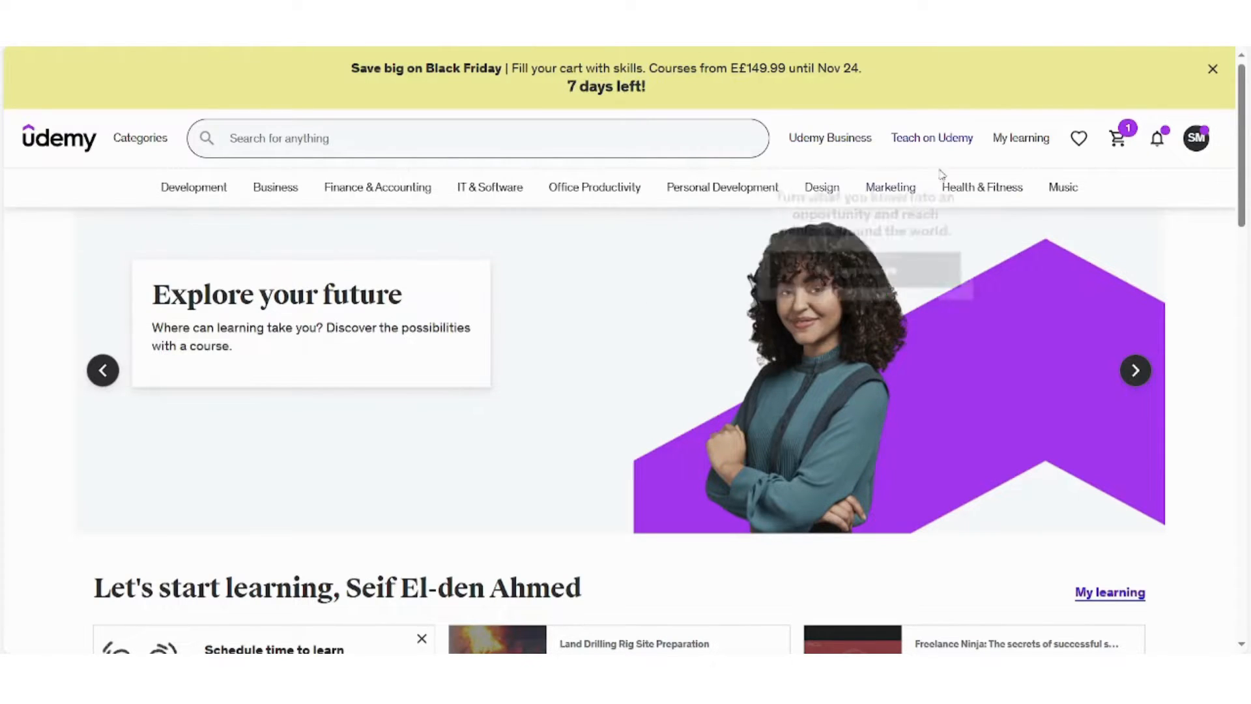
pyautogui.click(1021, 138)
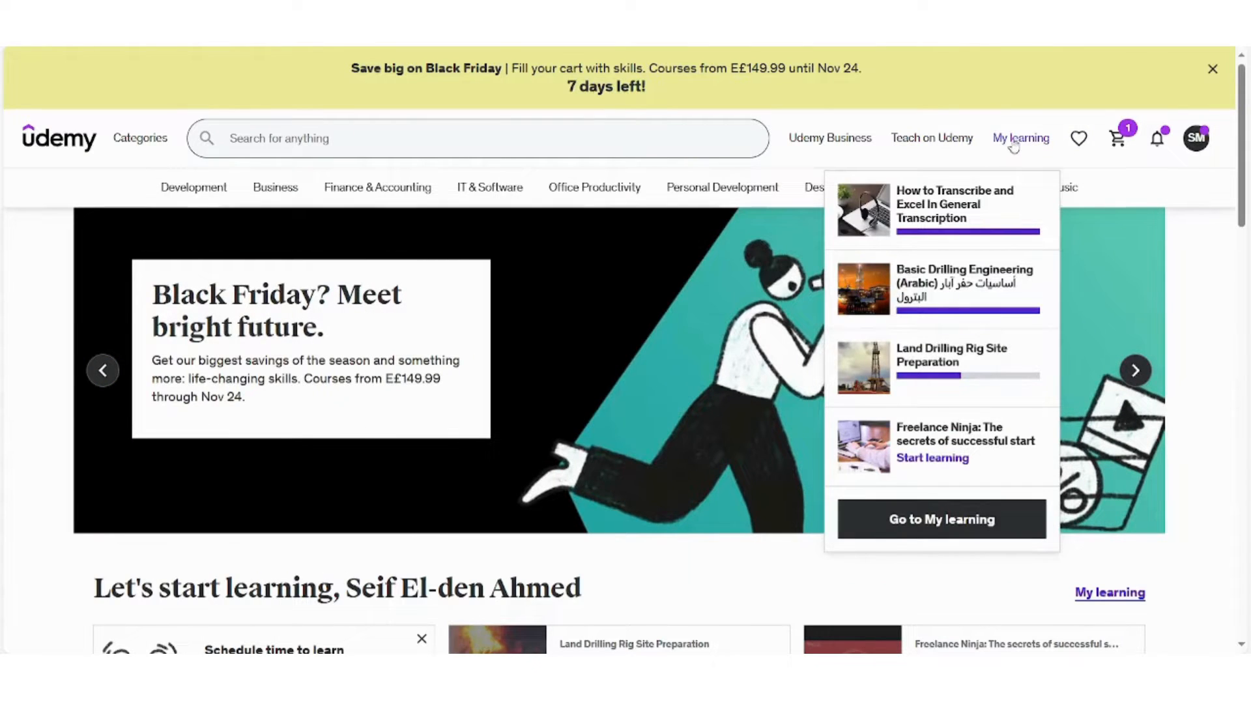
pyautogui.moveTo(942, 519)
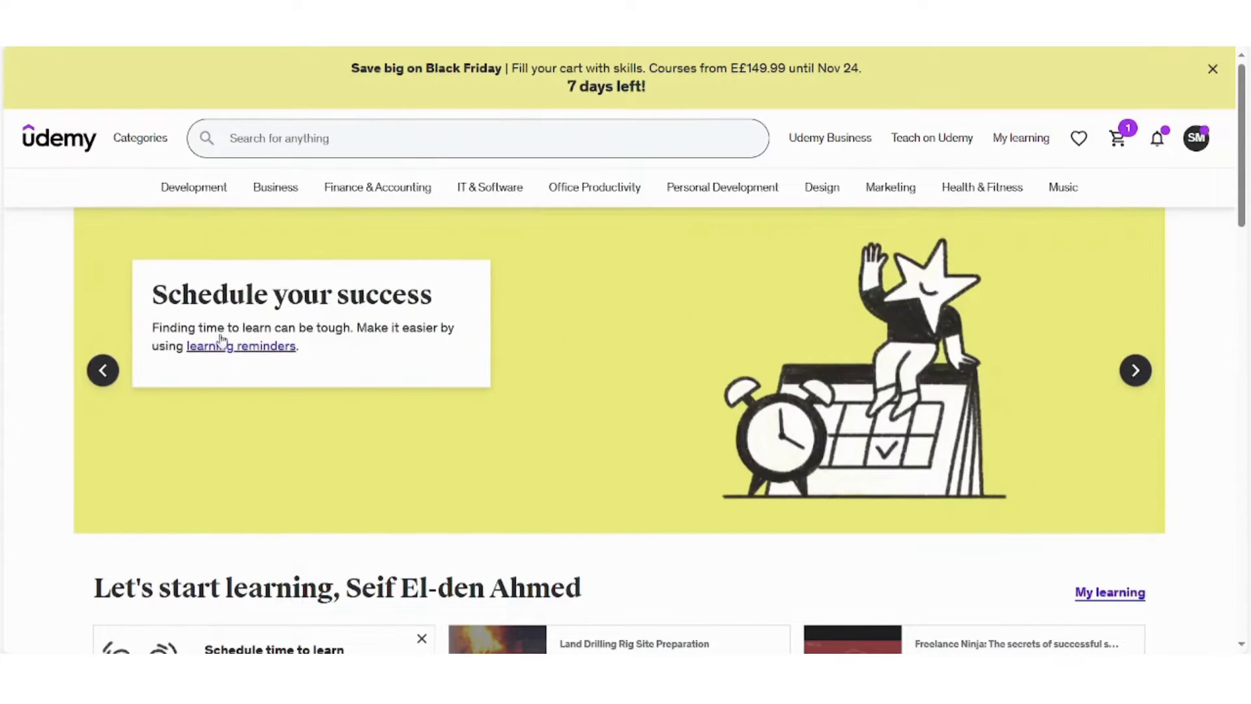
pyautogui.moveTo(36, 300)
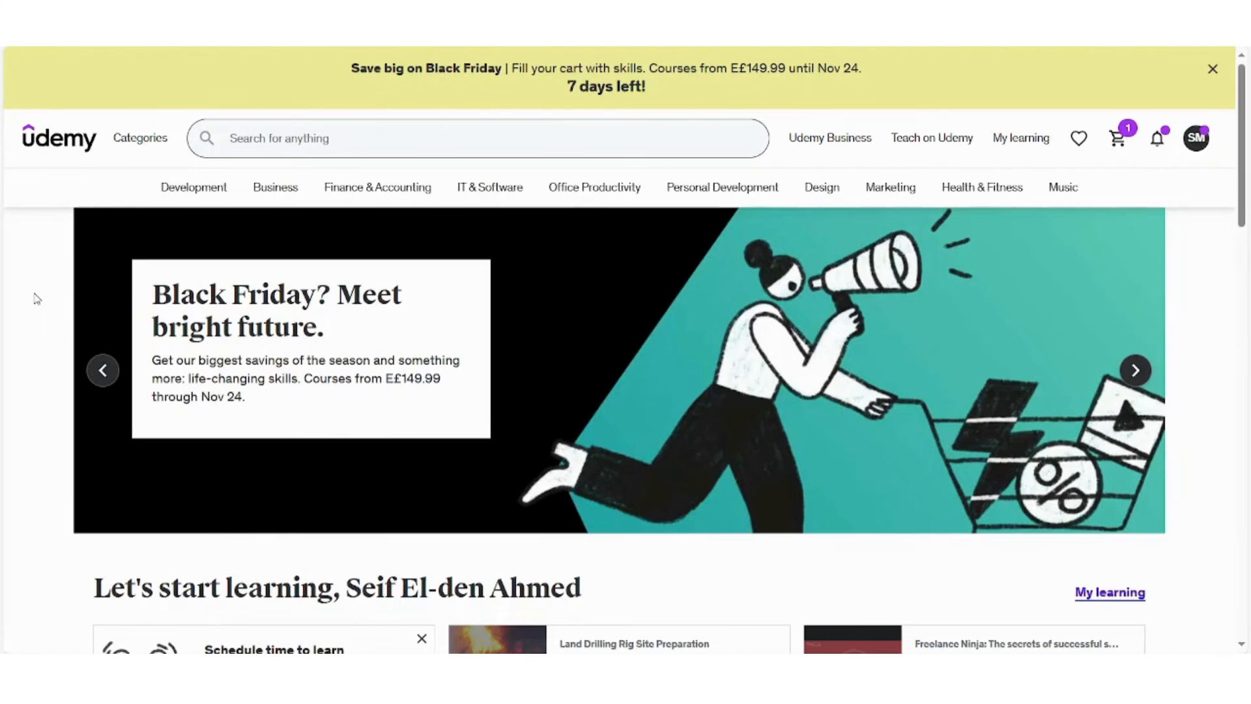
pyautogui.click(1135, 370)
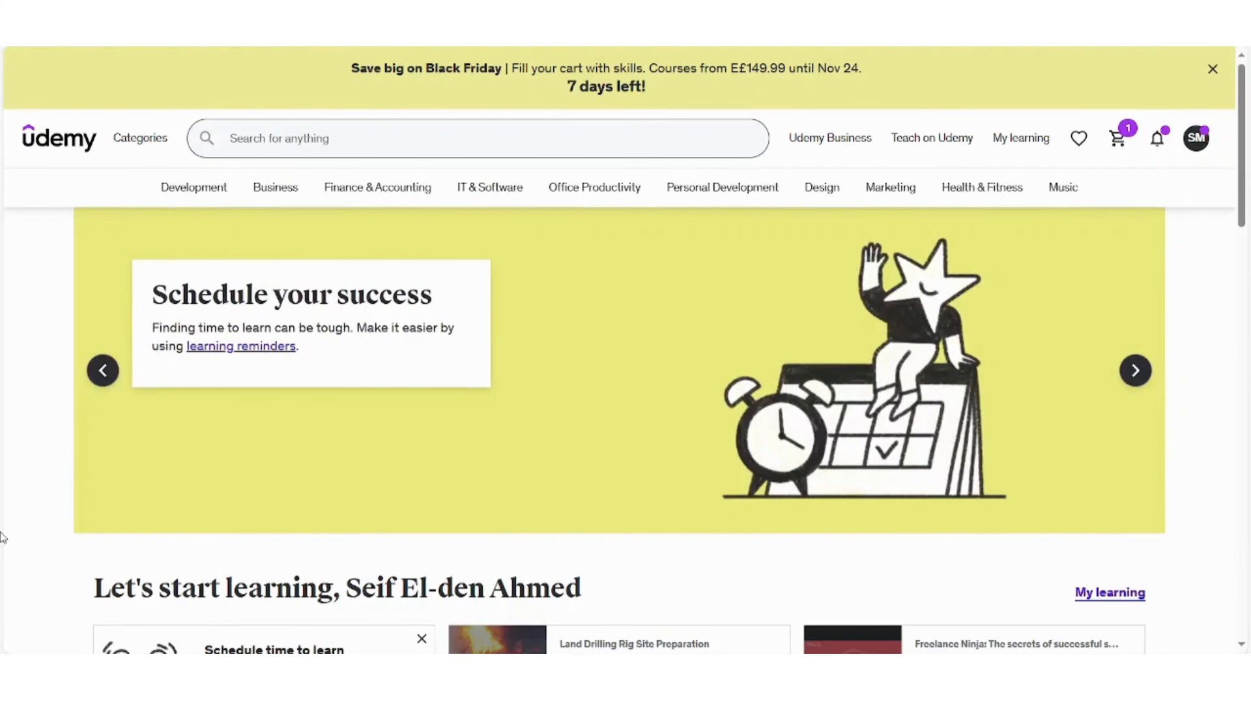